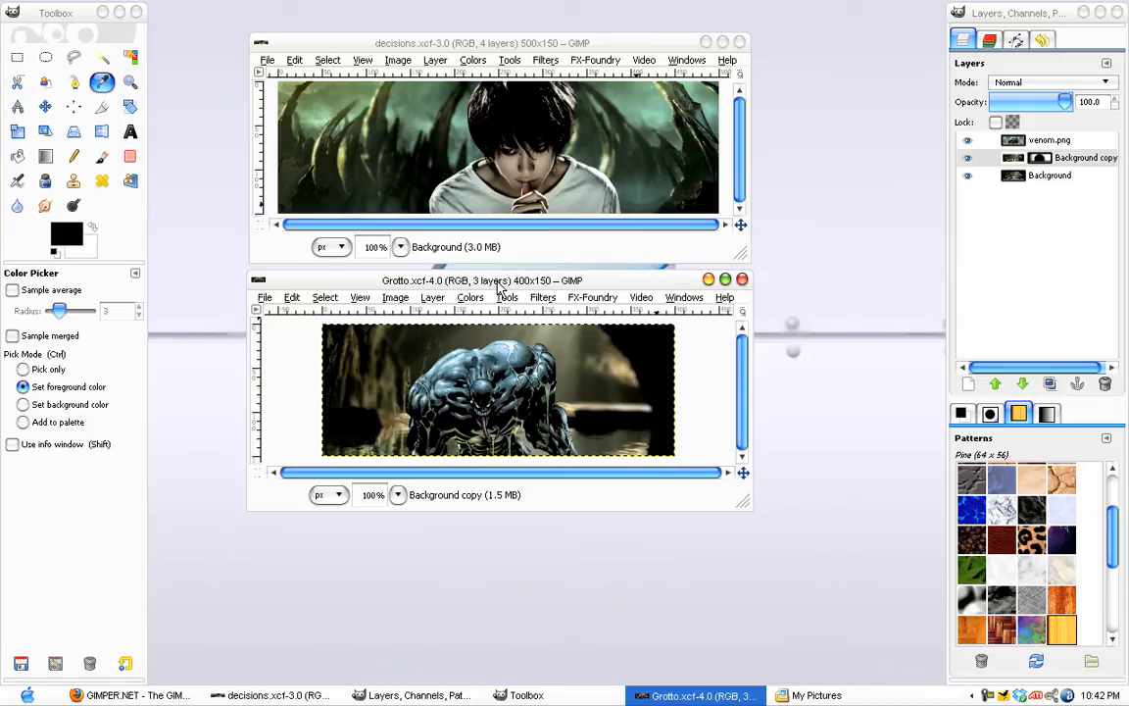
mouse_move(593, 319)
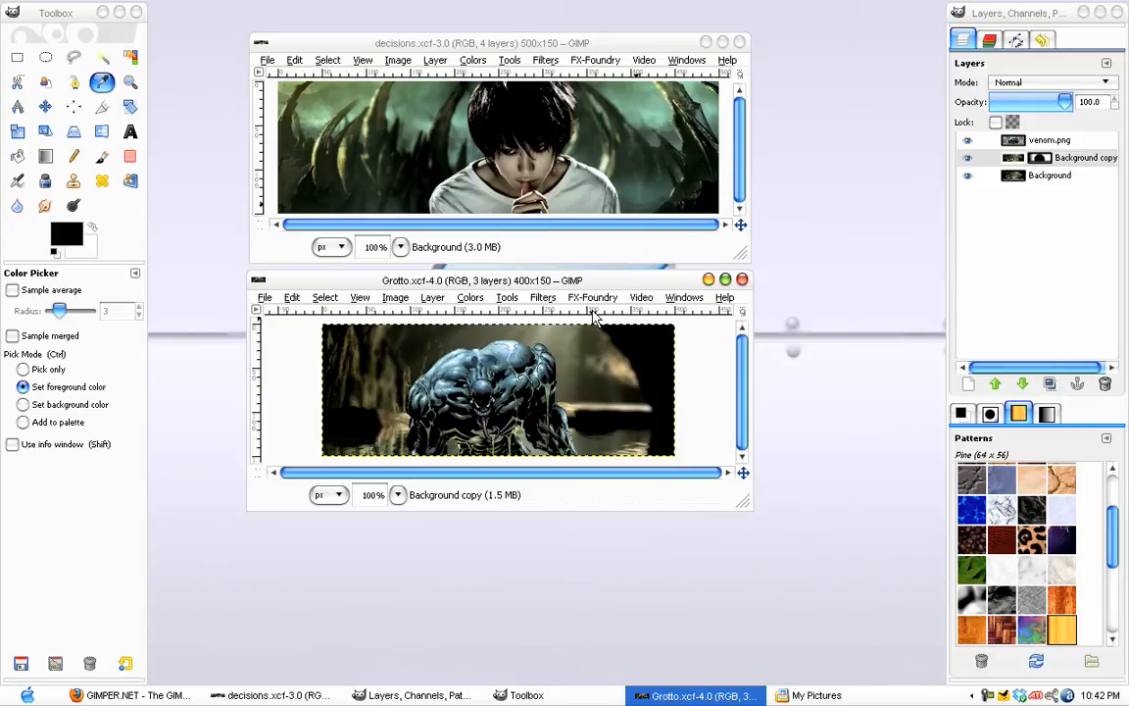
mouse_move(575, 306)
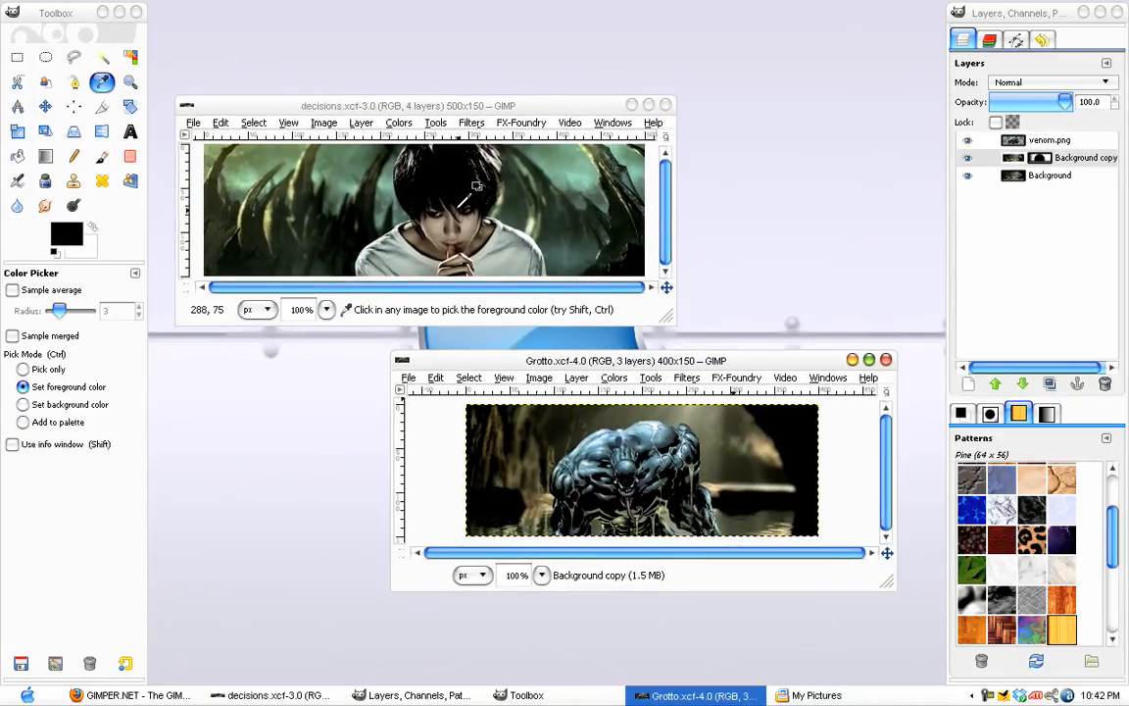
mouse_move(480, 203)
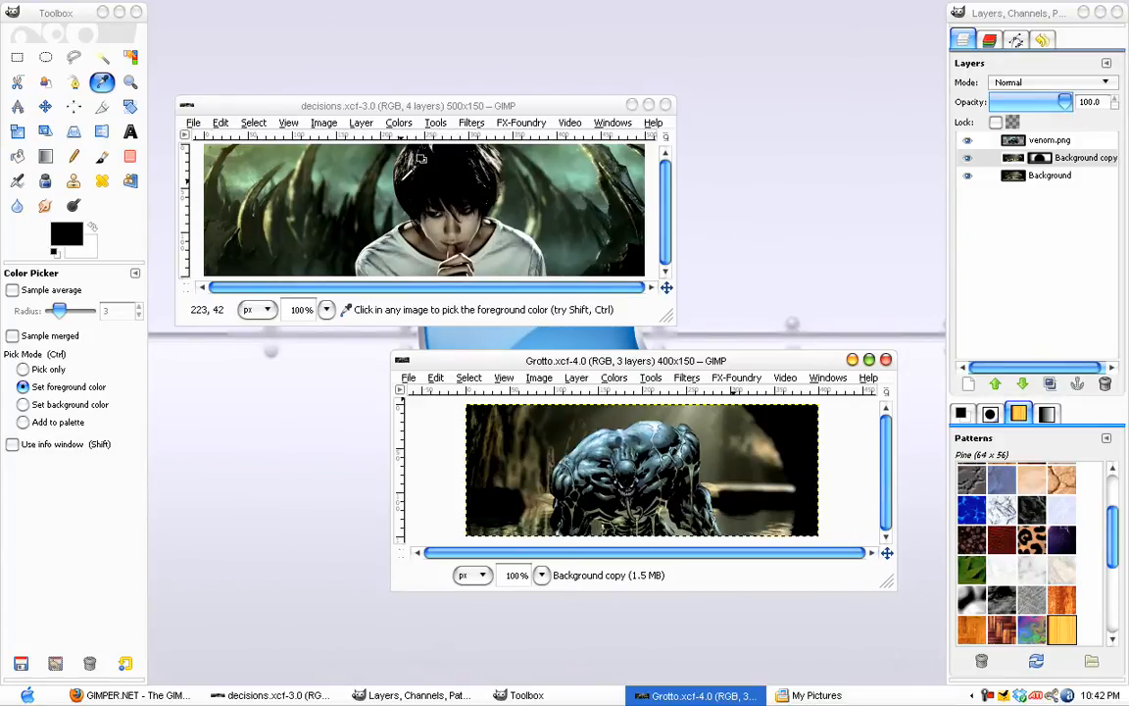
mouse_move(463, 194)
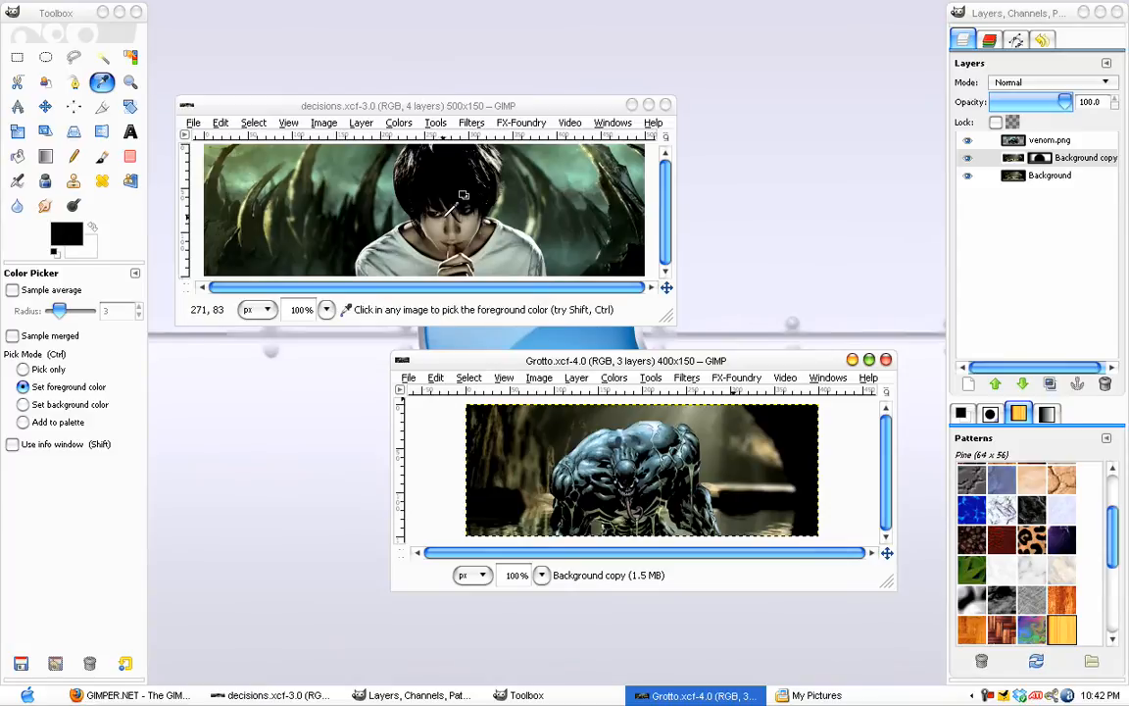
mouse_move(517, 137)
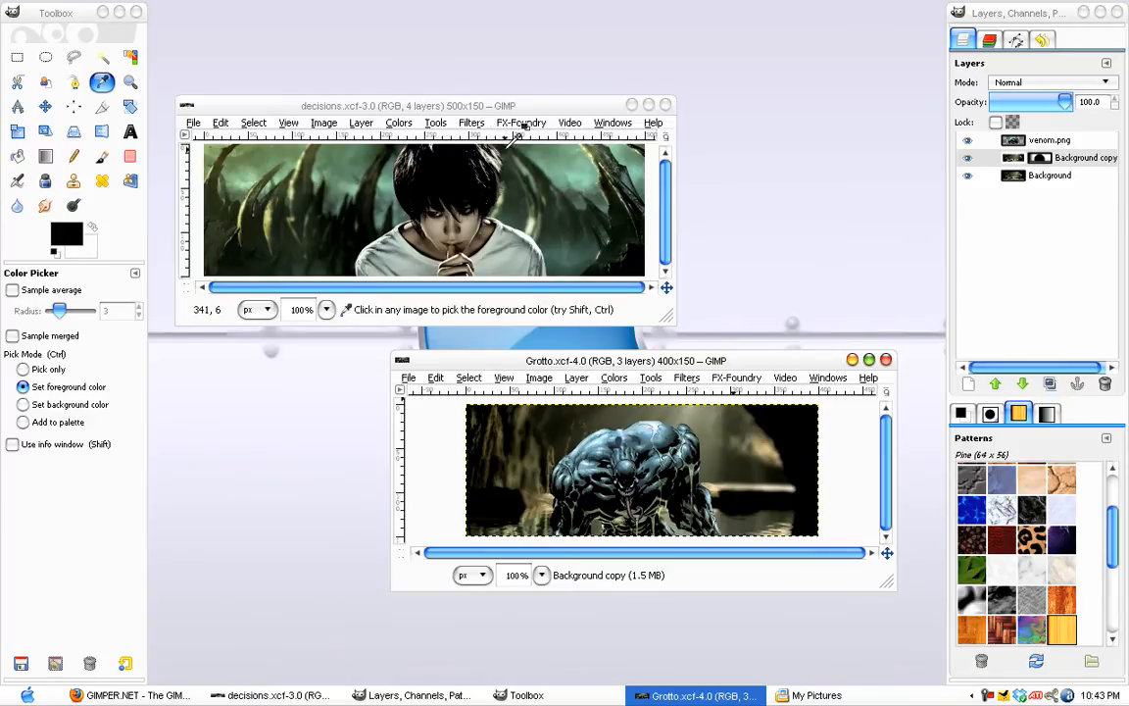
mouse_move(280, 167)
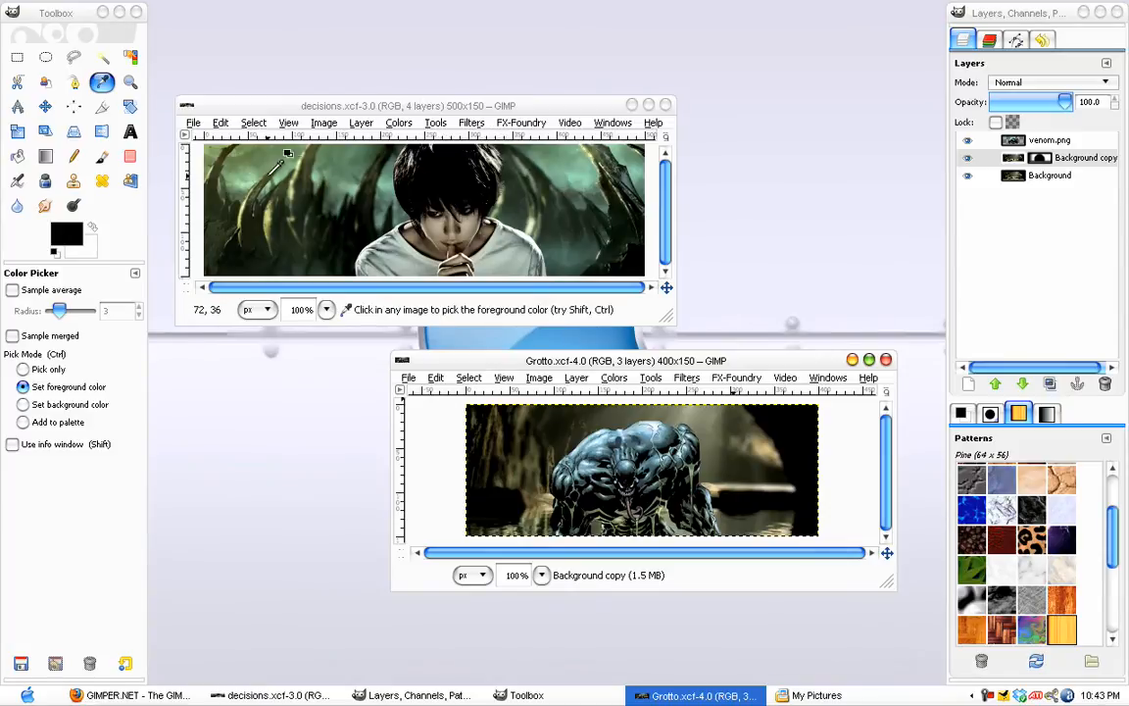
mouse_move(632, 157)
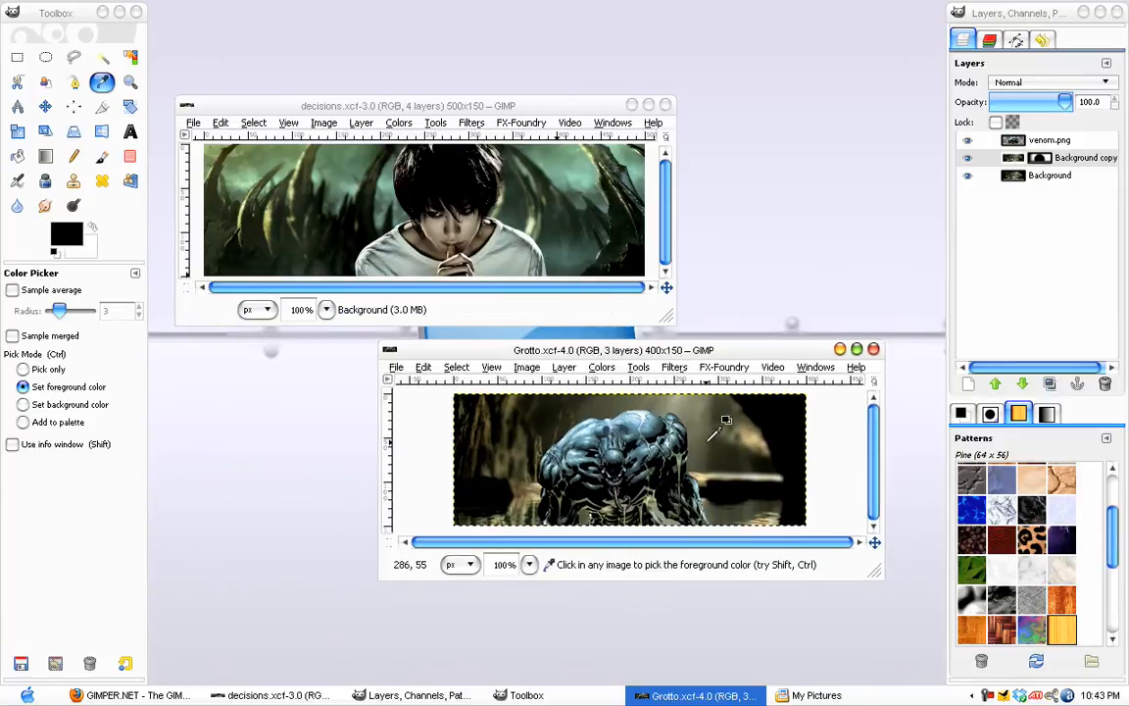
mouse_move(755, 432)
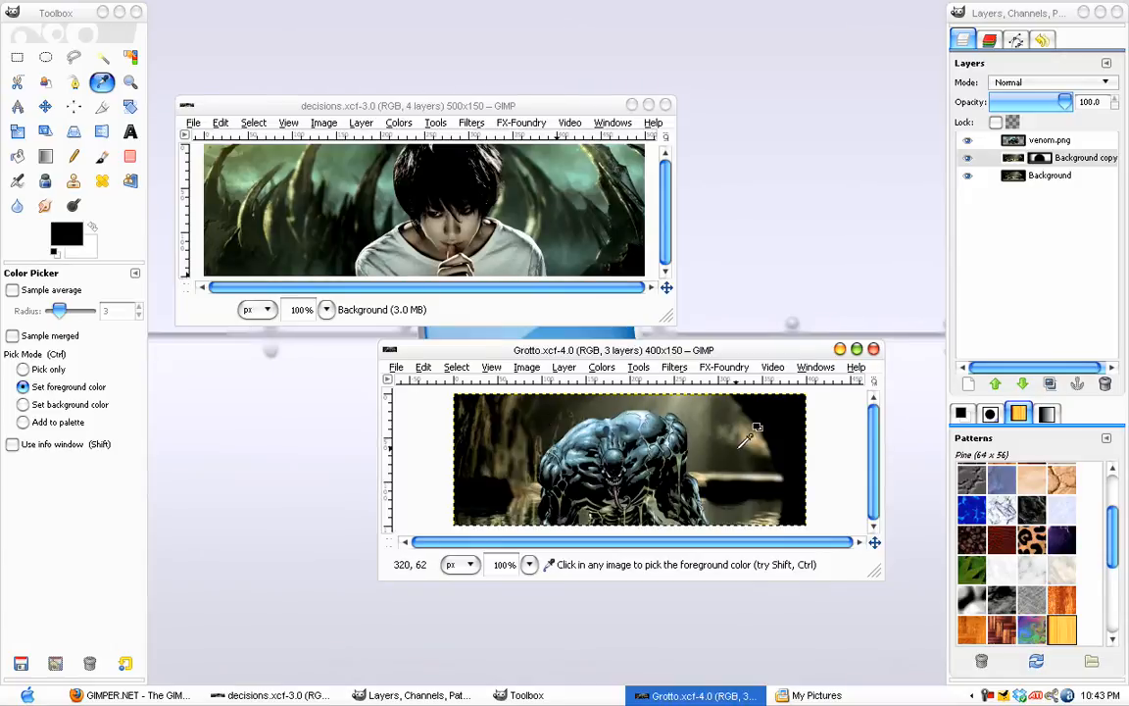
mouse_move(531, 427)
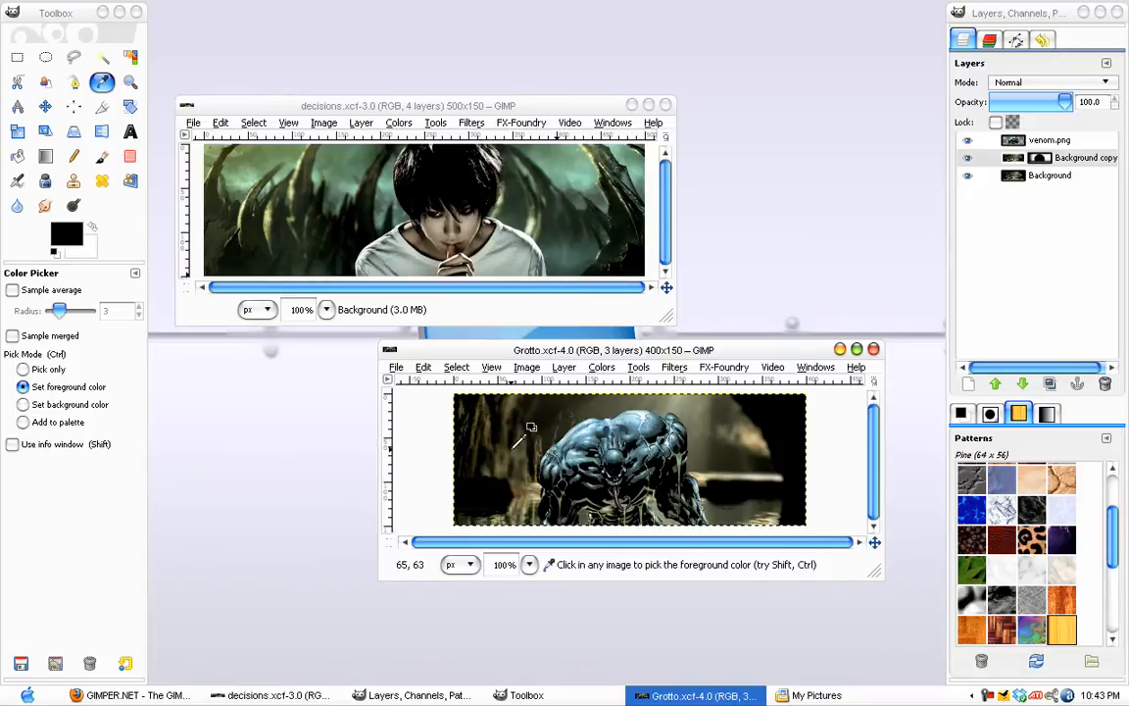
mouse_move(620, 438)
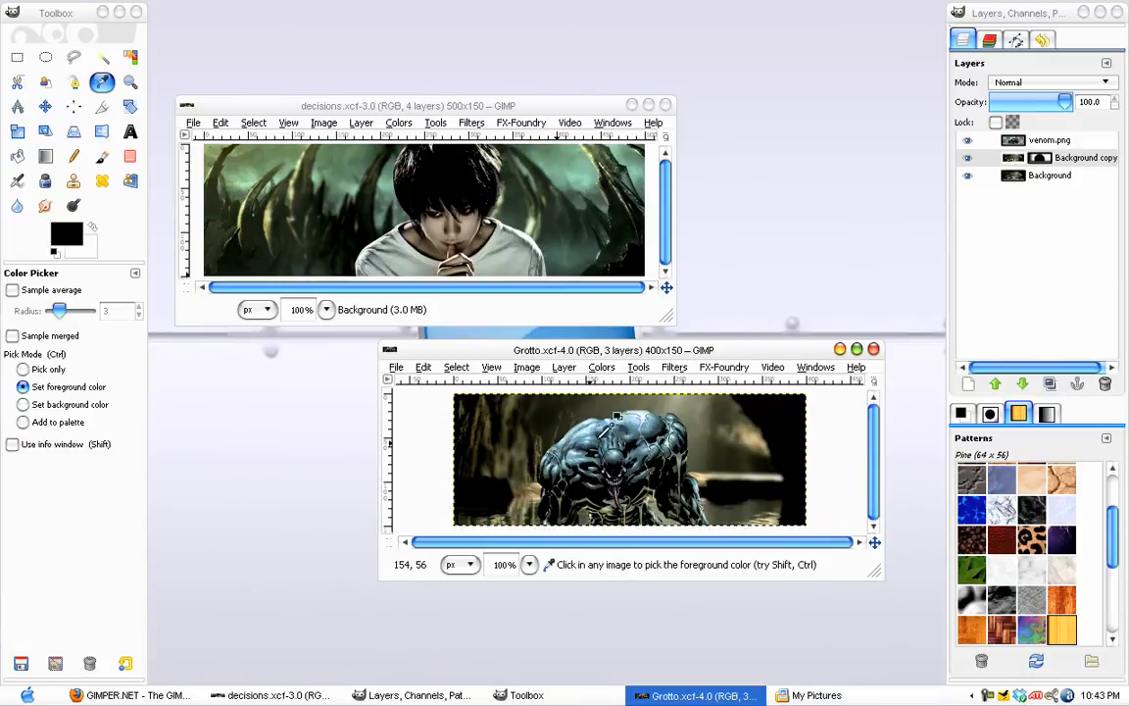
mouse_move(608, 402)
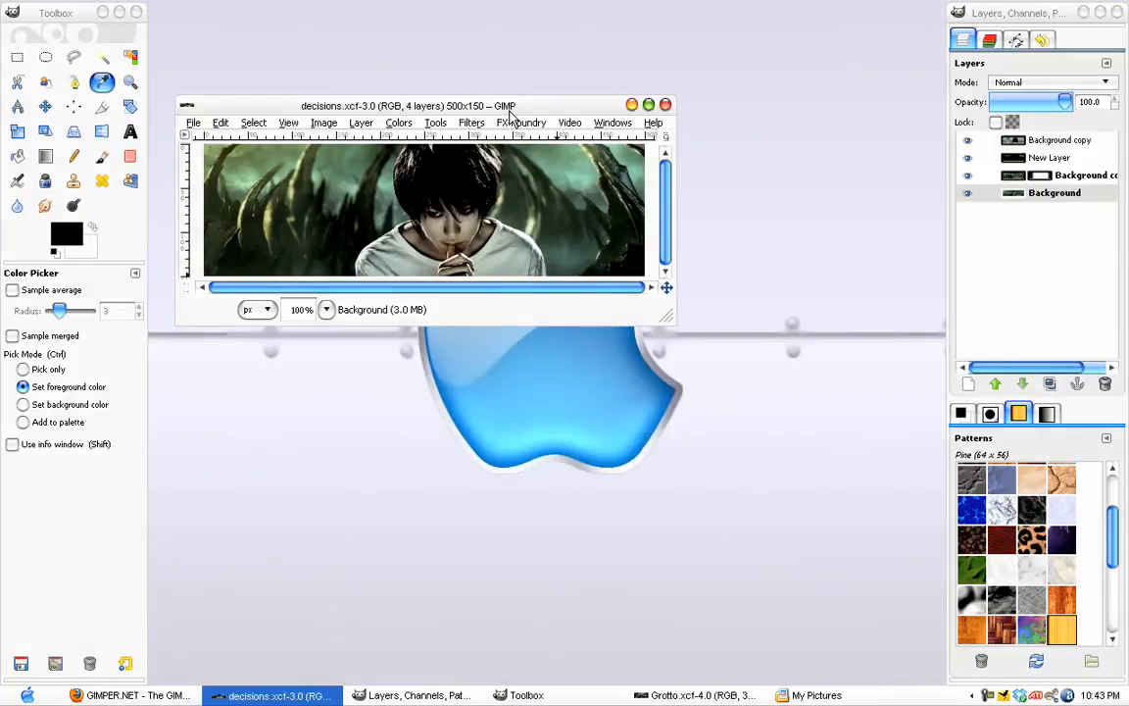
Center the decisions banner window and select its top Background copy layer
left_click_drag(410, 105, 504, 159)
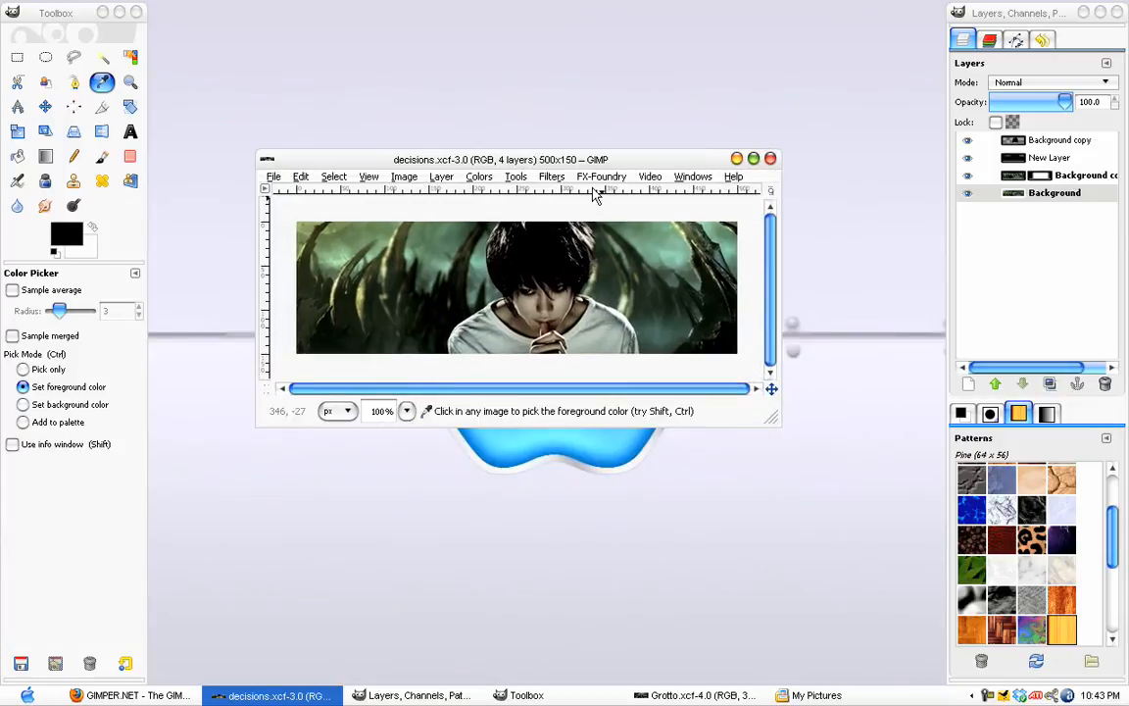
left_click_drag(503, 159, 515, 161)
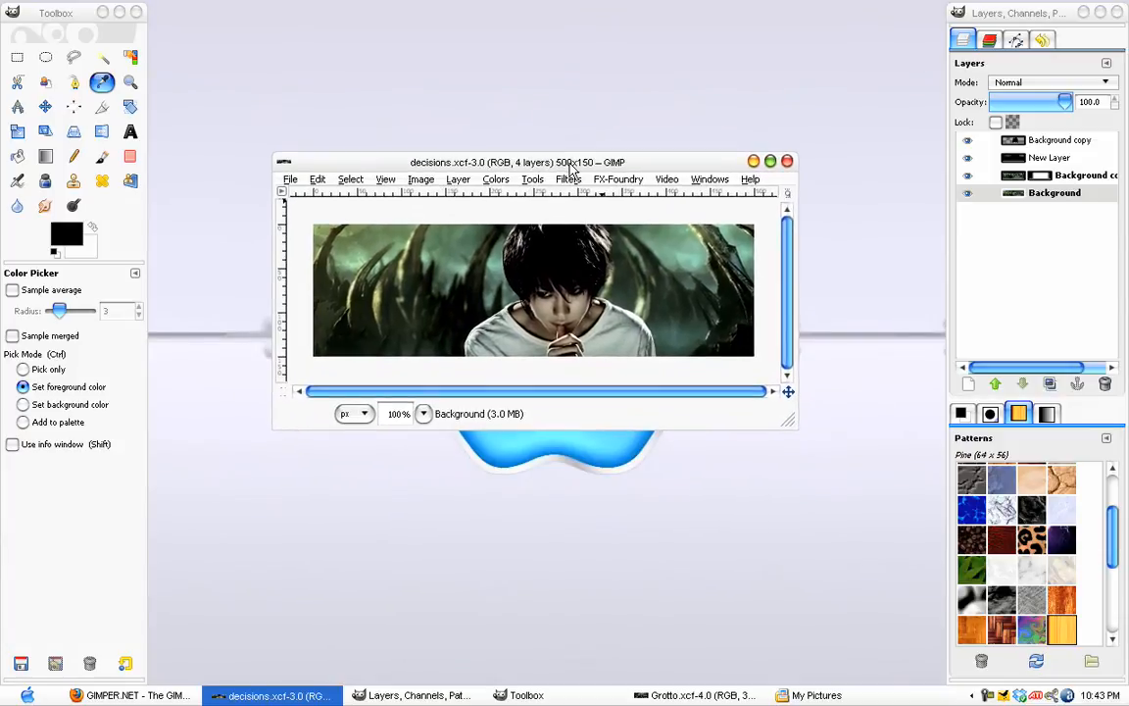
left_click_drag(563, 162, 502, 163)
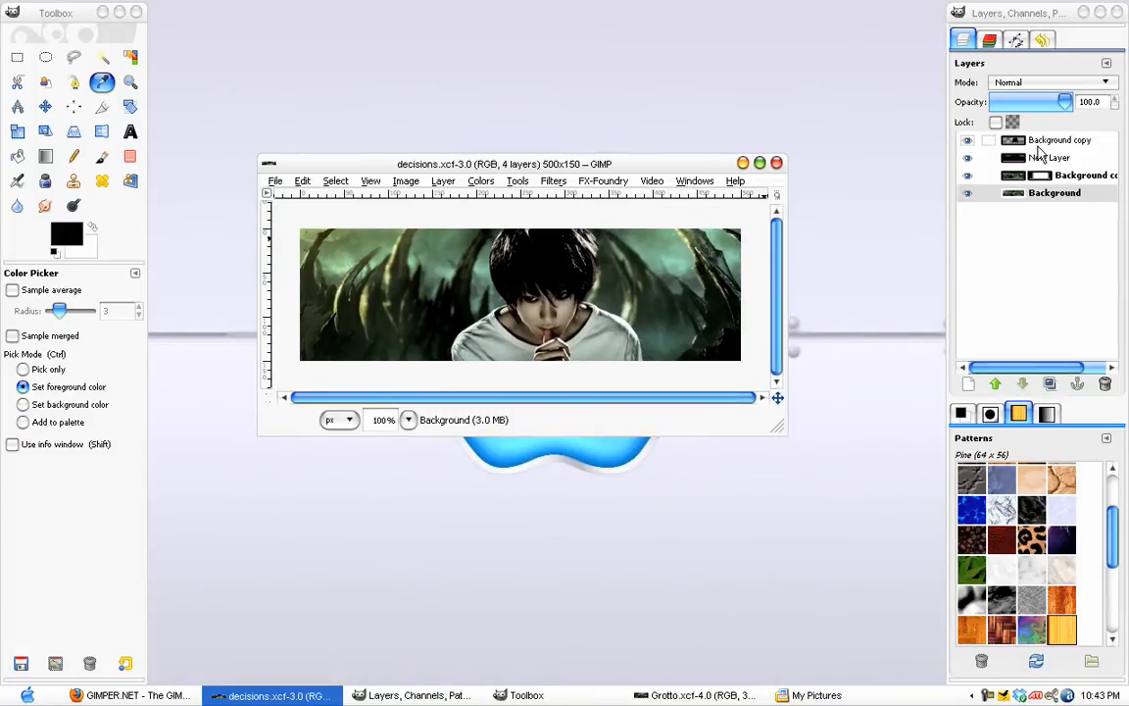
left_click(1059, 140)
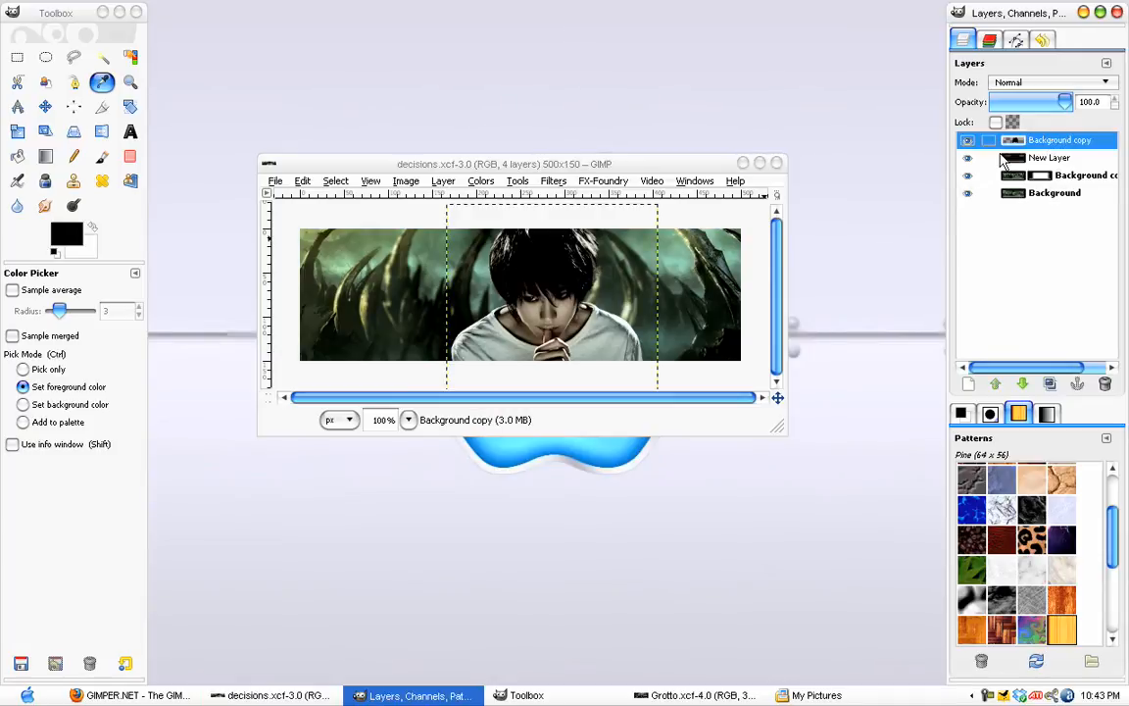
mouse_move(591, 270)
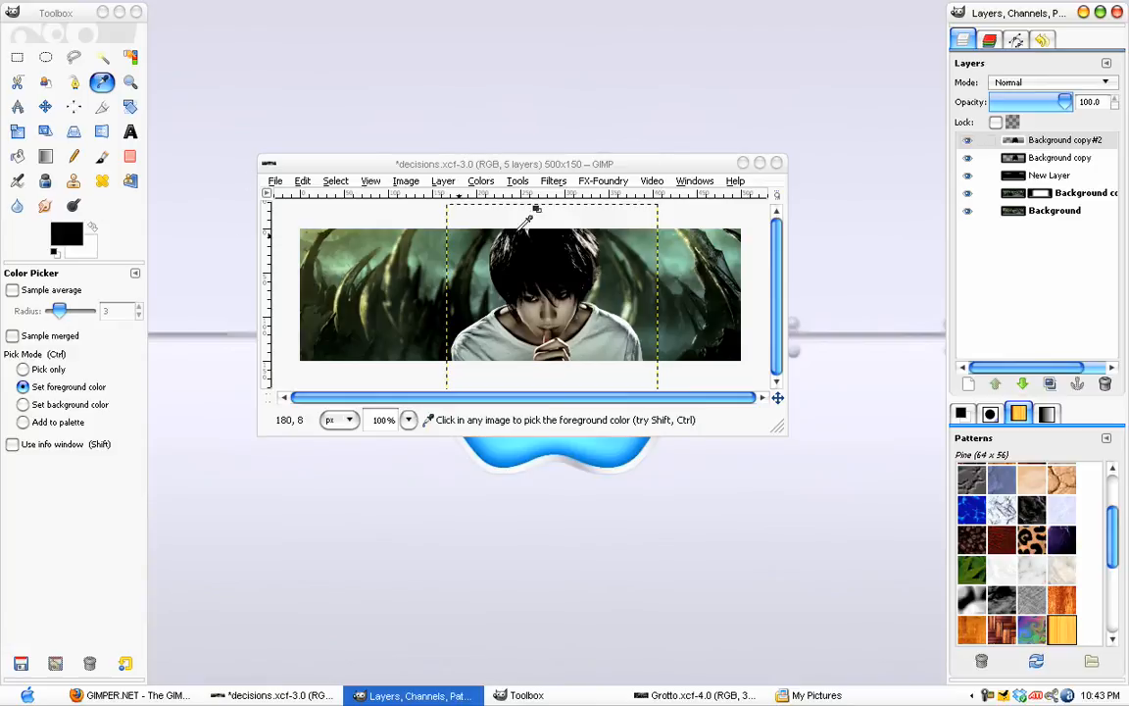
Apply a black-to-white Gradient Map to Background copy#2, turning the boy greyscale
left_click(480, 180)
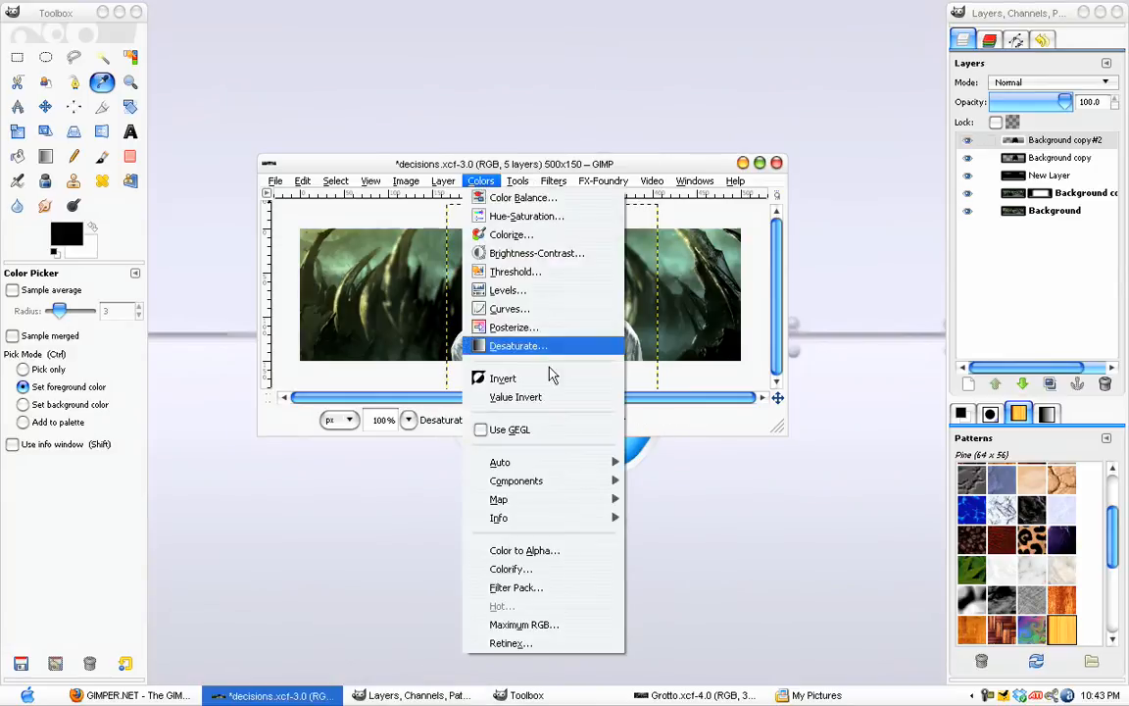
mouse_move(498, 499)
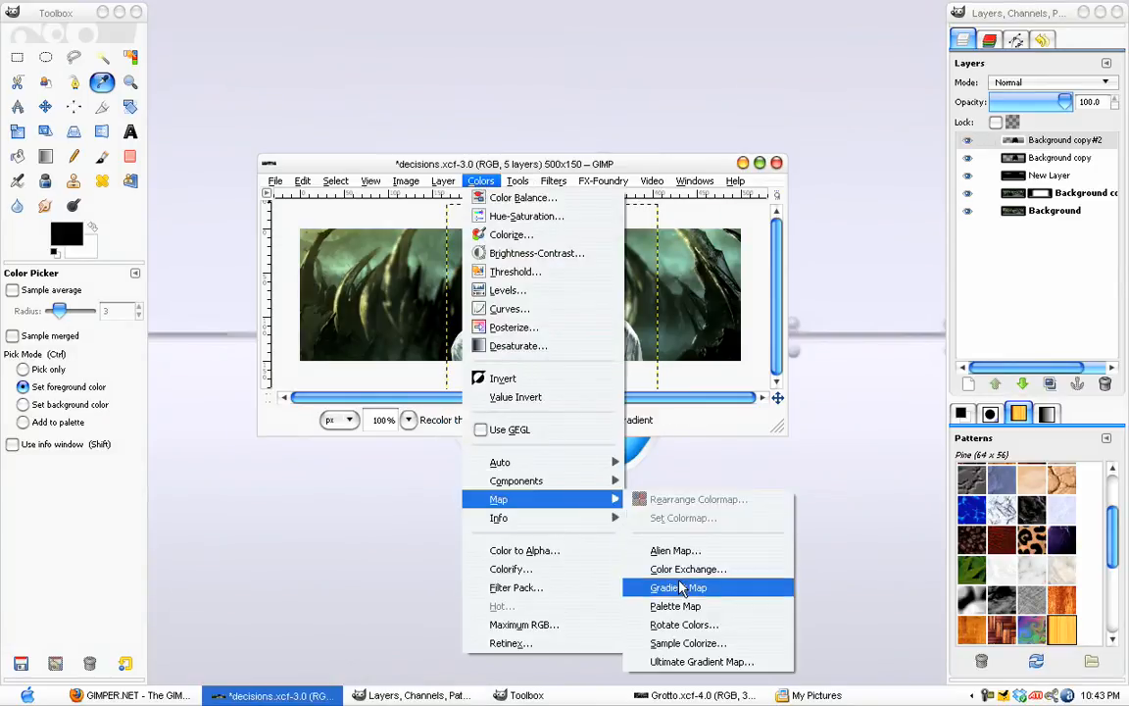
left_click(678, 586)
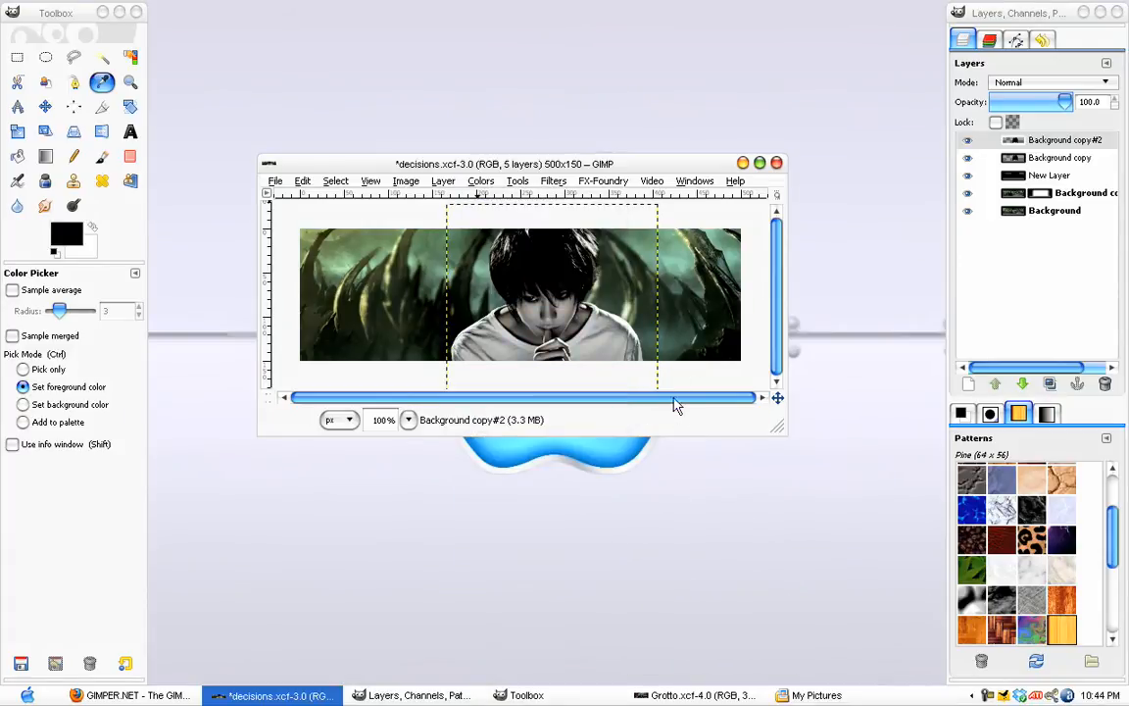
mouse_move(635, 272)
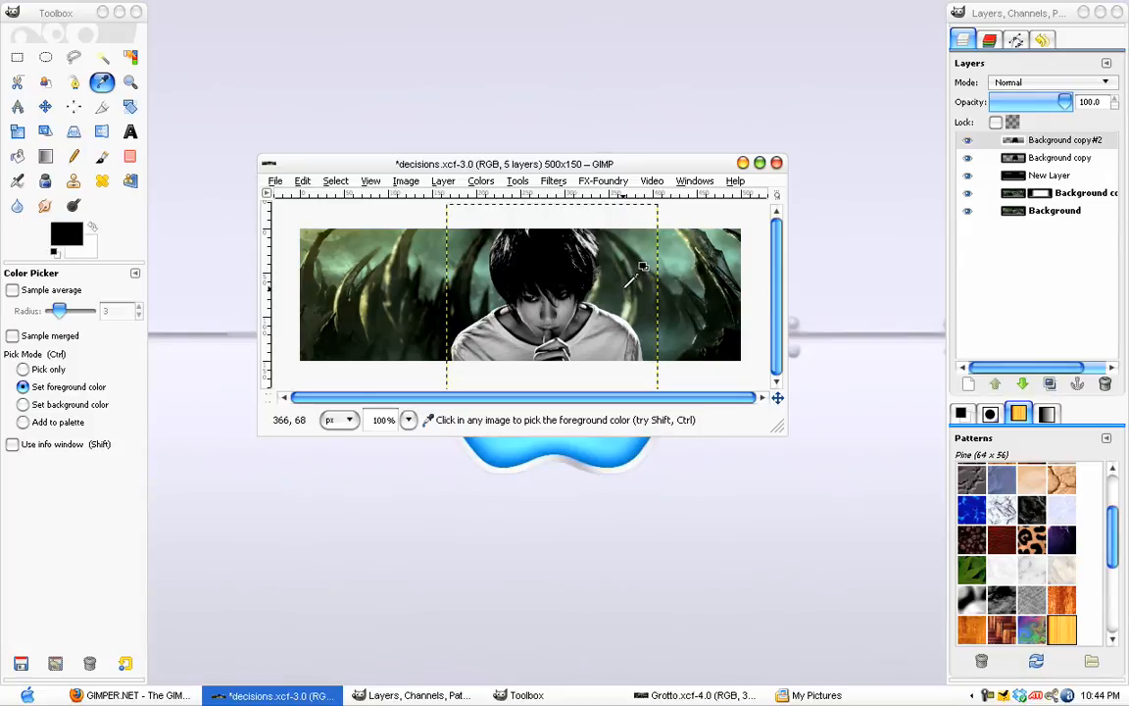
mouse_move(642, 191)
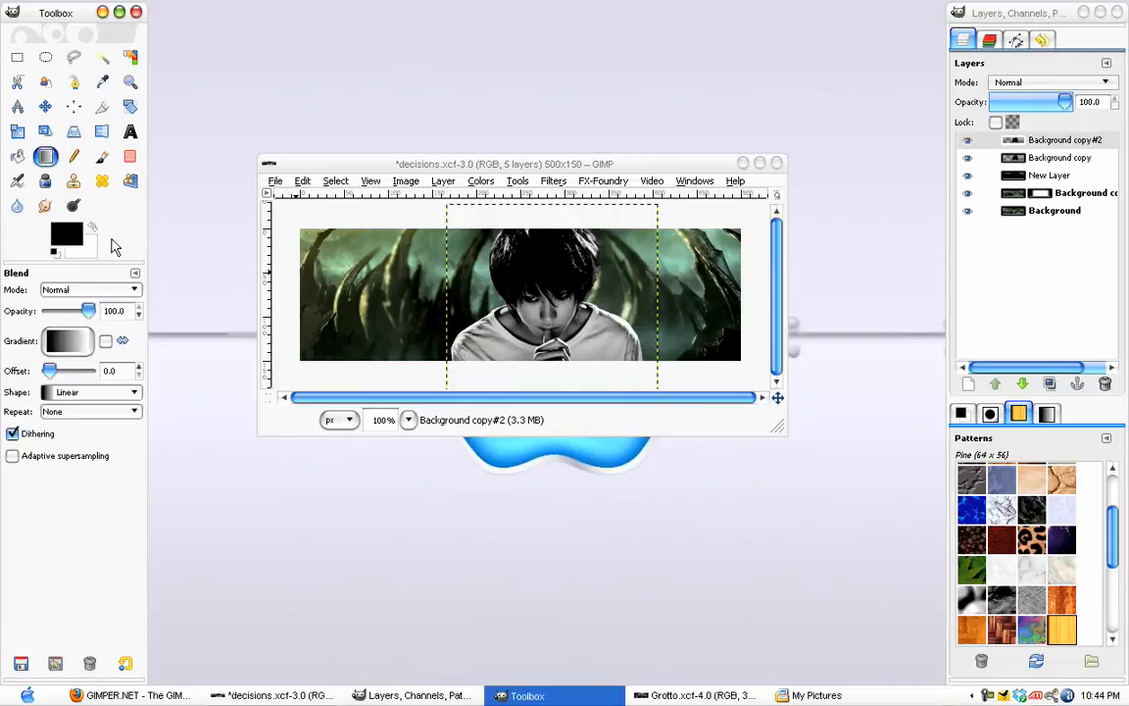
mouse_move(539, 274)
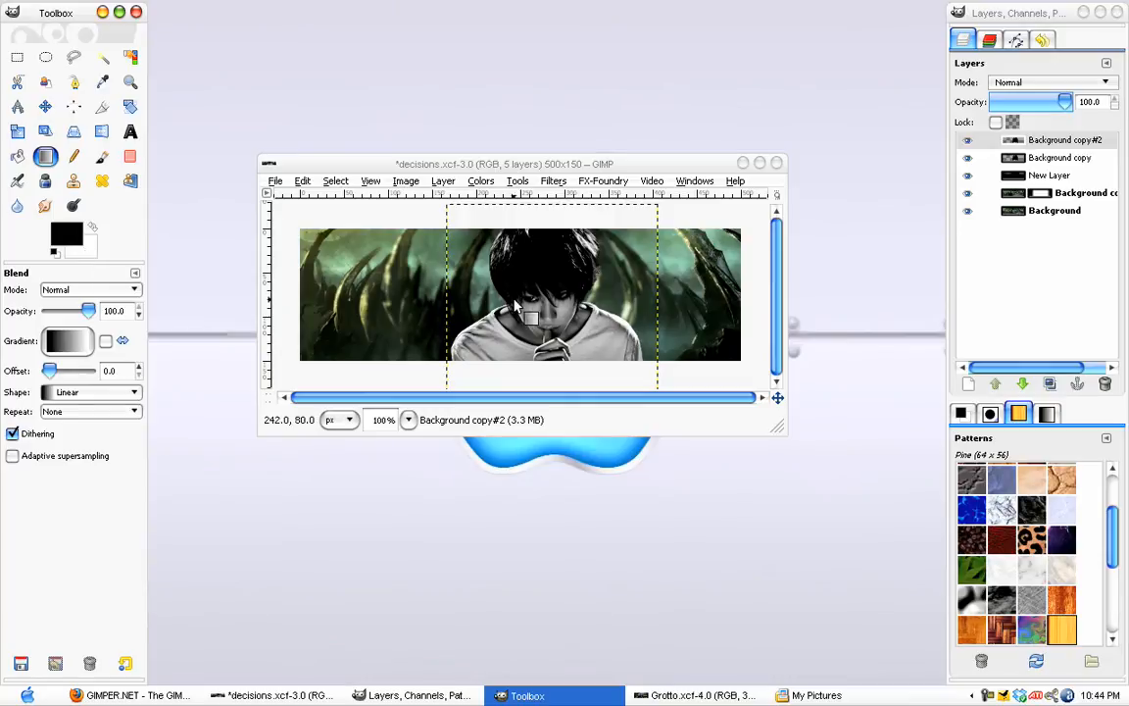
mouse_move(608, 330)
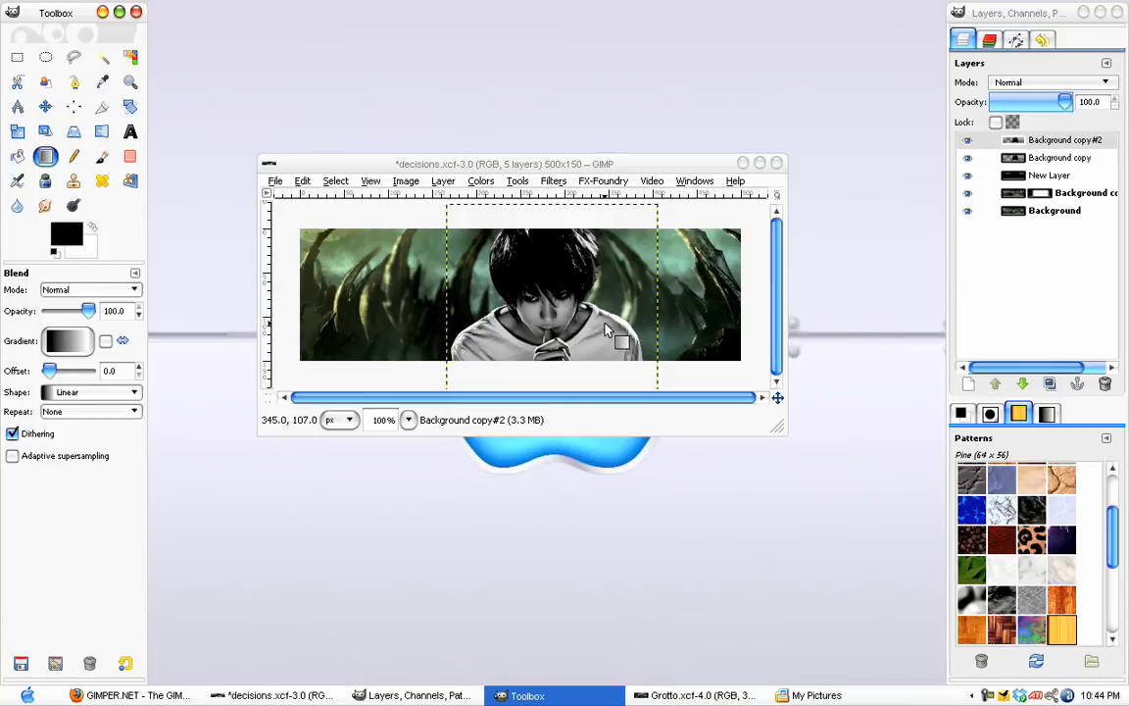
mouse_move(635, 343)
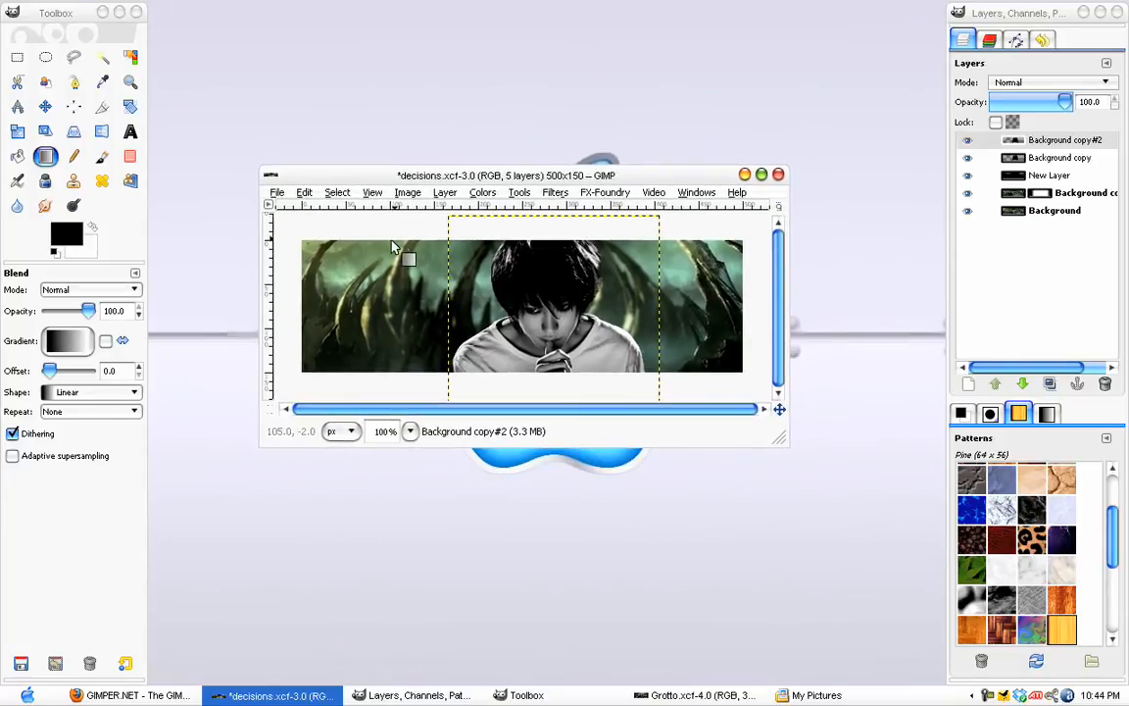
Browse the gradient list and keep the current gradient
left_click(305, 191)
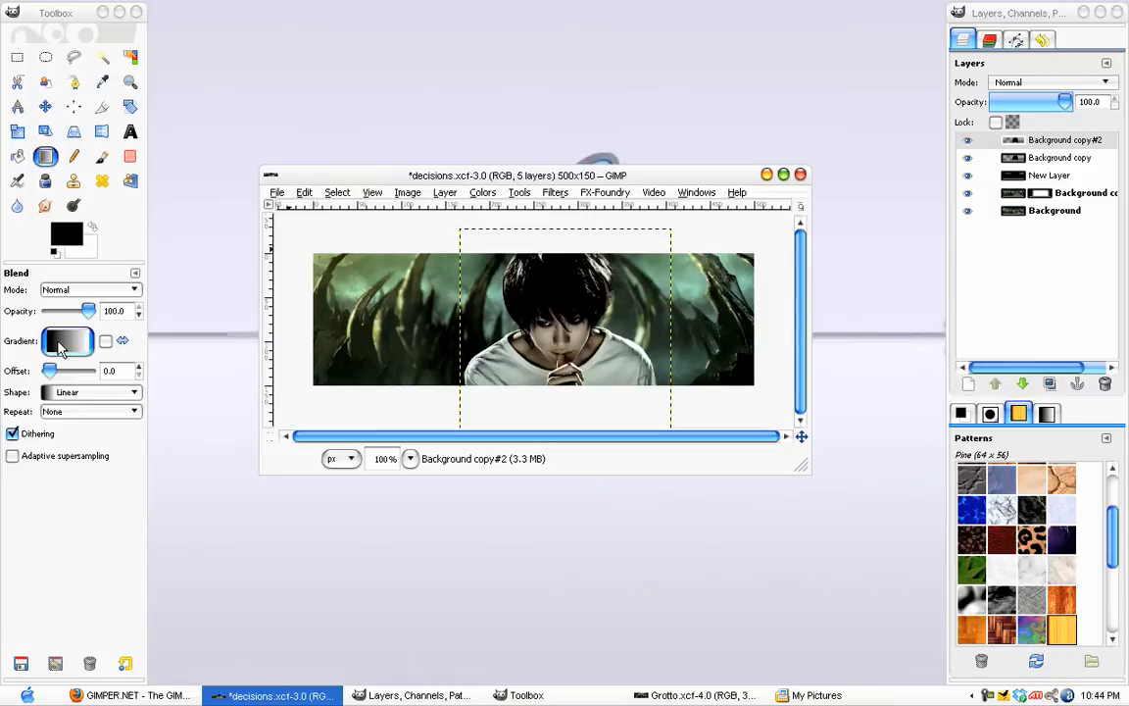
left_click(67, 340)
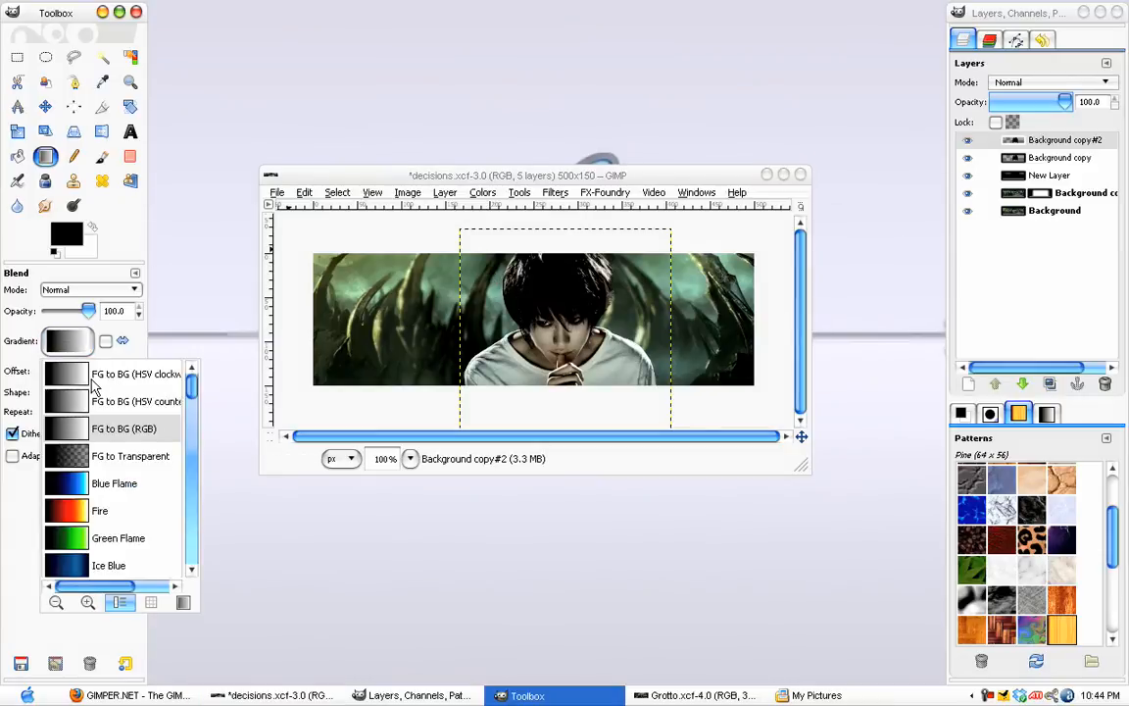
left_click(123, 428)
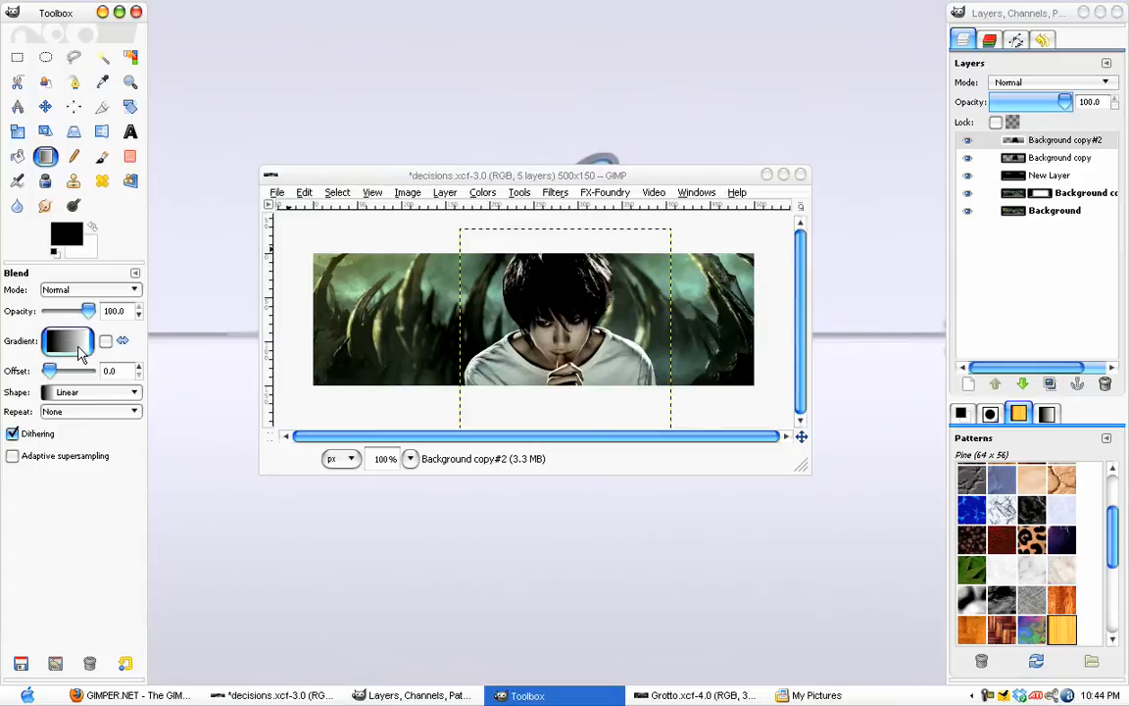
mouse_move(67, 234)
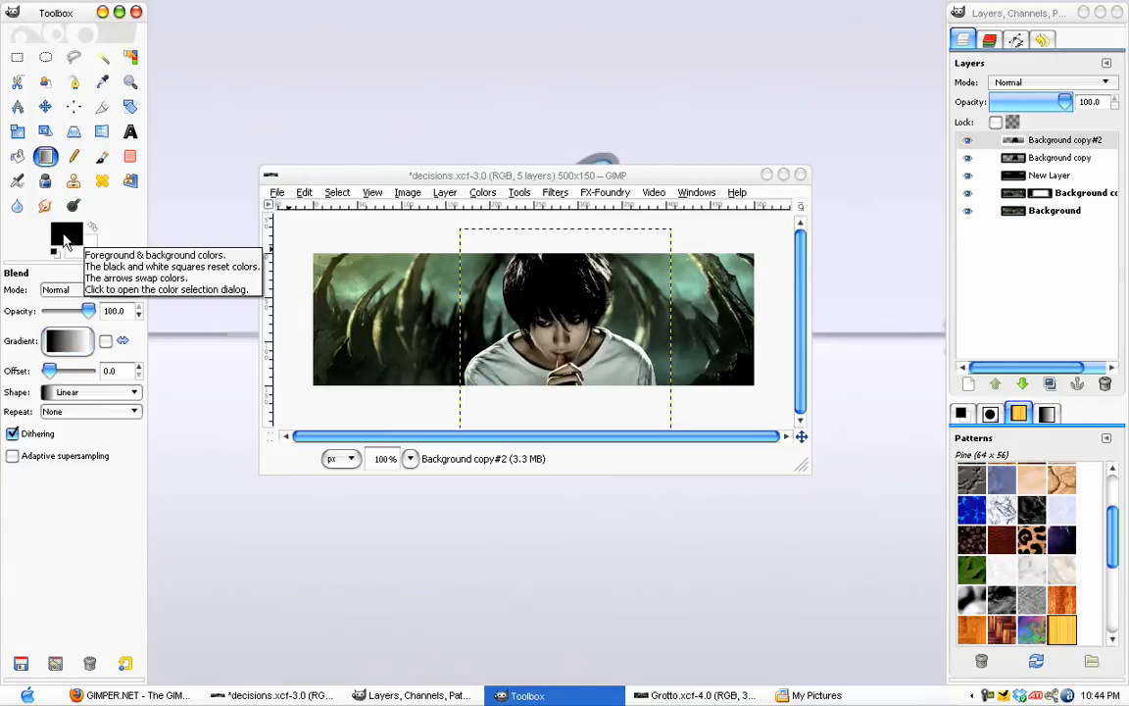
mouse_move(554, 274)
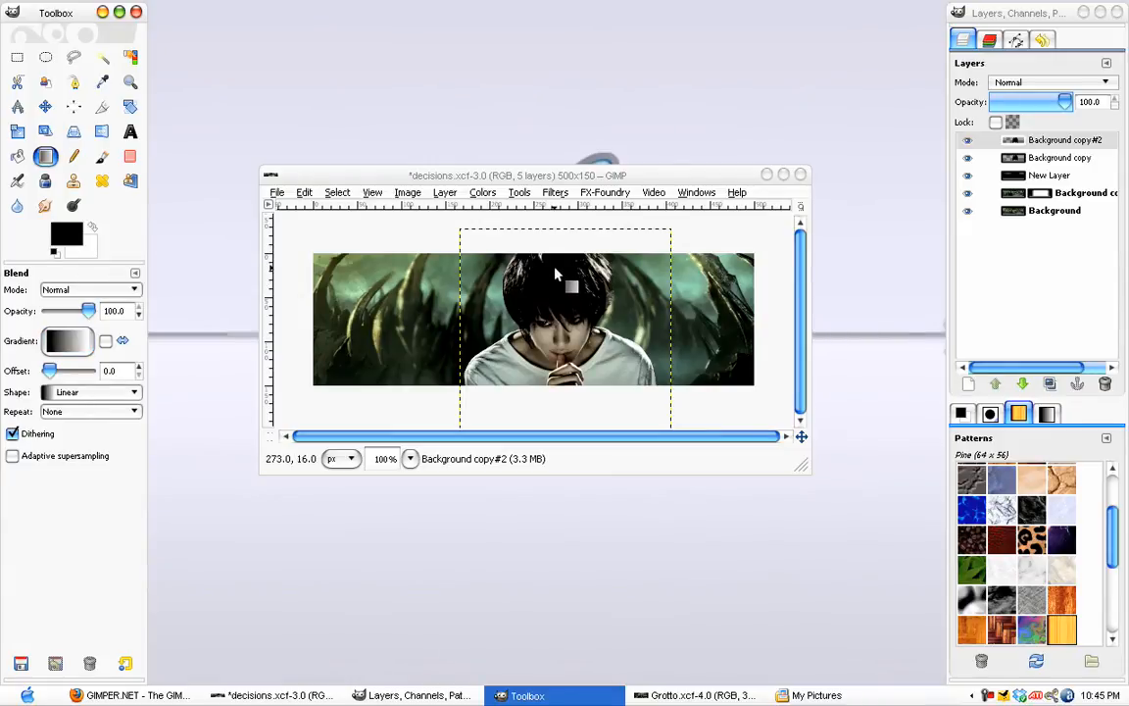
mouse_move(595, 353)
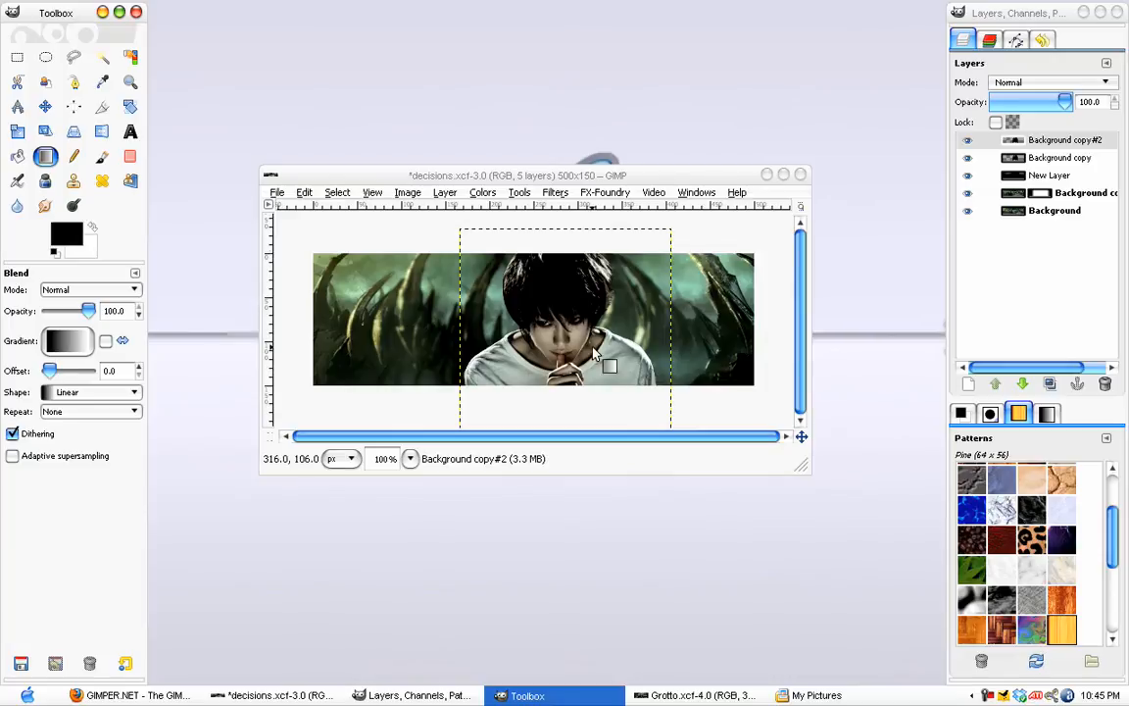
Pick a new dark red foreground colour in the colour chooser
left_click(65, 232)
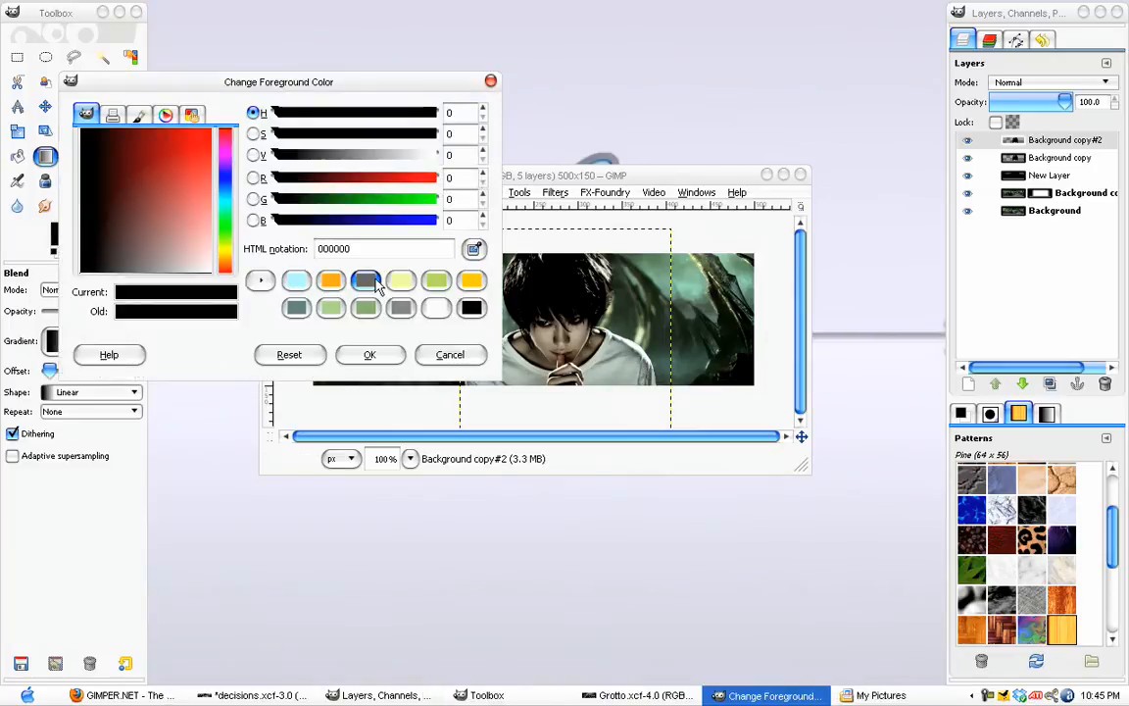
left_click(331, 281)
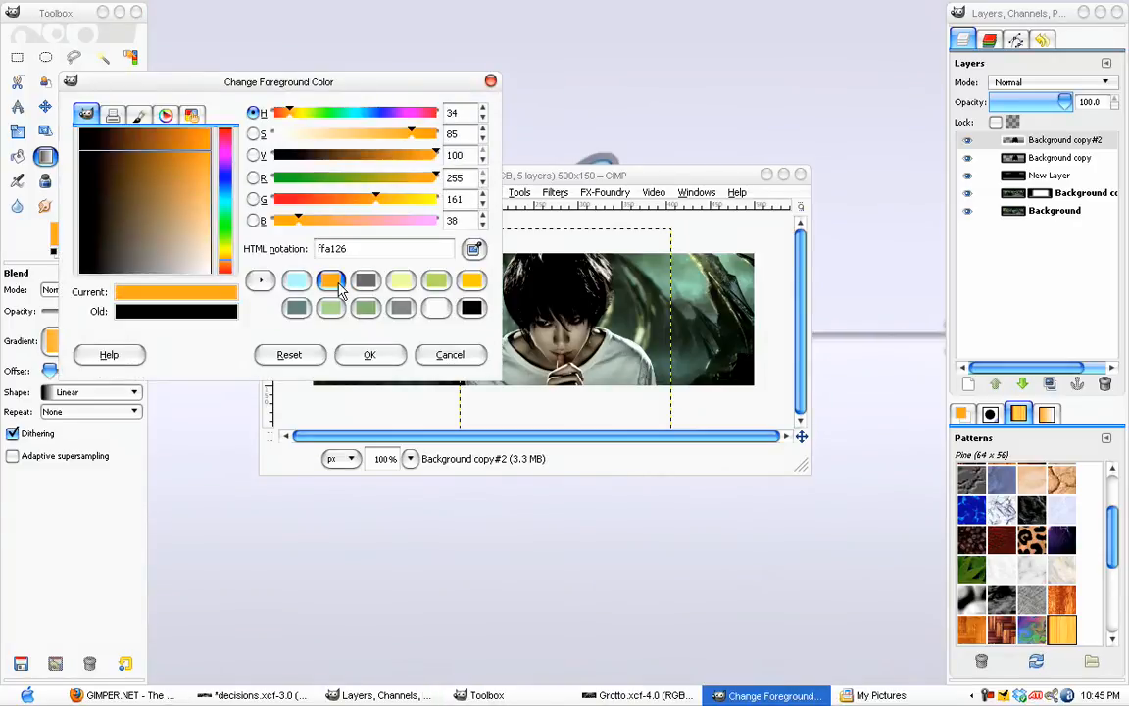
left_click(331, 281)
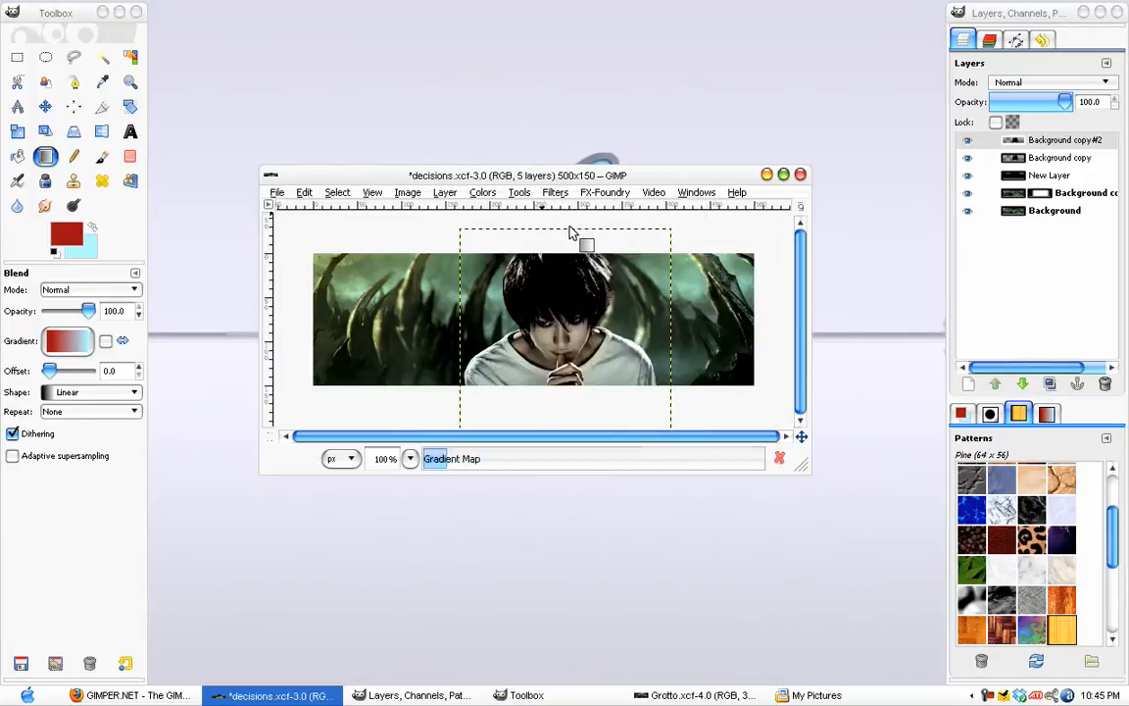
left_click_drag(572, 233, 583, 329)
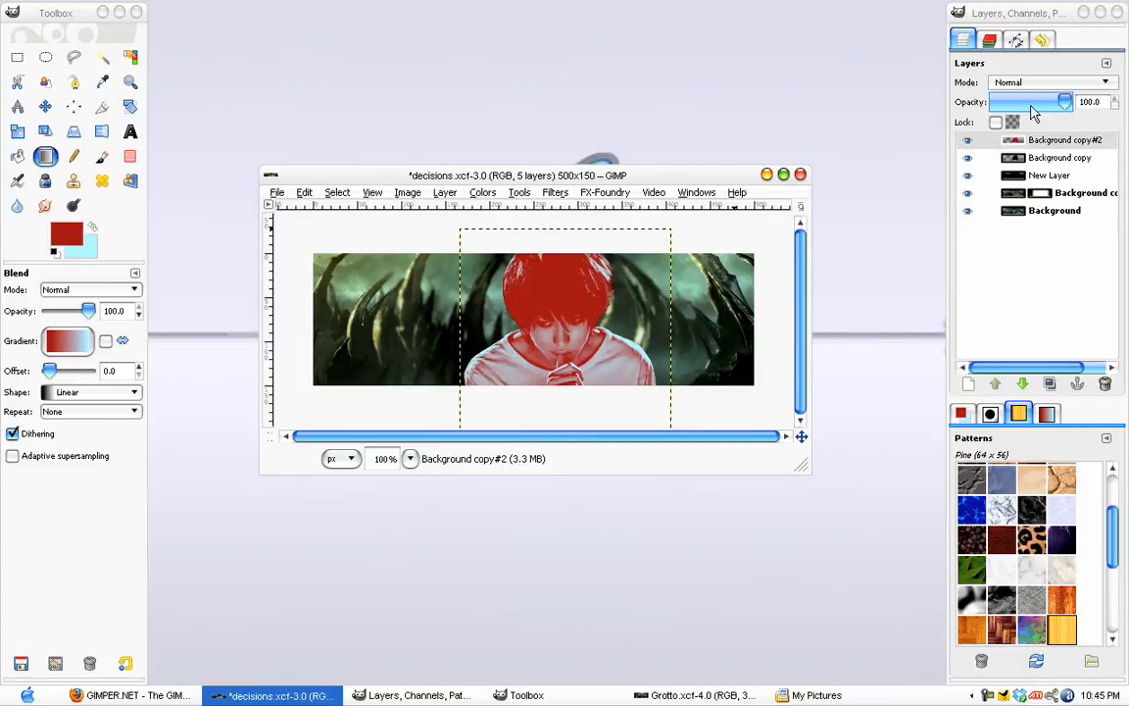
left_click(1048, 81)
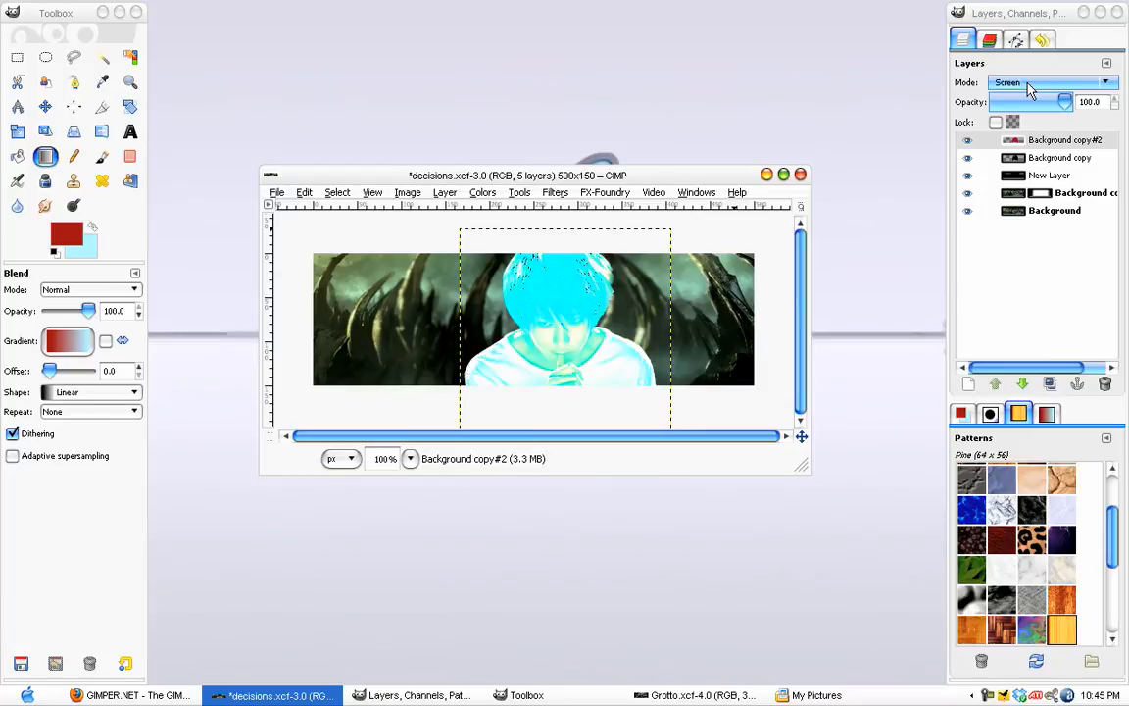
left_click(1049, 82)
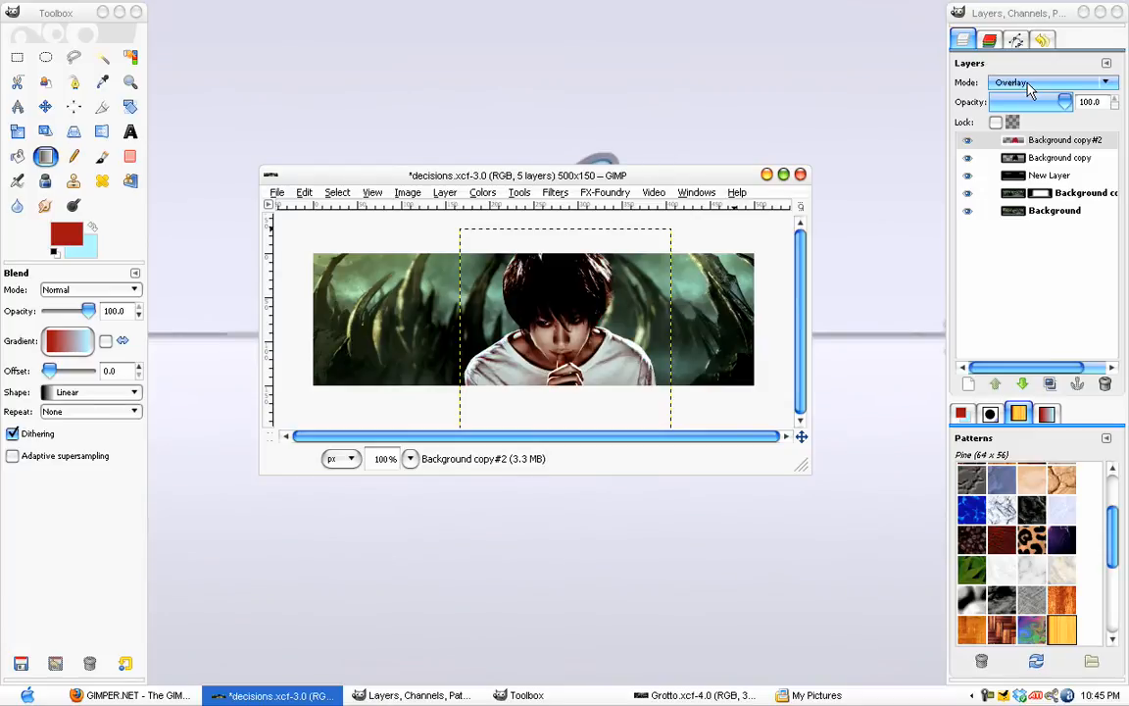
left_click(1016, 39)
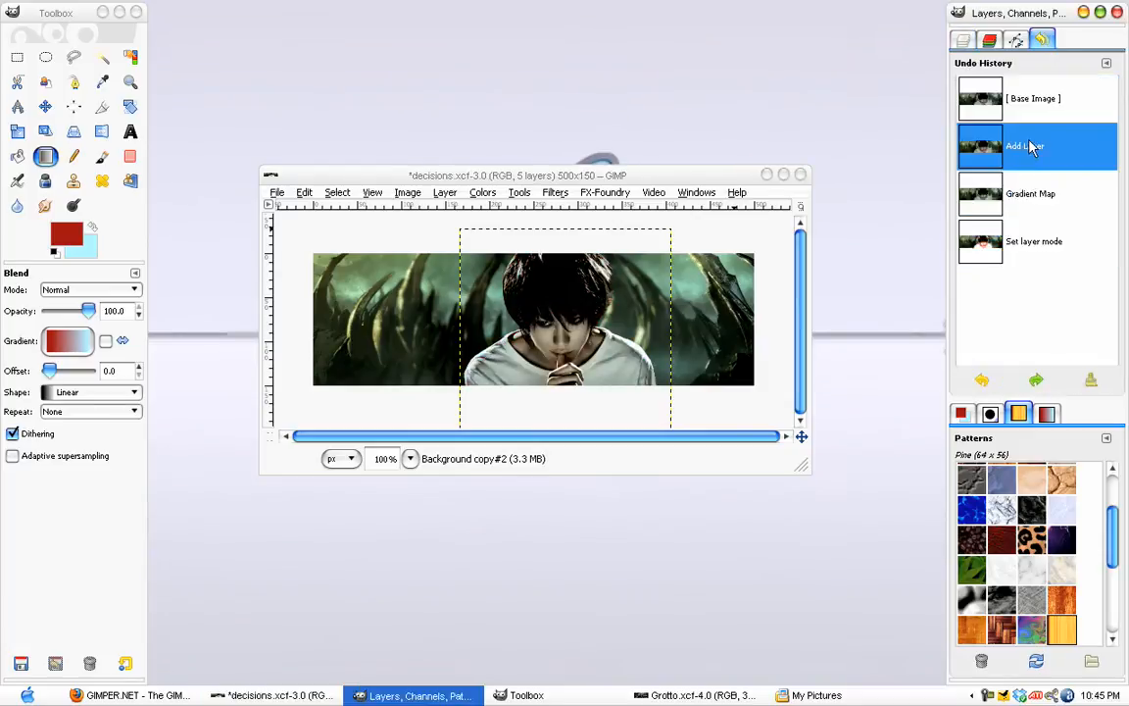
left_click(963, 39)
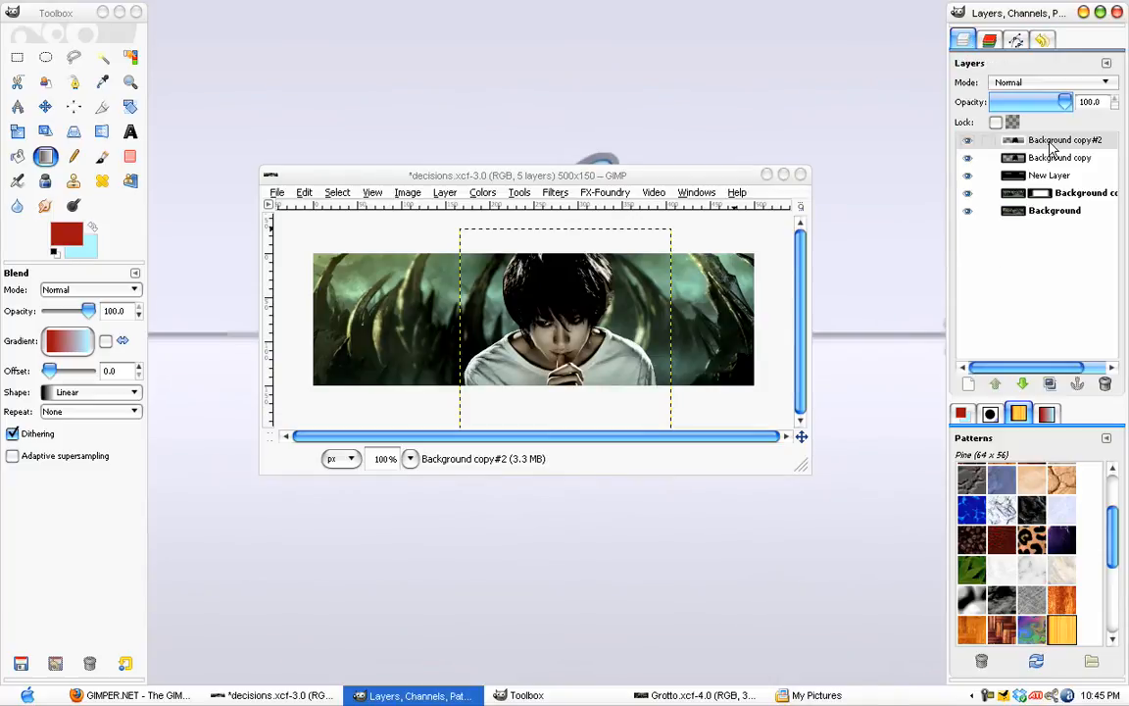
mouse_move(627, 240)
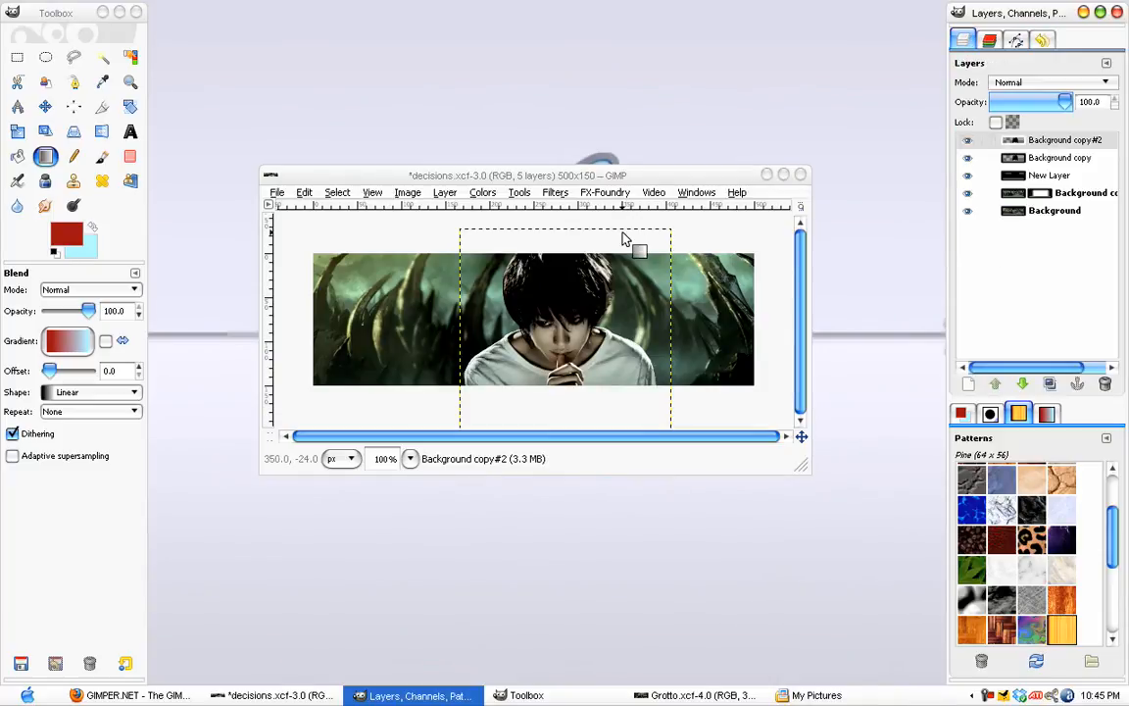
Sample dark teal and pale green from the banner's leaves, then select Background copy#2
left_click(1055, 209)
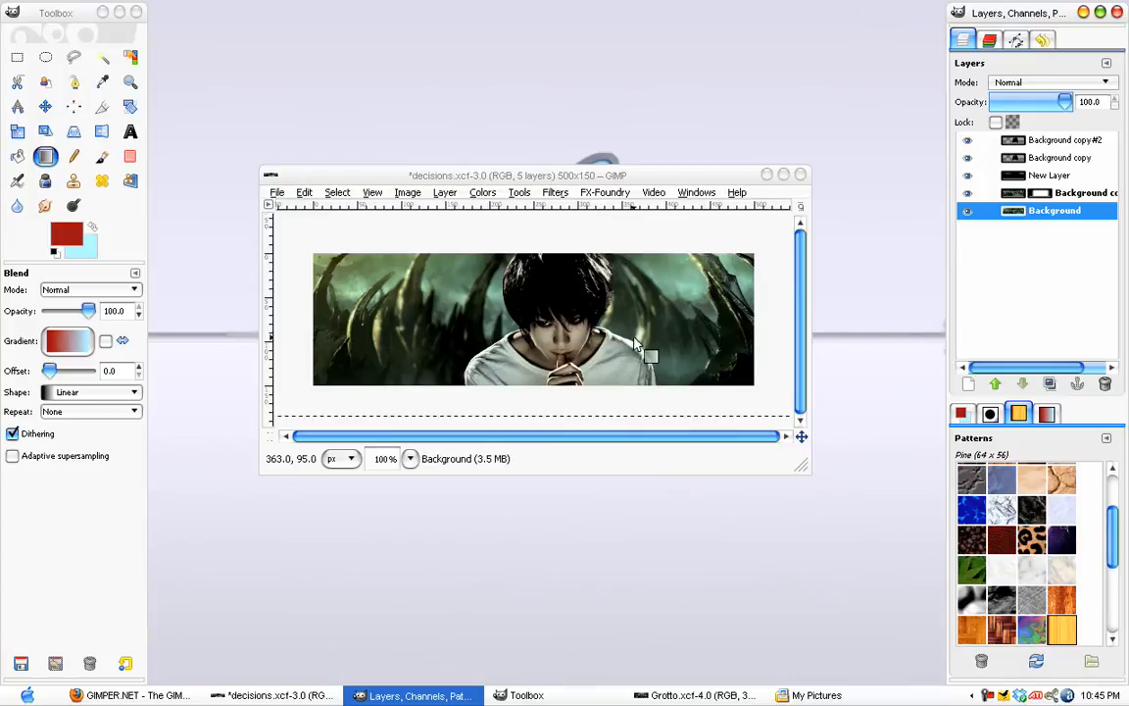
mouse_move(503, 346)
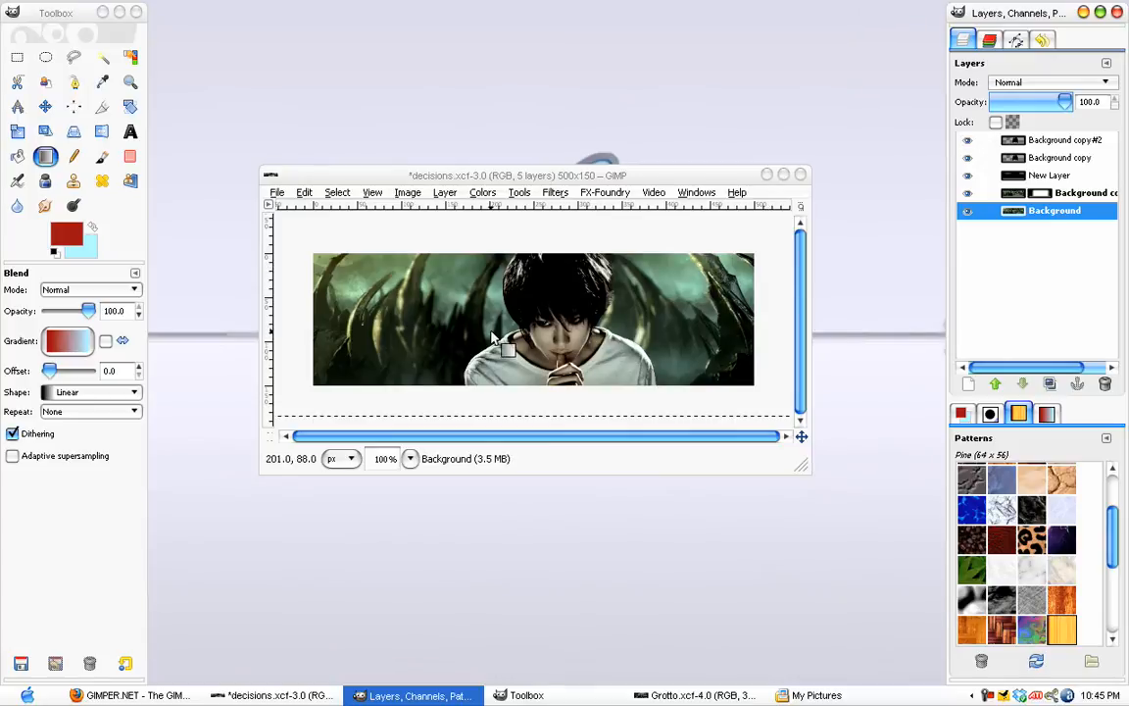
mouse_move(559, 368)
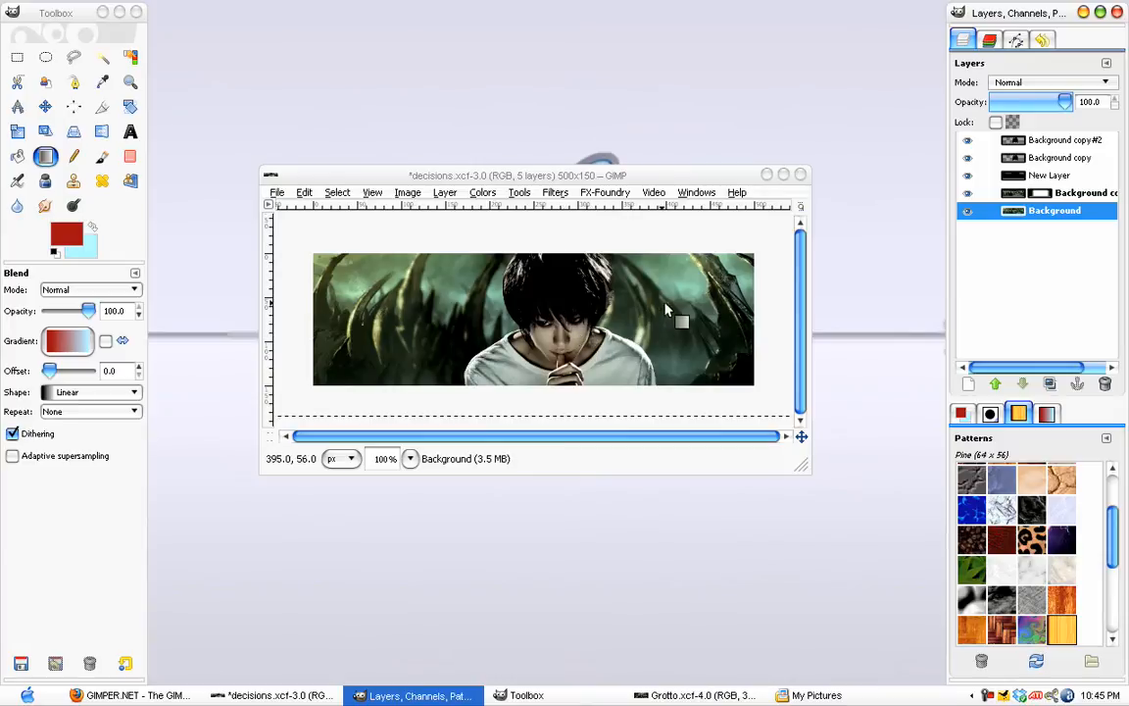
mouse_move(103, 84)
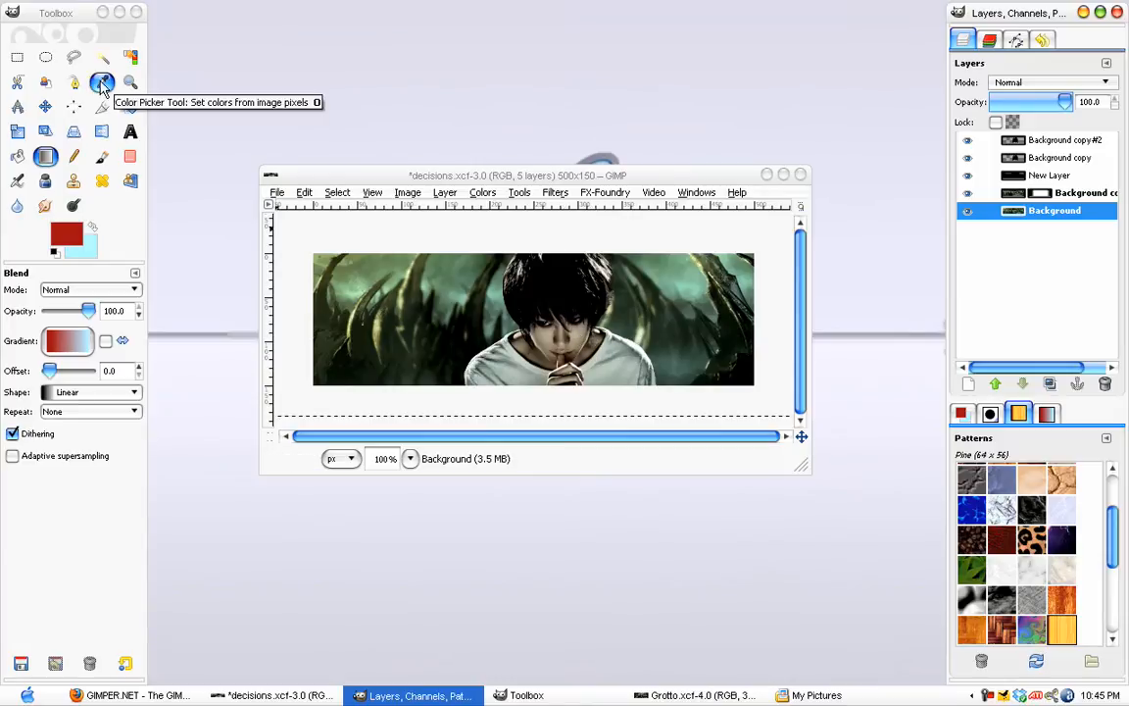
left_click(101, 82)
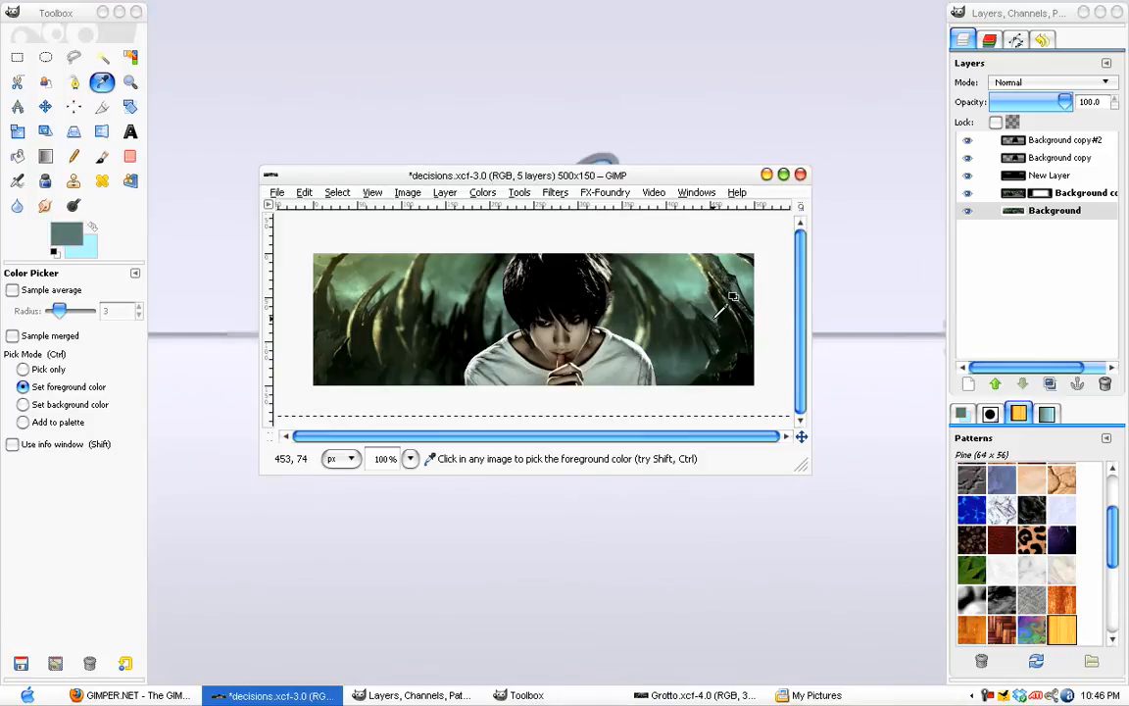
mouse_move(710, 302)
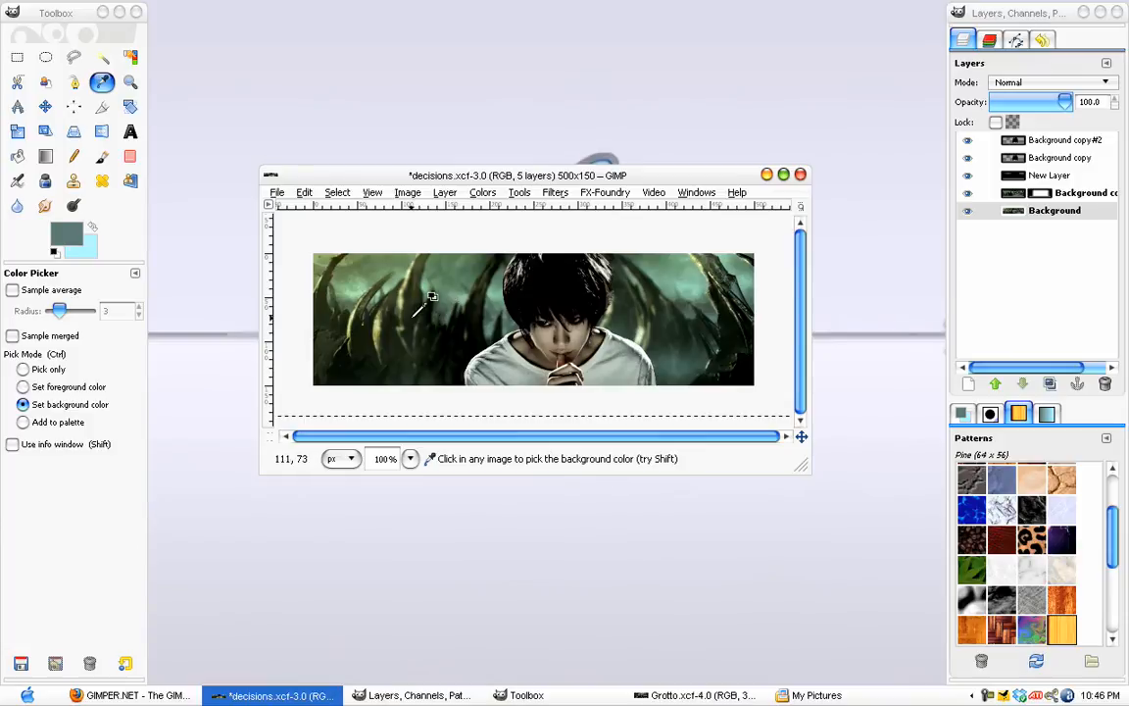
mouse_move(371, 277)
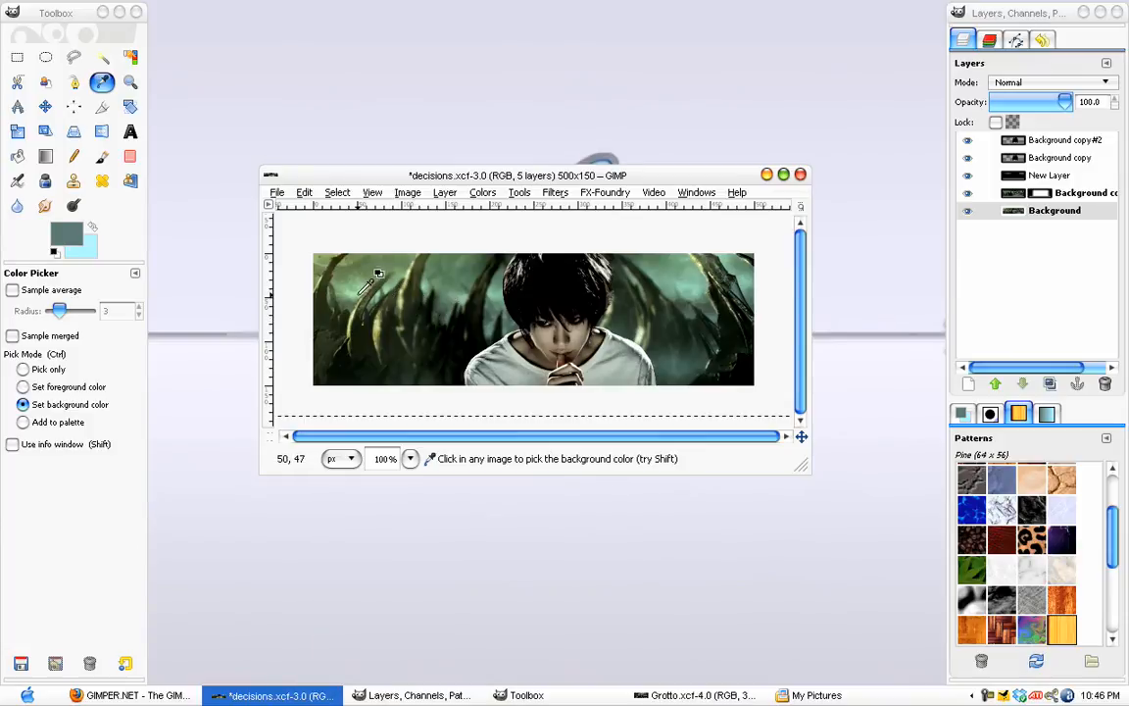
left_click(22, 386)
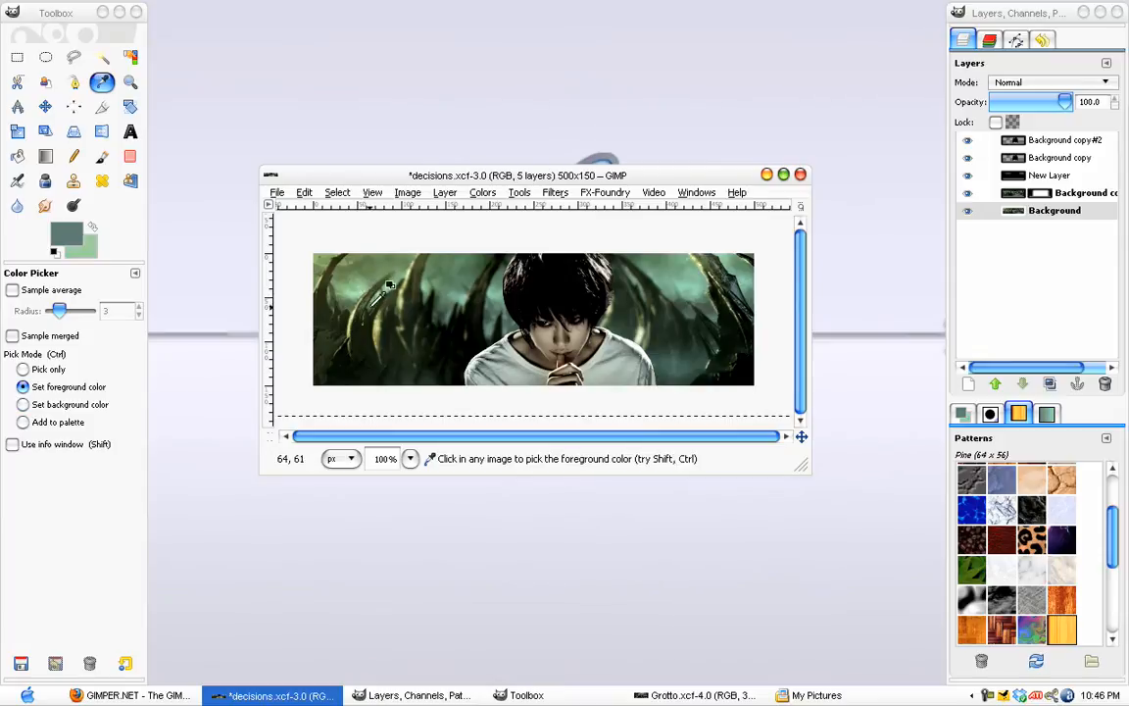
left_click(1066, 140)
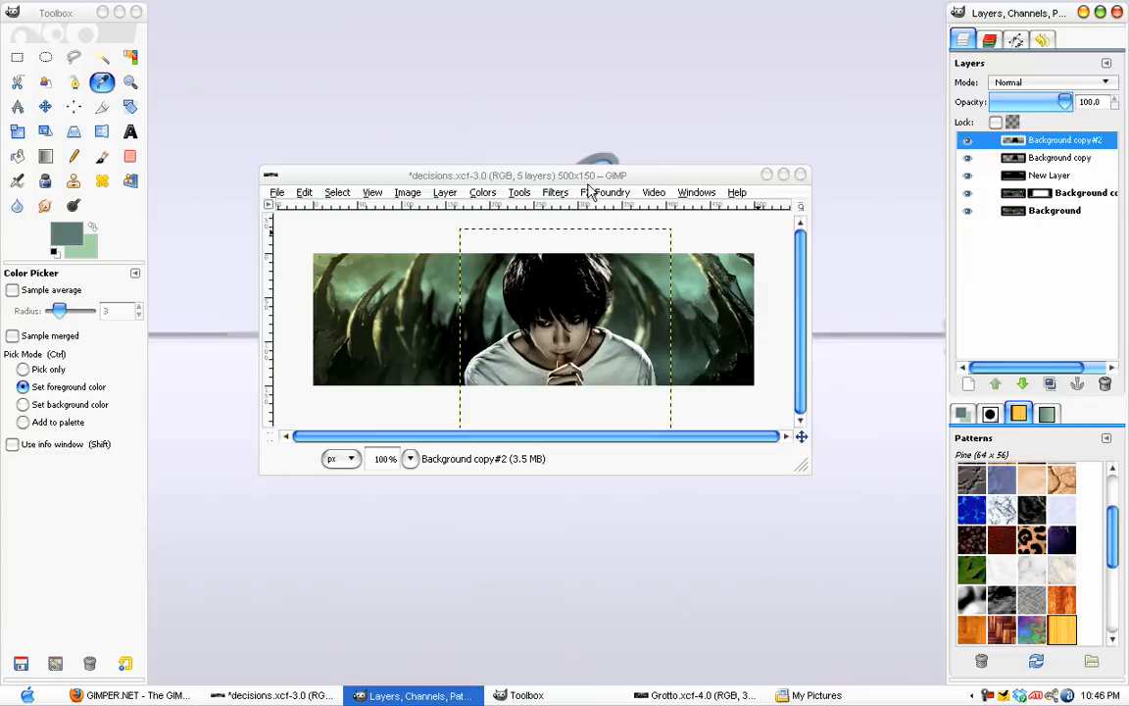
Apply a teal-to-pale-green Gradient Map to Background copy#2
left_click(555, 192)
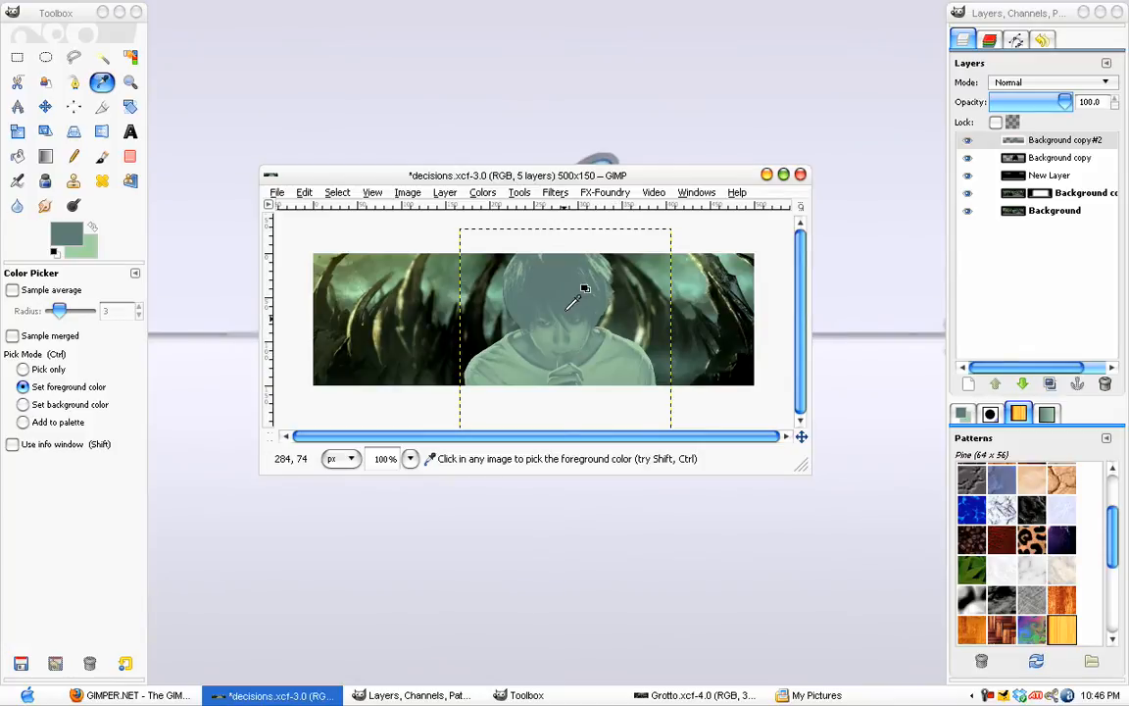
mouse_move(676, 343)
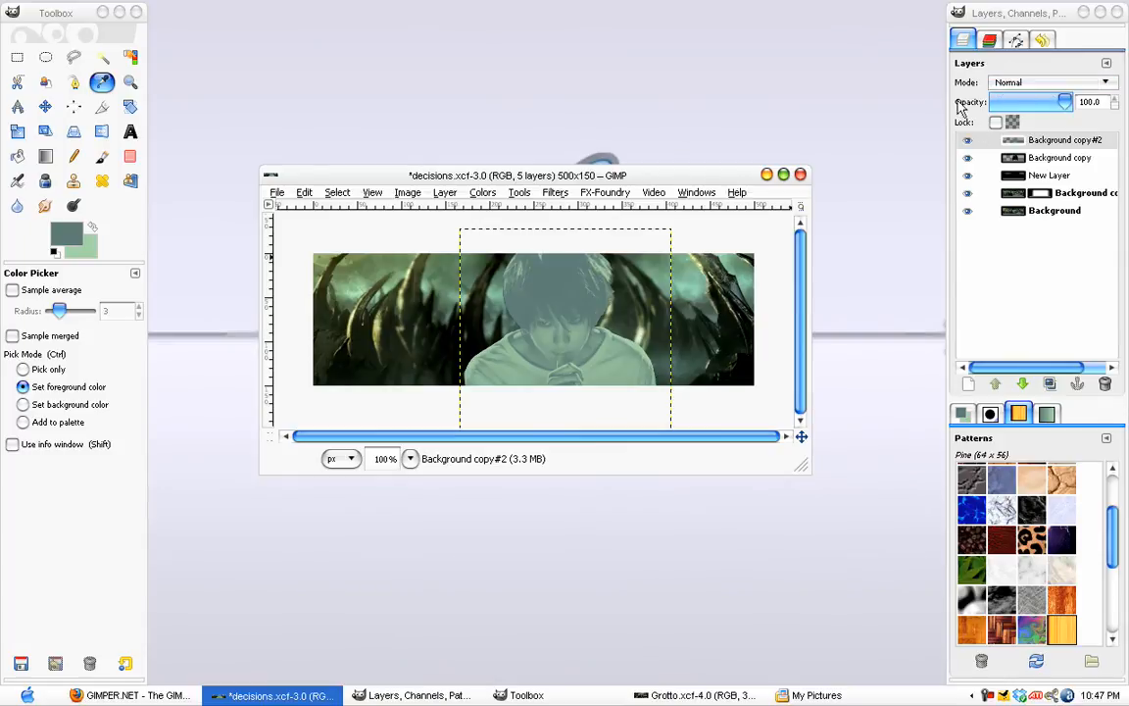
left_click(695, 192)
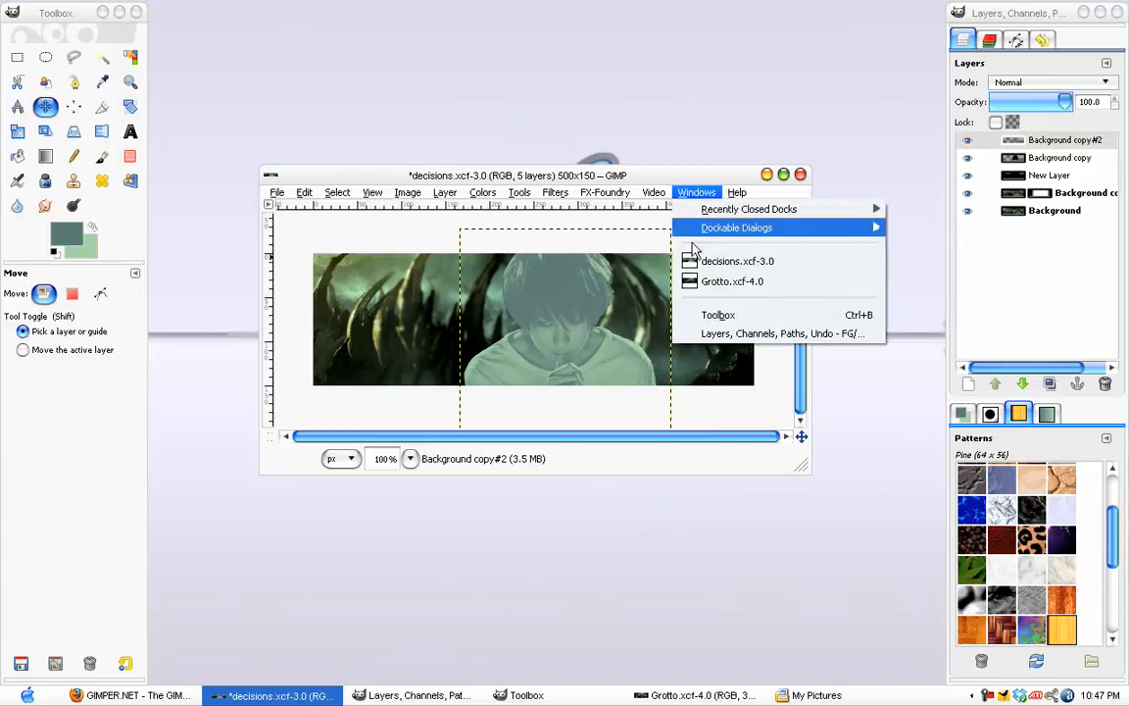
mouse_move(855, 238)
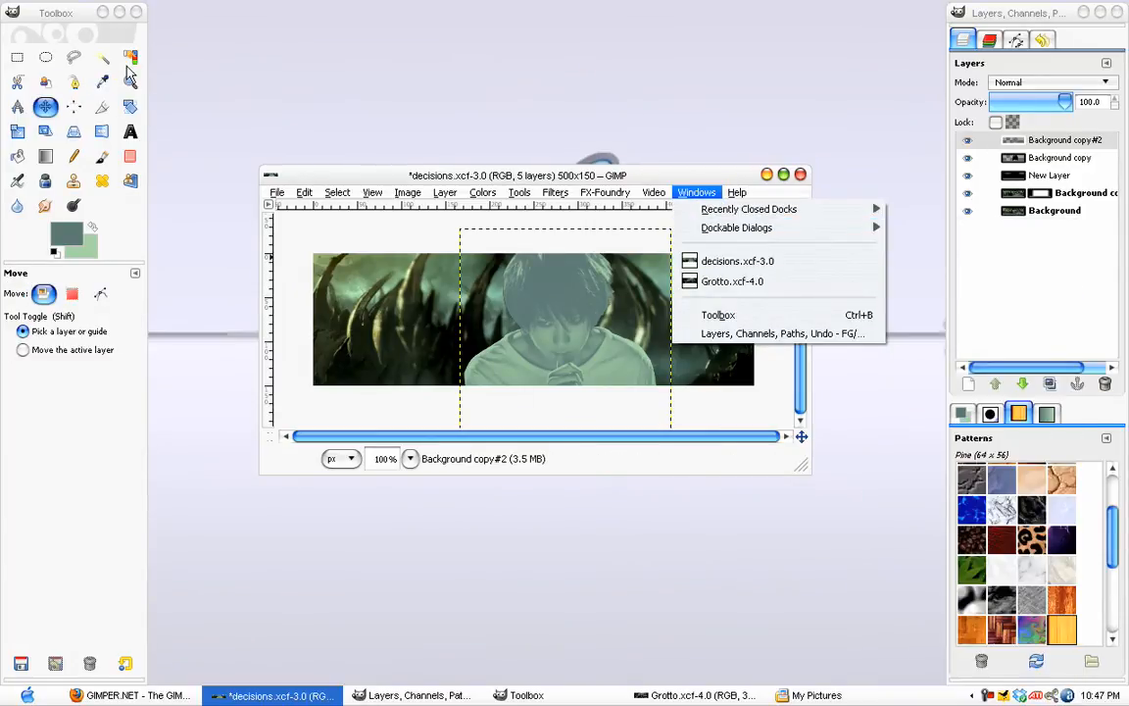
Try Screen, Overlay and Dodge blend modes on Background copy#2
left_click(1051, 82)
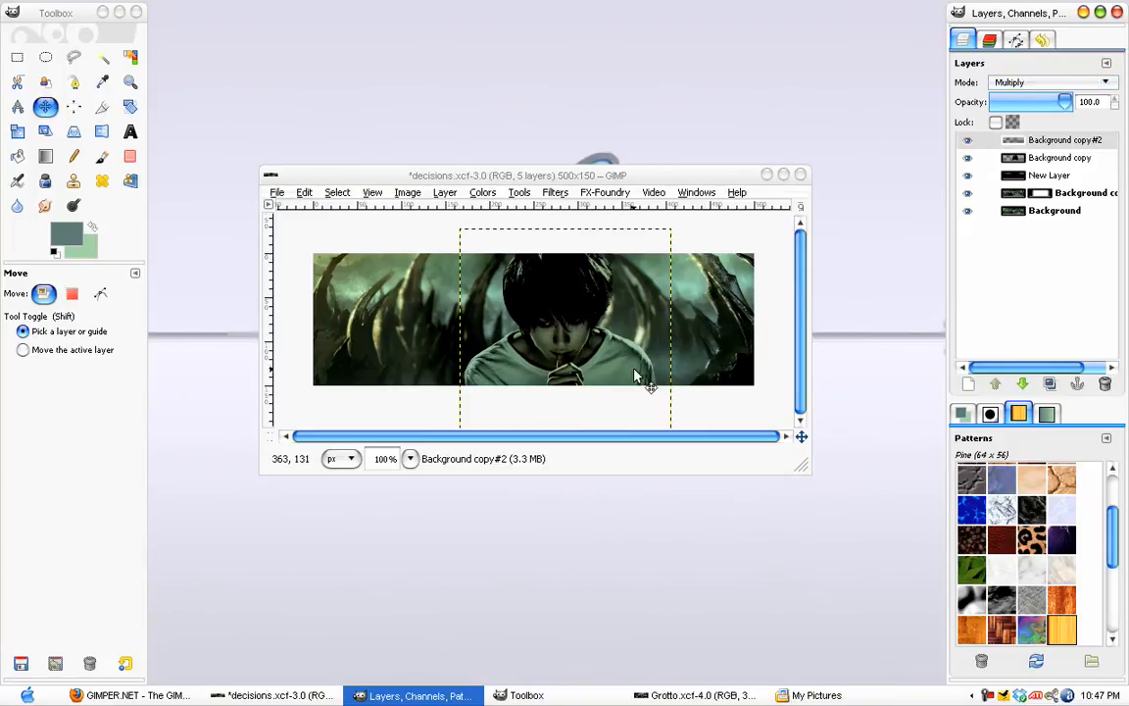
mouse_move(617, 362)
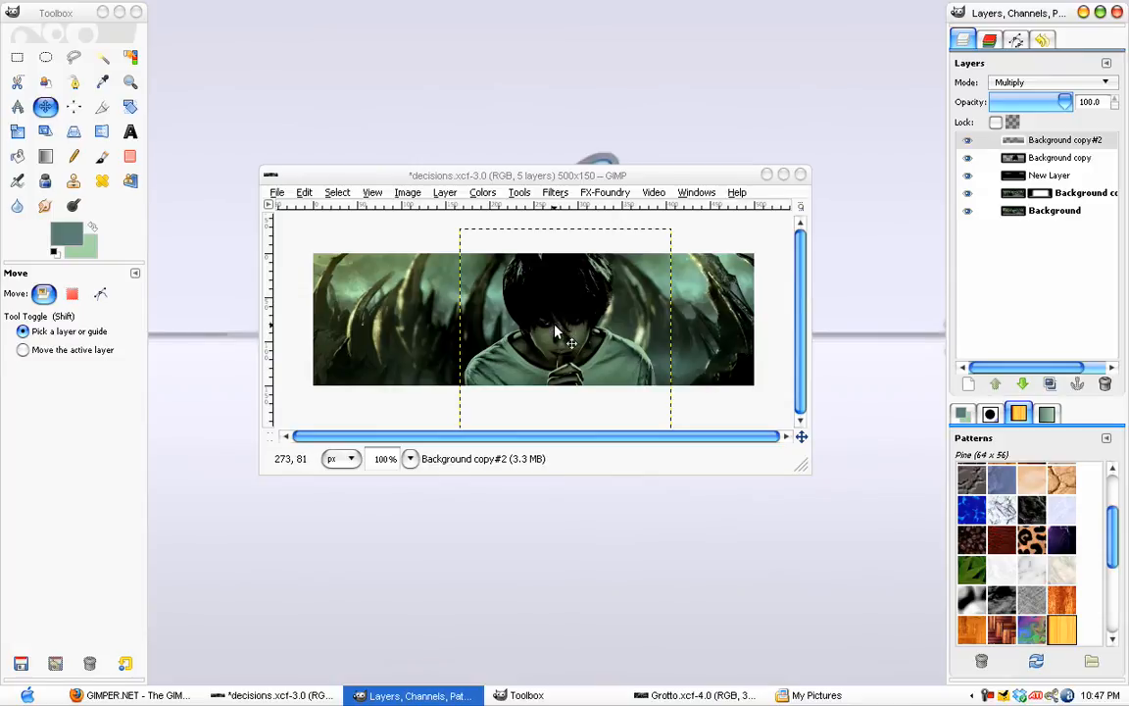
mouse_move(527, 348)
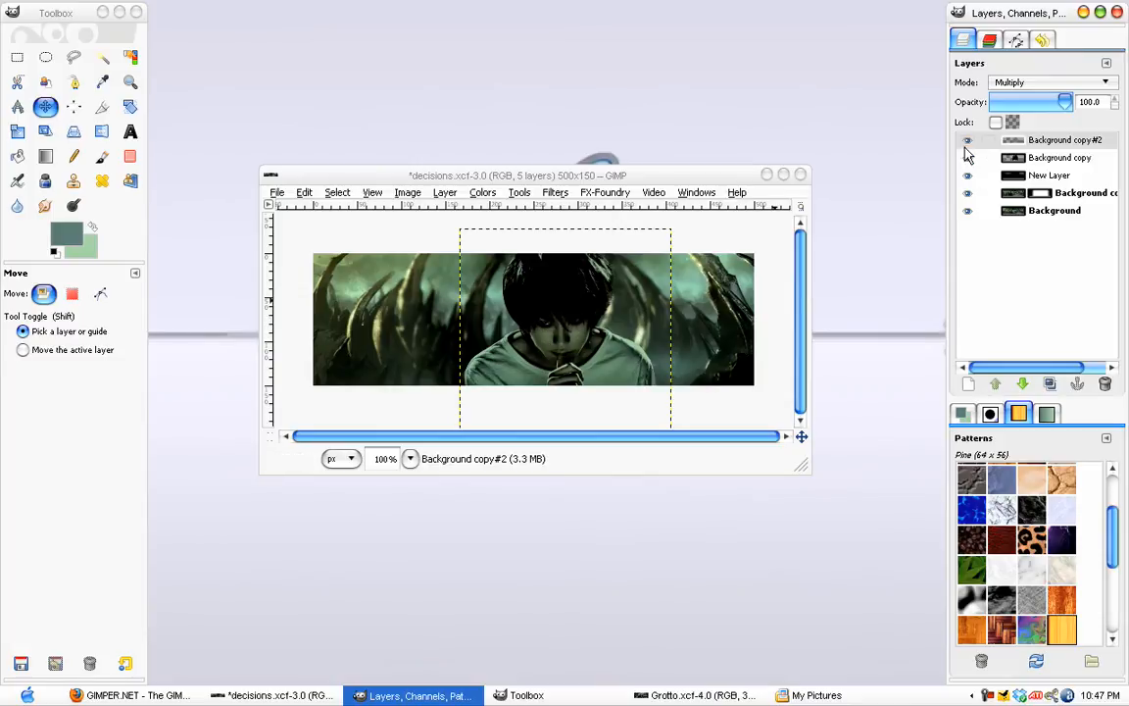
left_click(1064, 140)
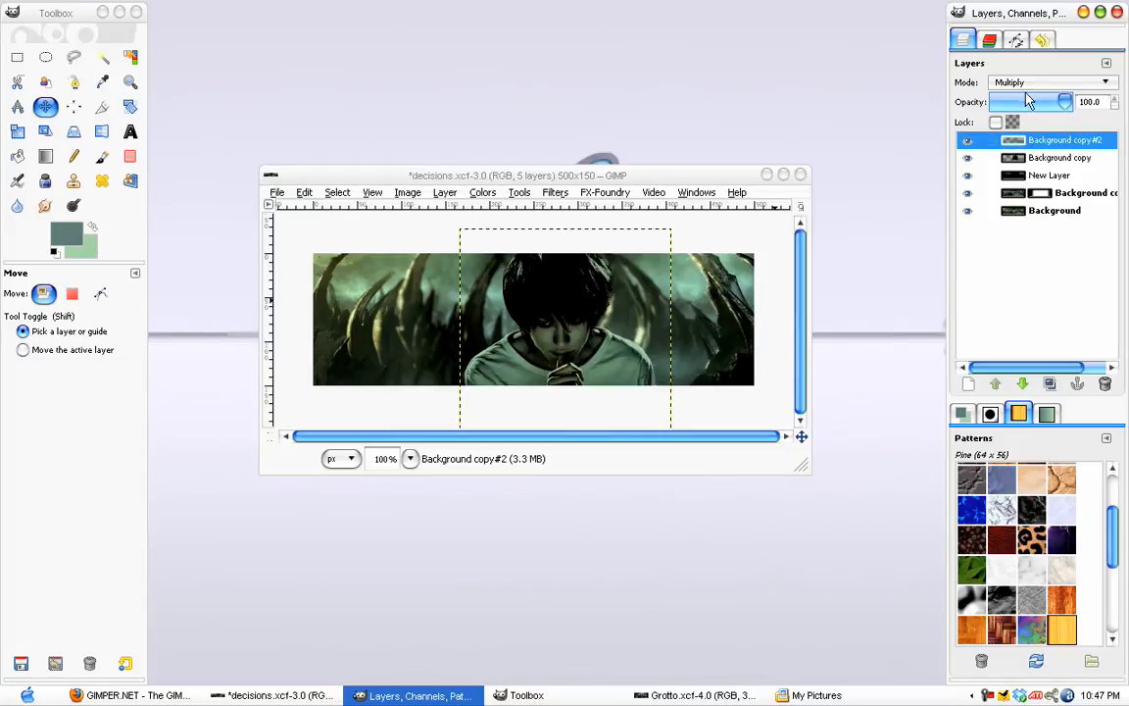
left_click(1049, 82)
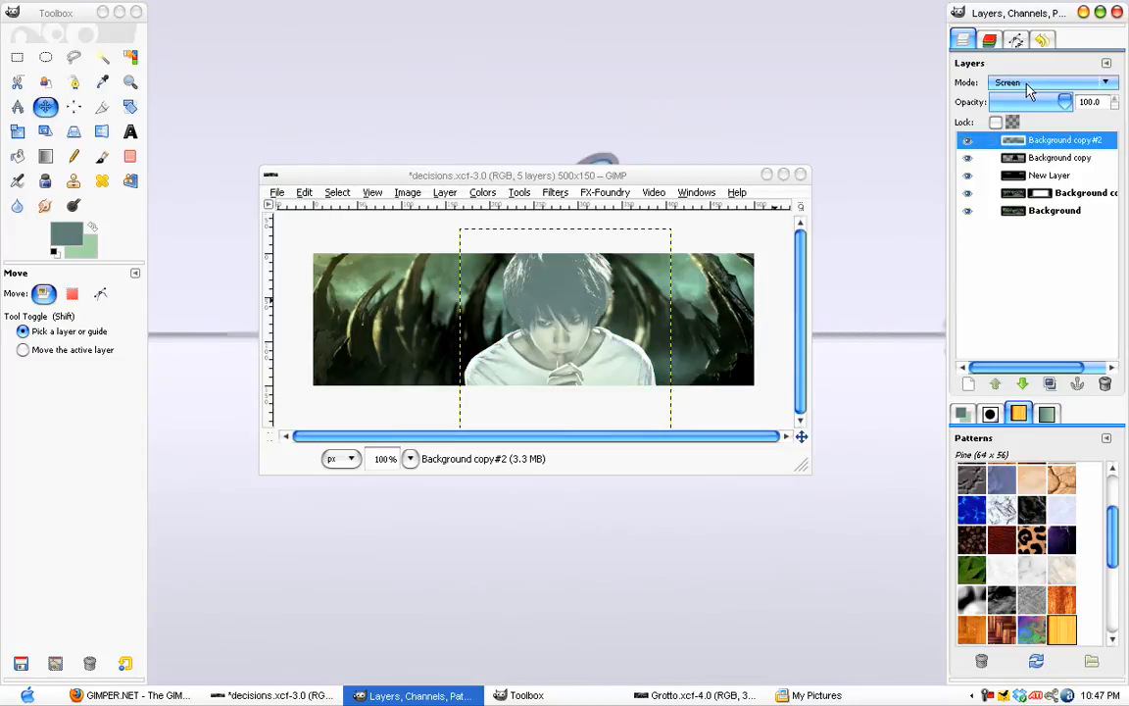
left_click(1049, 82)
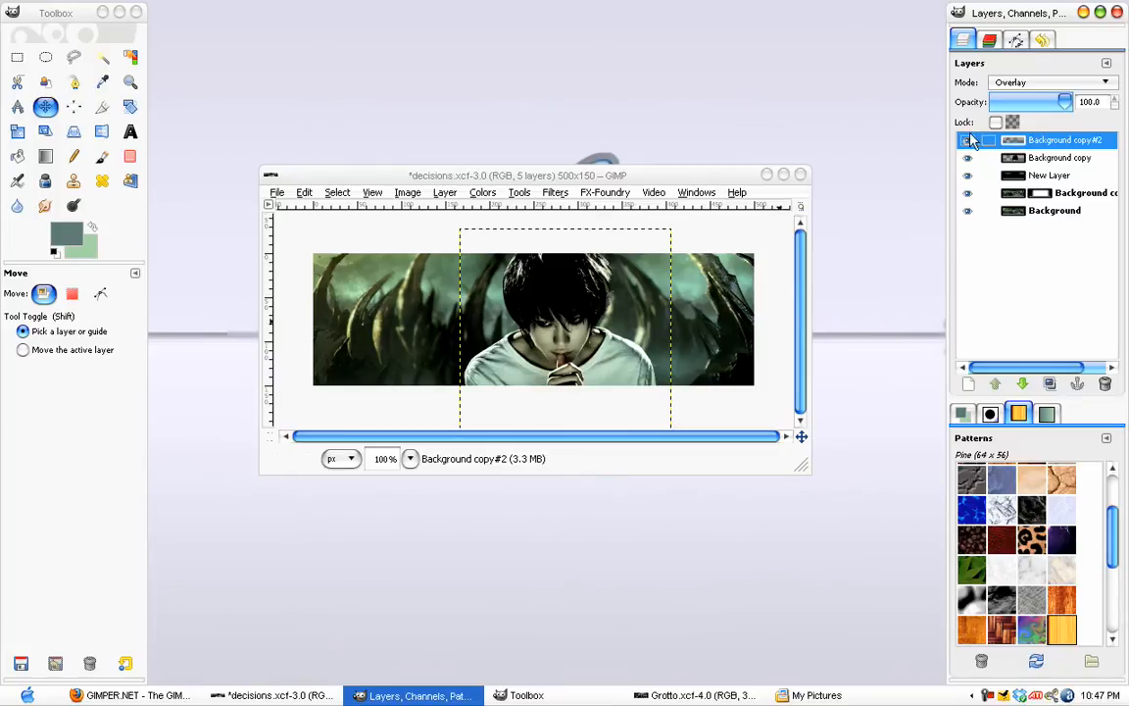
left_click(1049, 82)
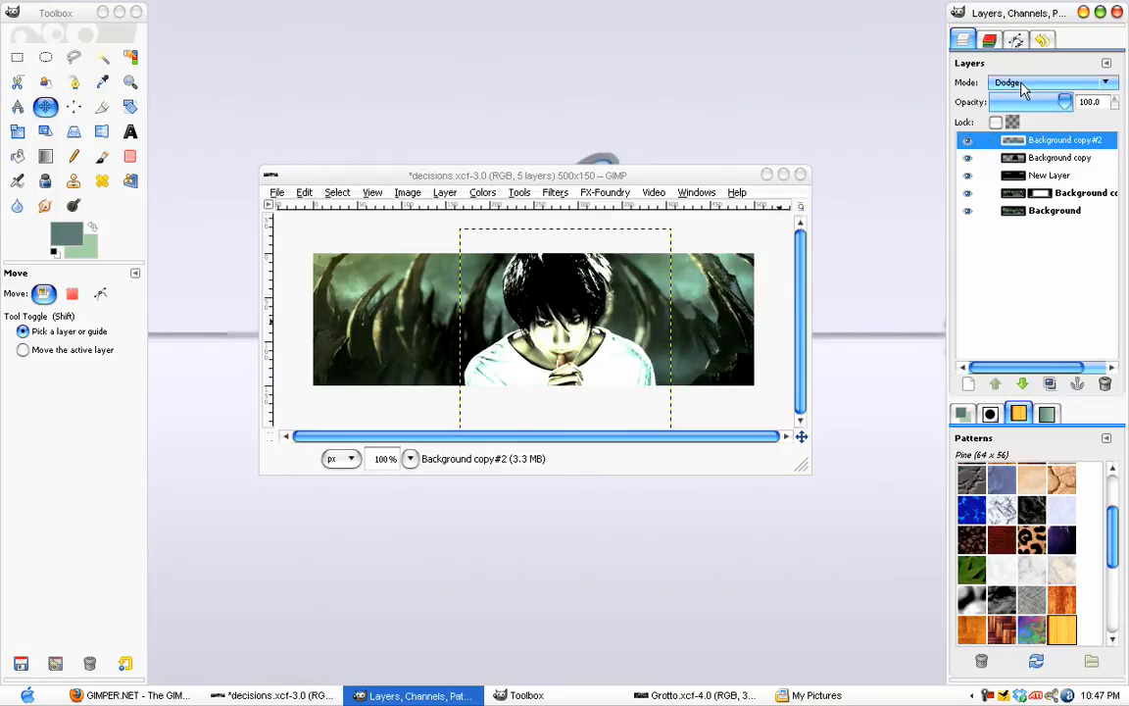
left_click(1049, 83)
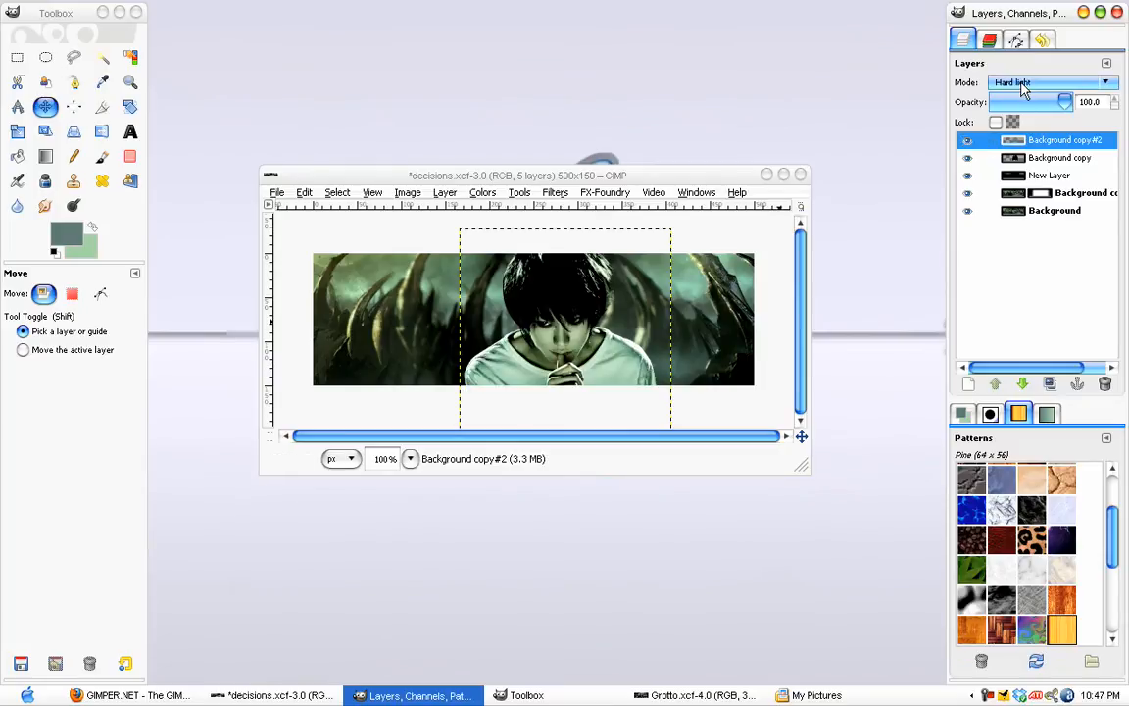
Compare Grain merge, then settle on Hard light and toggle the layer to compare
left_click(1049, 83)
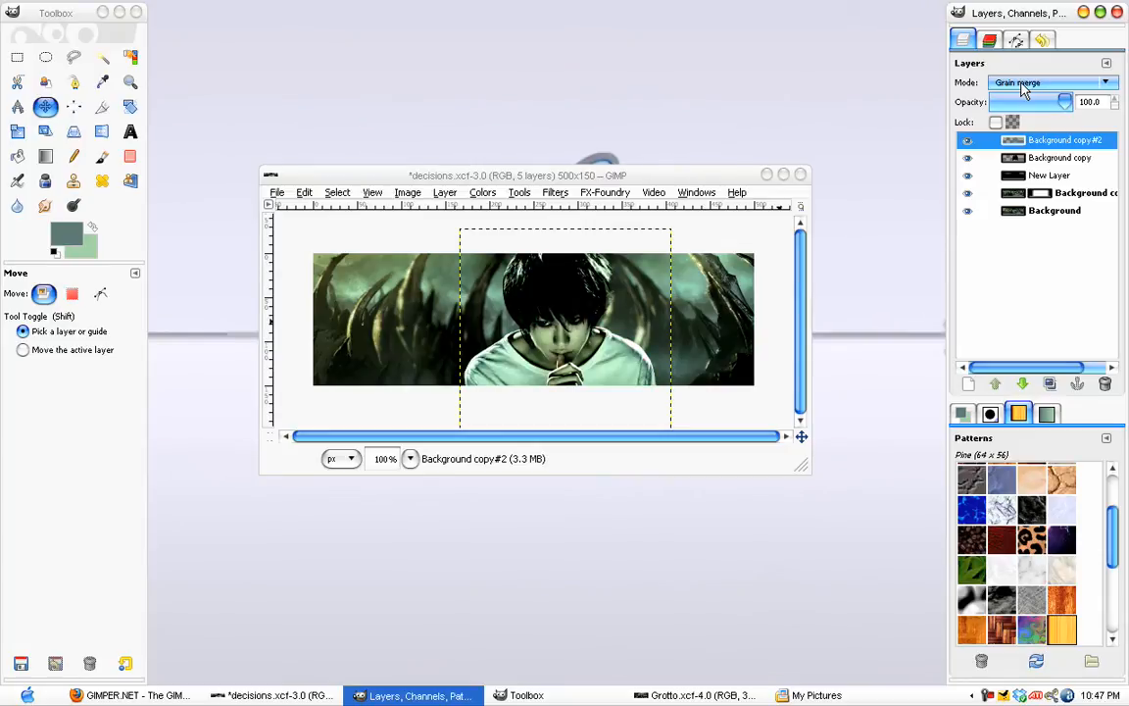
left_click(1048, 82)
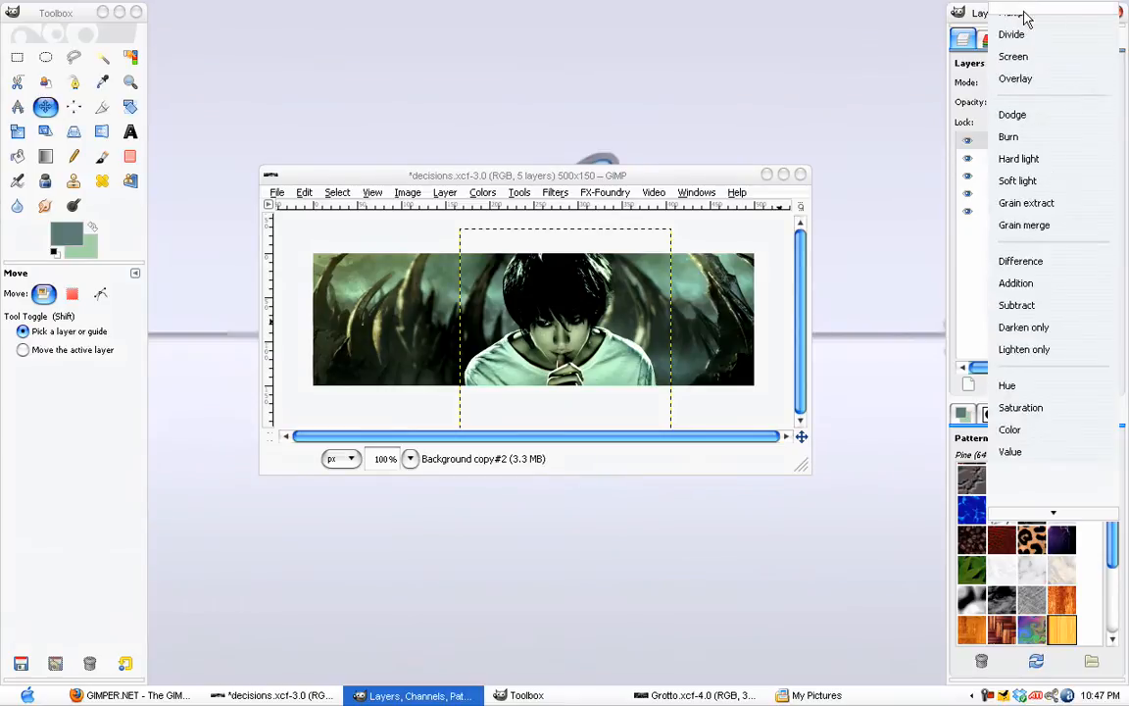
left_click(1018, 158)
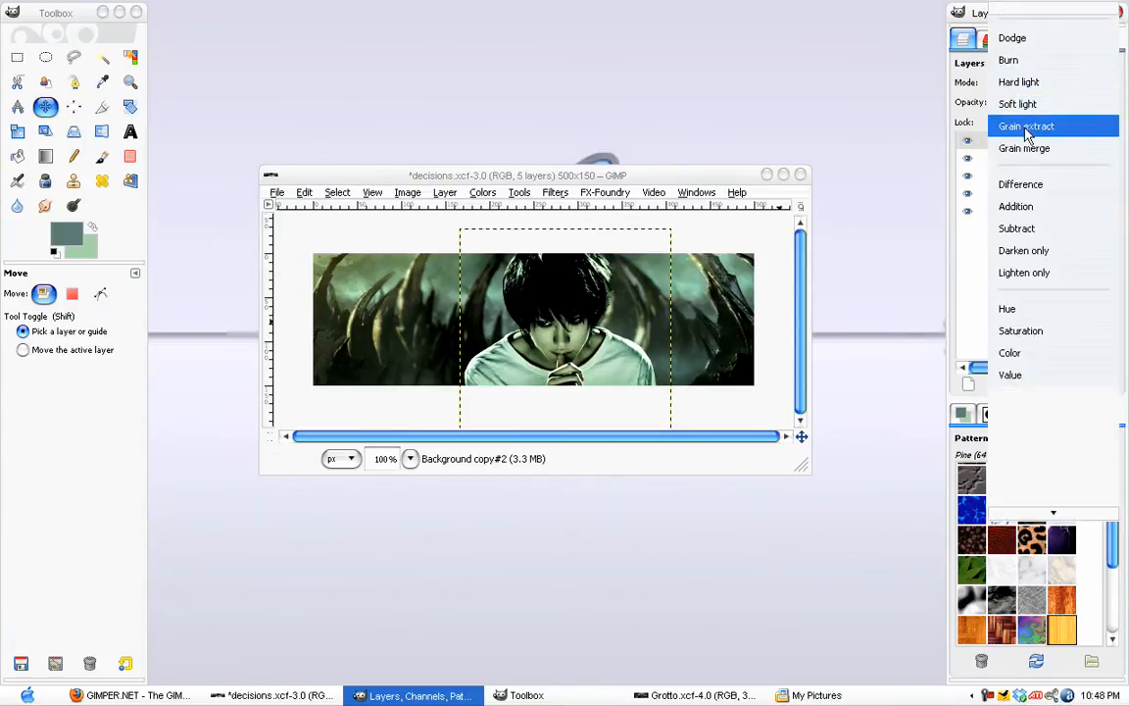
left_click(1023, 148)
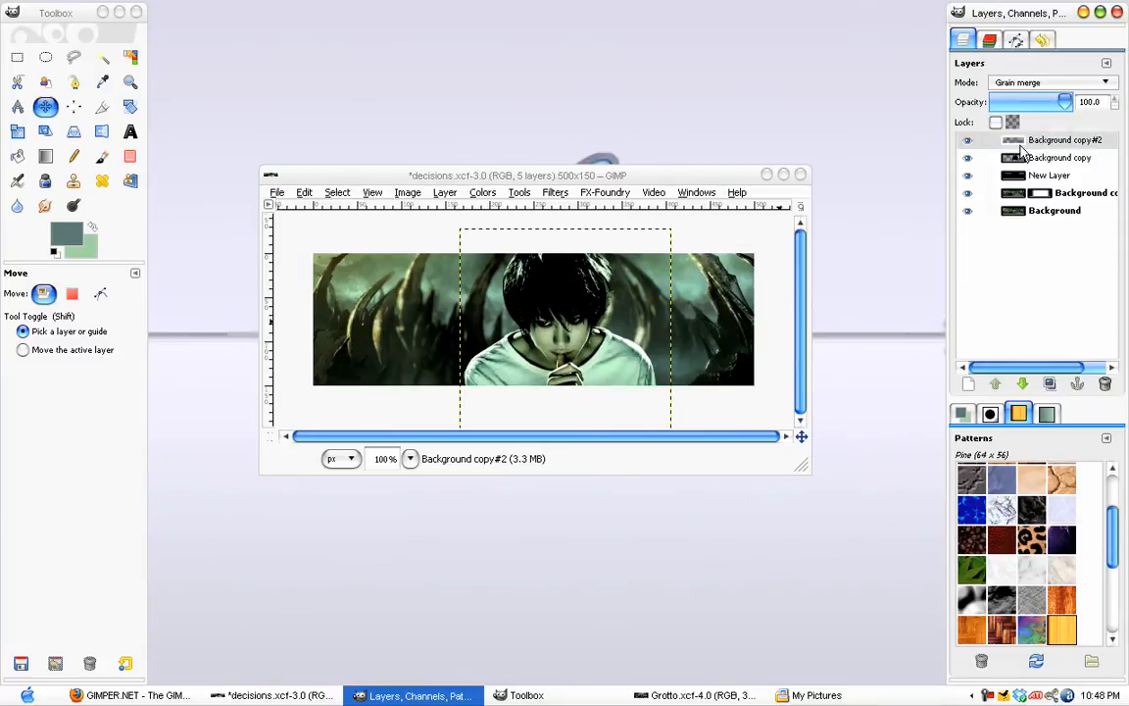
left_click(1048, 83)
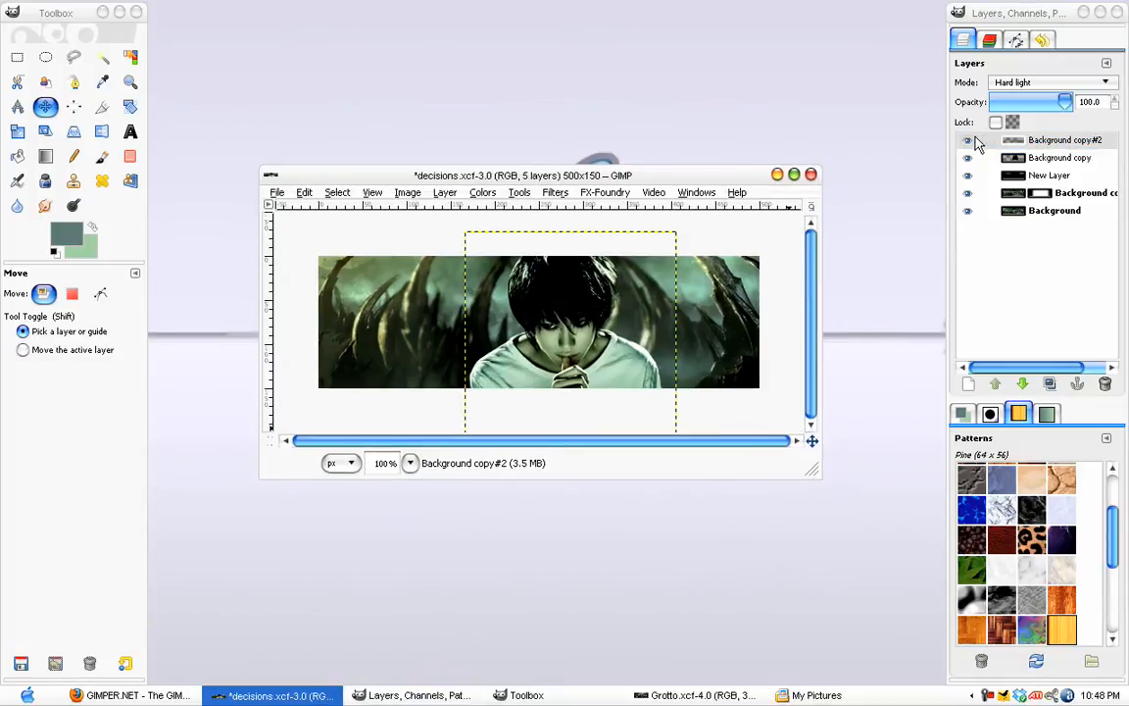
left_click(1063, 139)
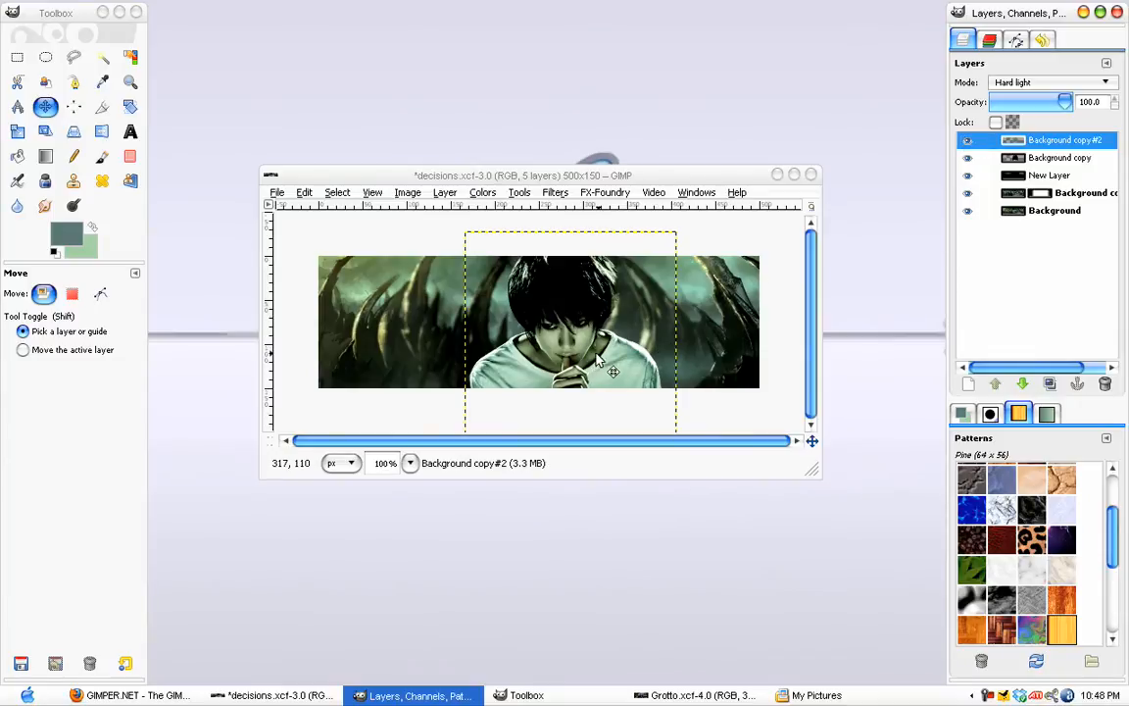
mouse_move(556, 345)
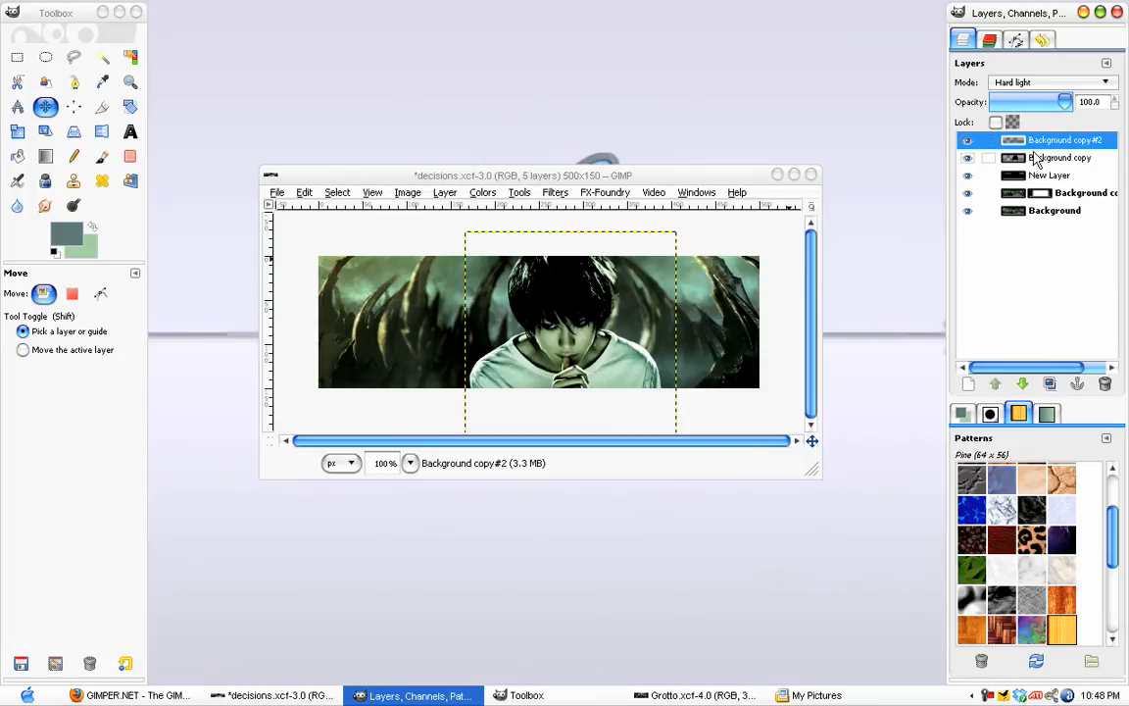
mouse_move(1041, 159)
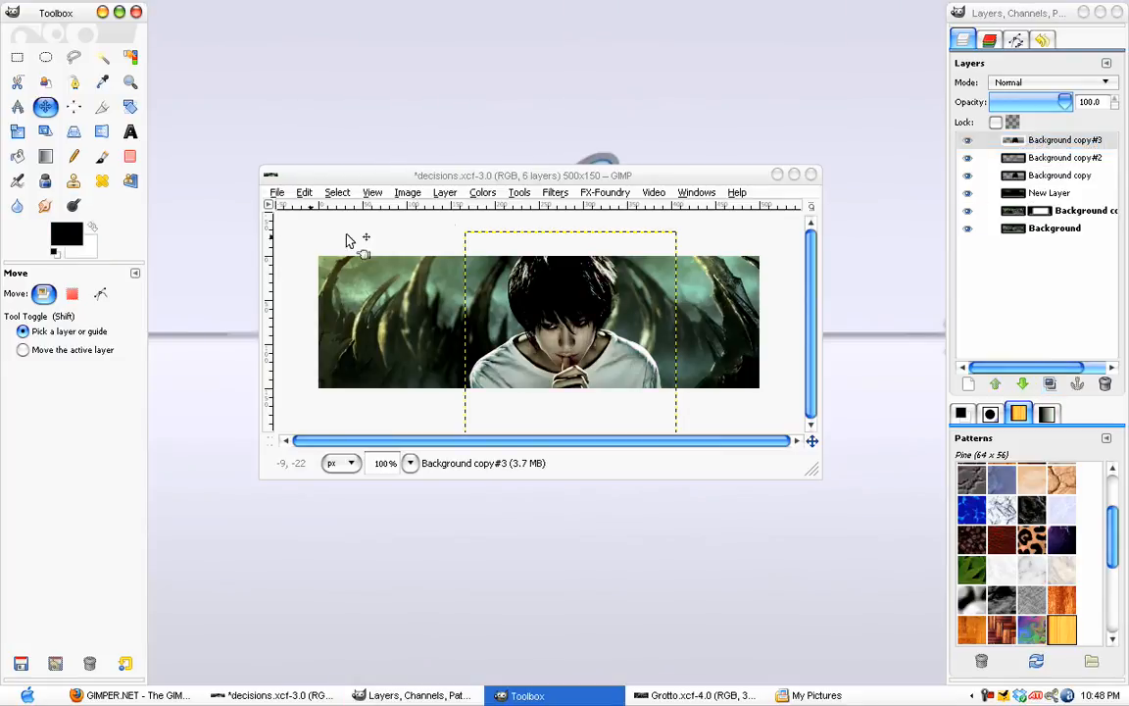
Duplicate the banner layer, blend it in Overlay and lower opacity to 60
left_click(554, 192)
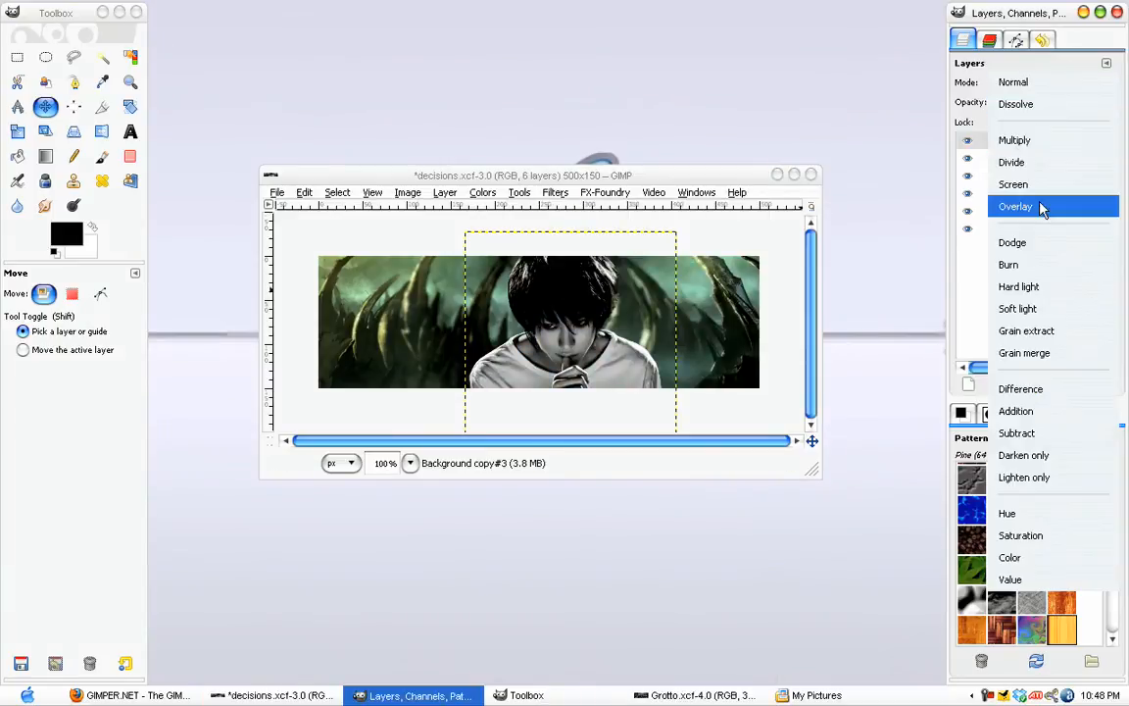
left_click(1015, 205)
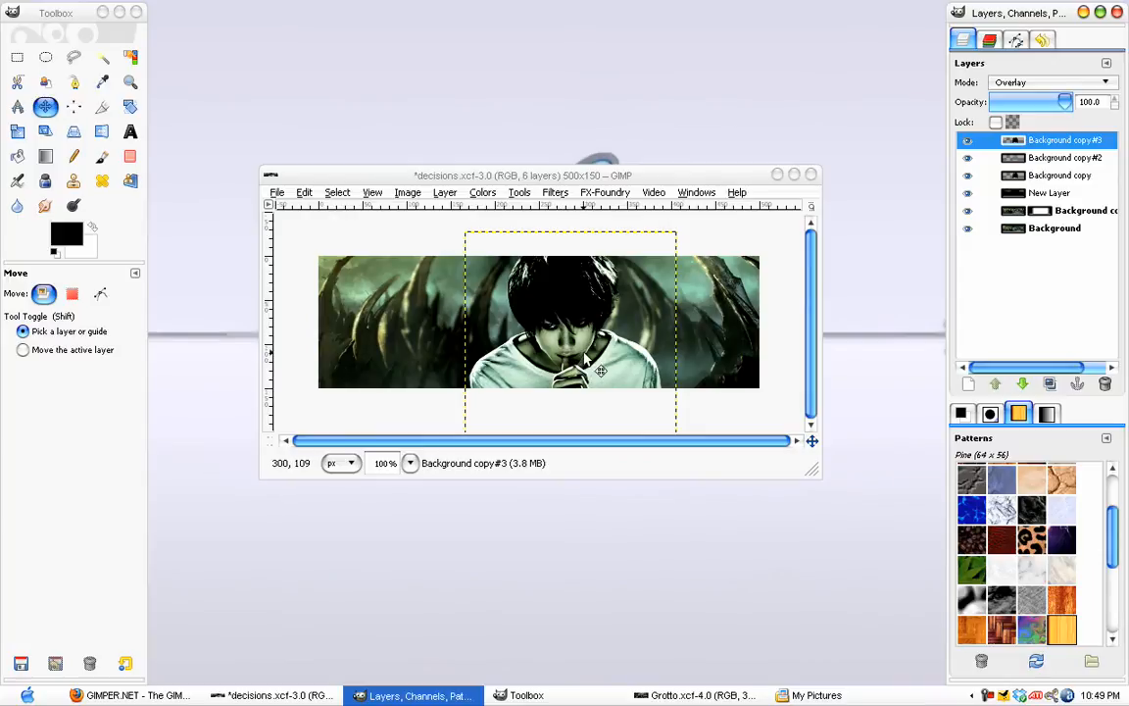
left_click_drag(1063, 102, 1008, 102)
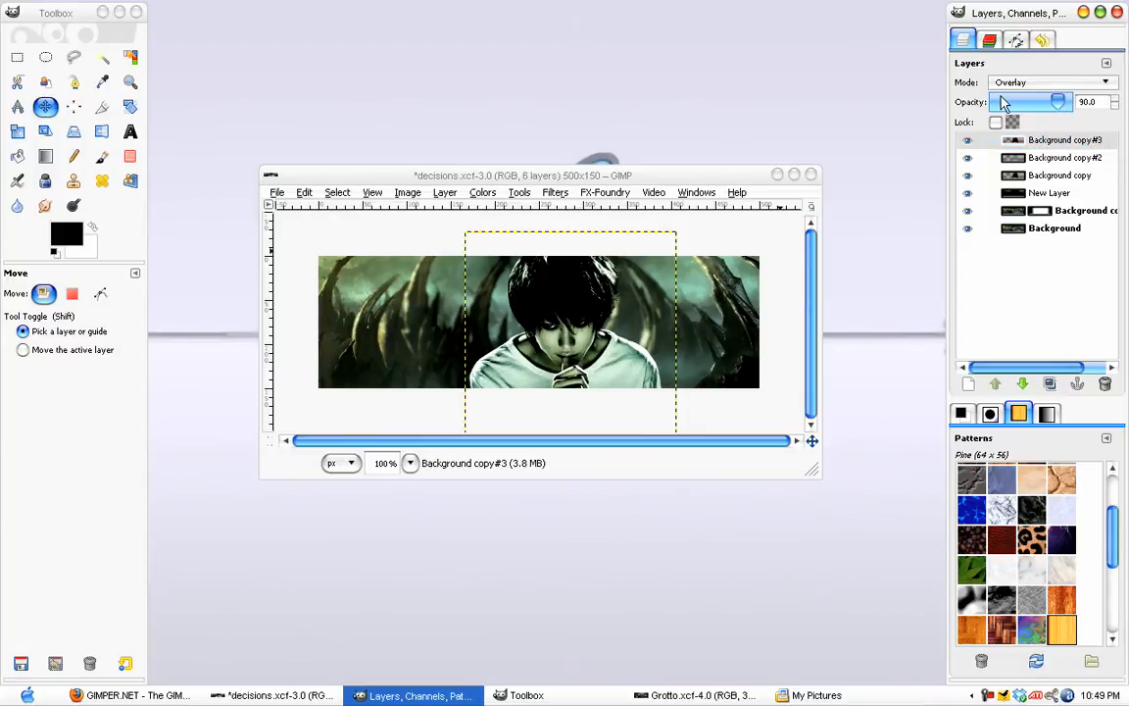
left_click_drag(1070, 102, 1037, 102)
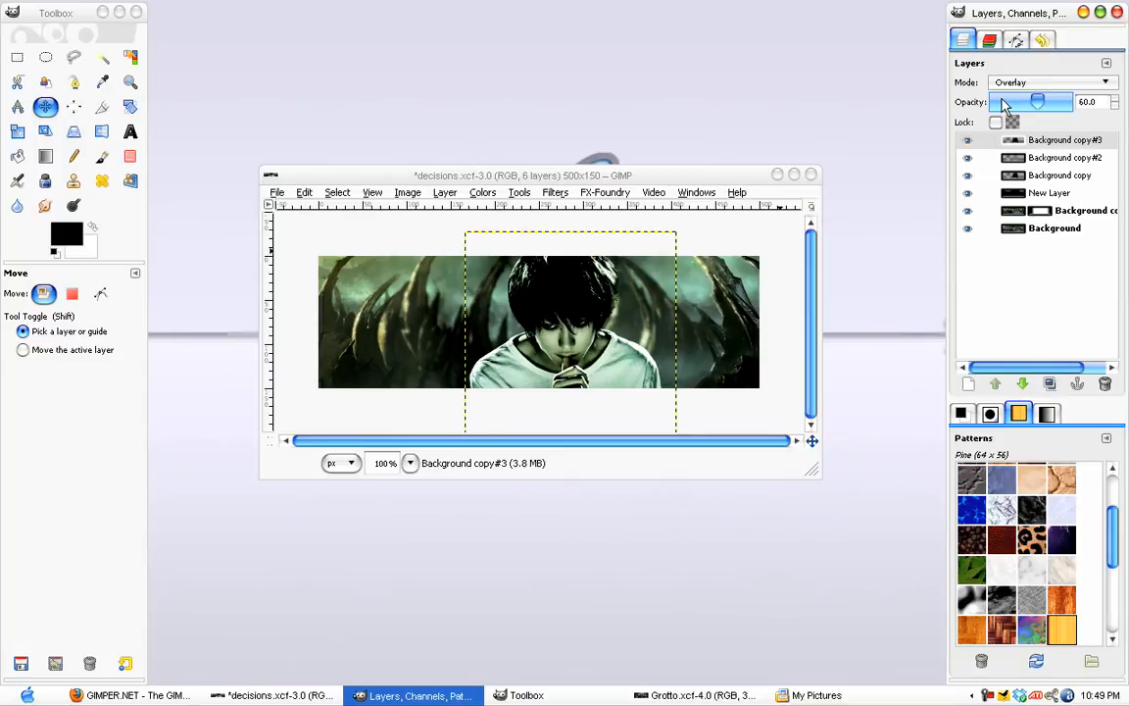
mouse_move(1012, 102)
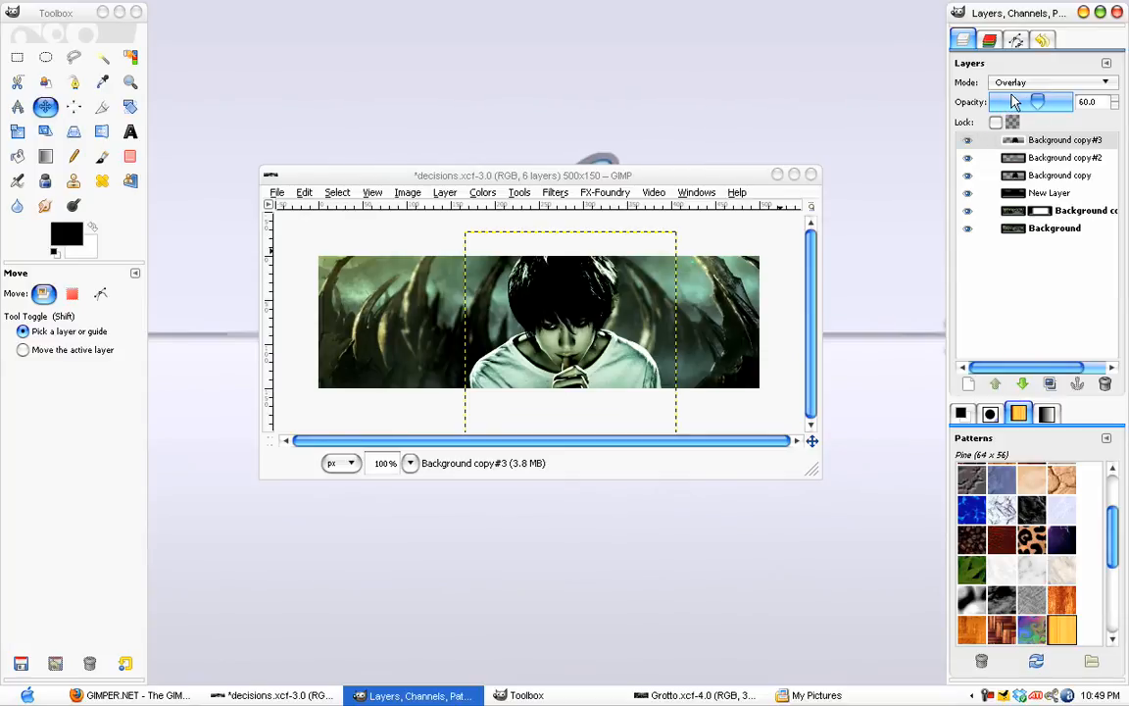
Add a second Overlay copy at opacity 80, comparing the effect
left_click(1063, 139)
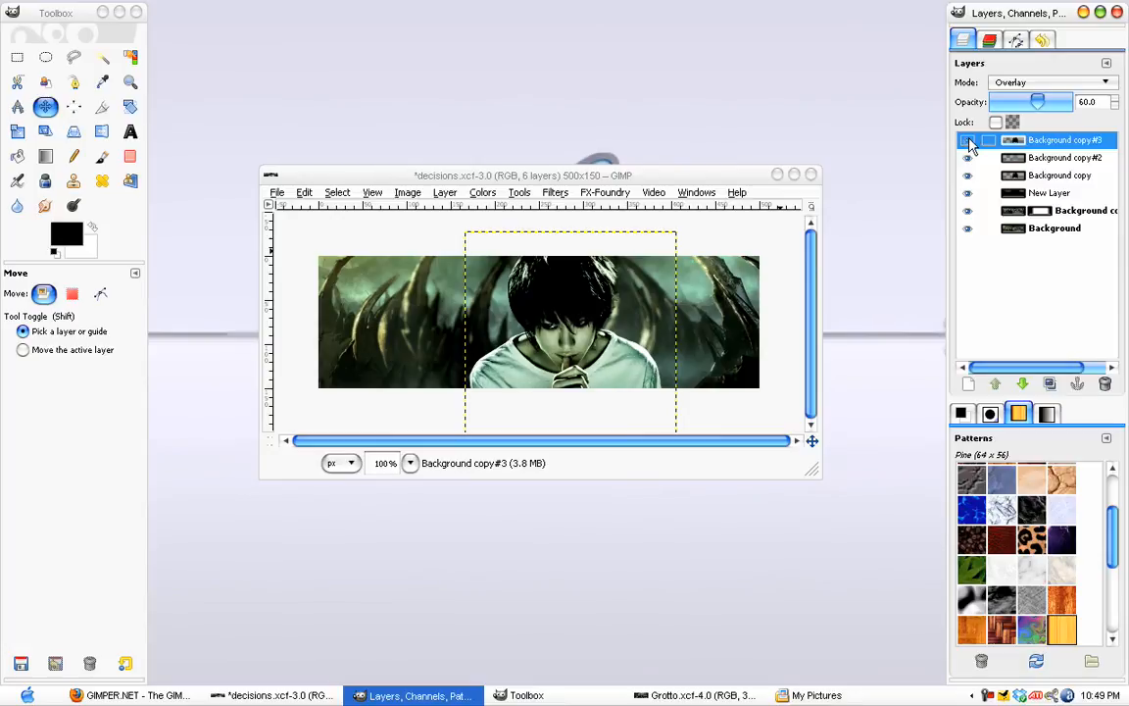
left_click_drag(1037, 102, 1027, 102)
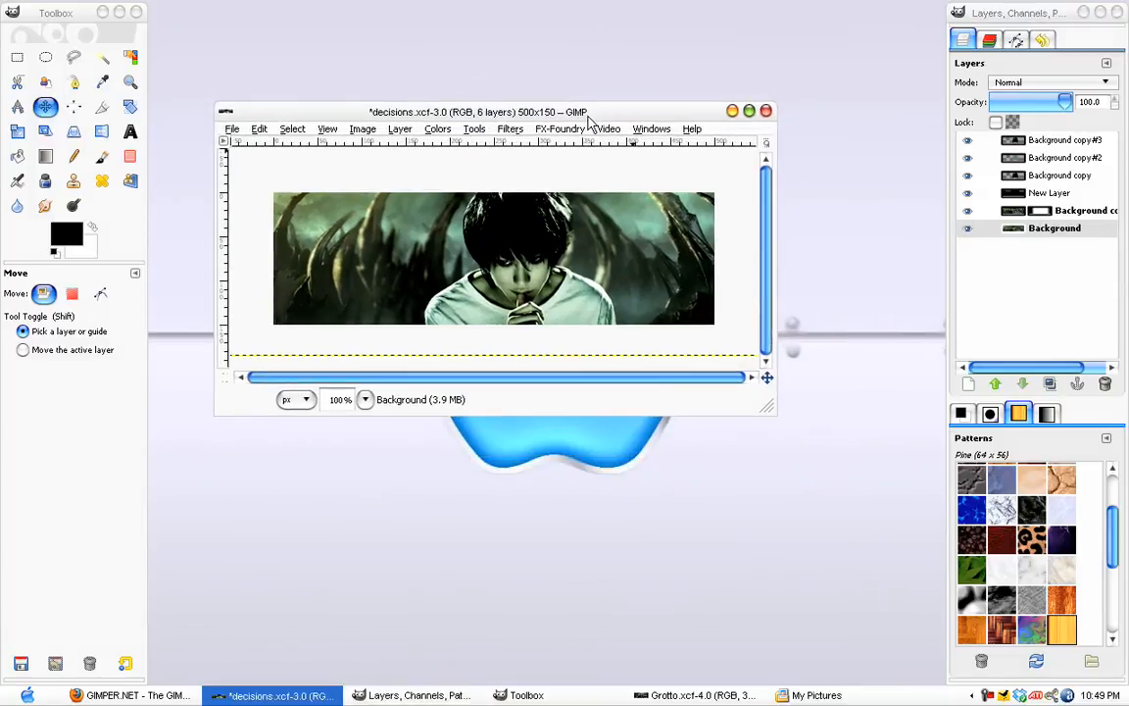
mouse_move(544, 269)
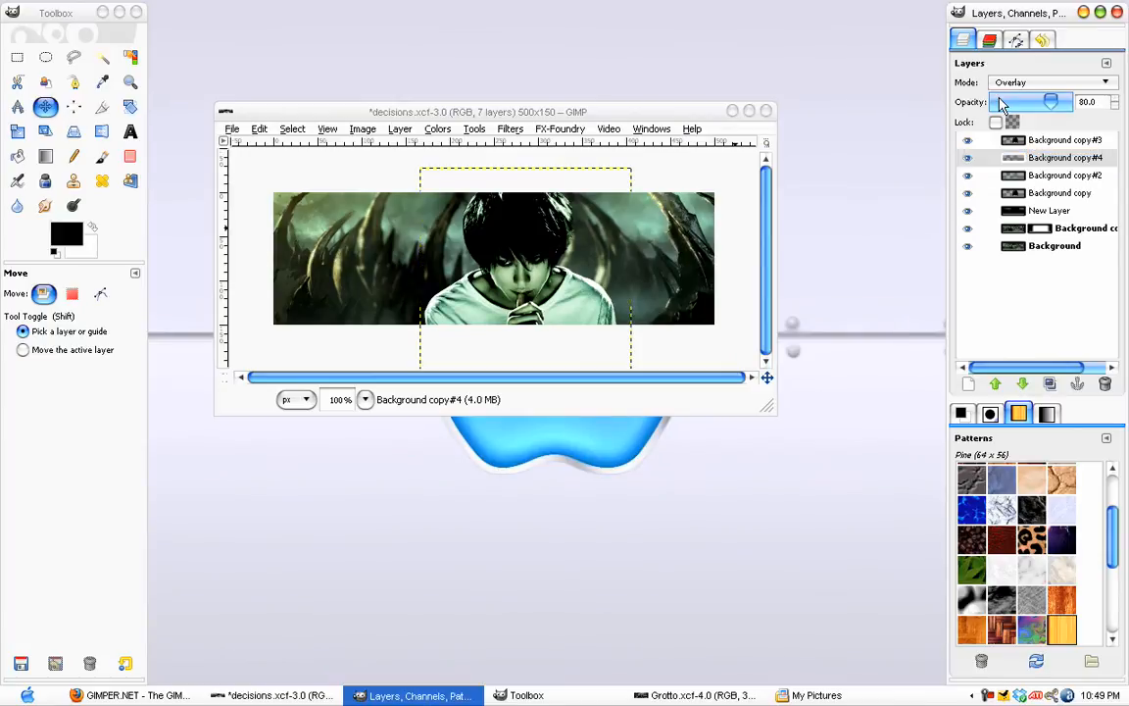
left_click_drag(1054, 102, 1044, 102)
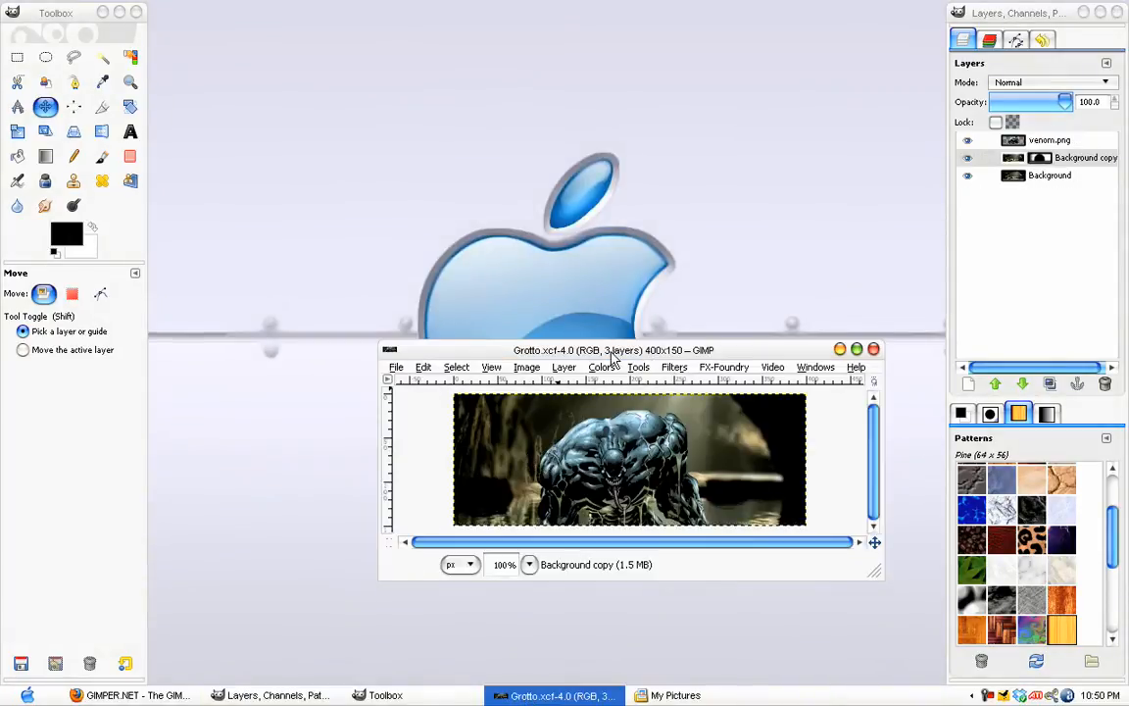
Move the Grotto banner window into place
left_click_drag(612, 350, 480, 166)
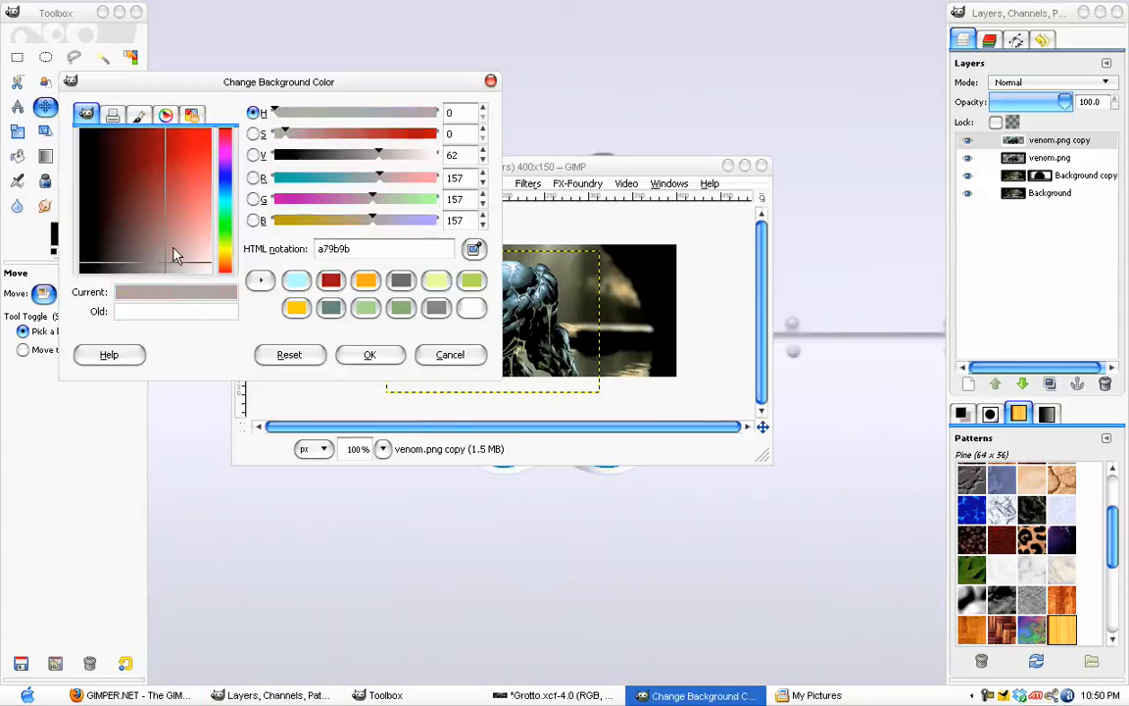
Pick a warm brown and try Darken only, Hue and Color blends, settling on Hue
left_click(173, 220)
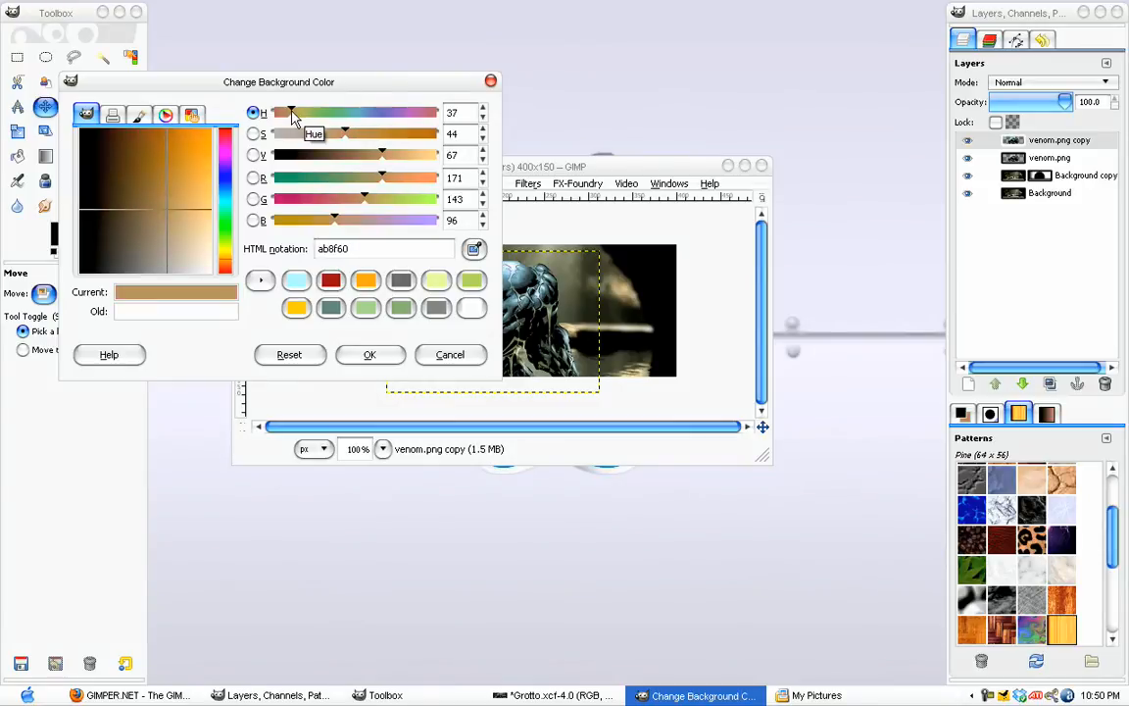
mouse_move(166, 251)
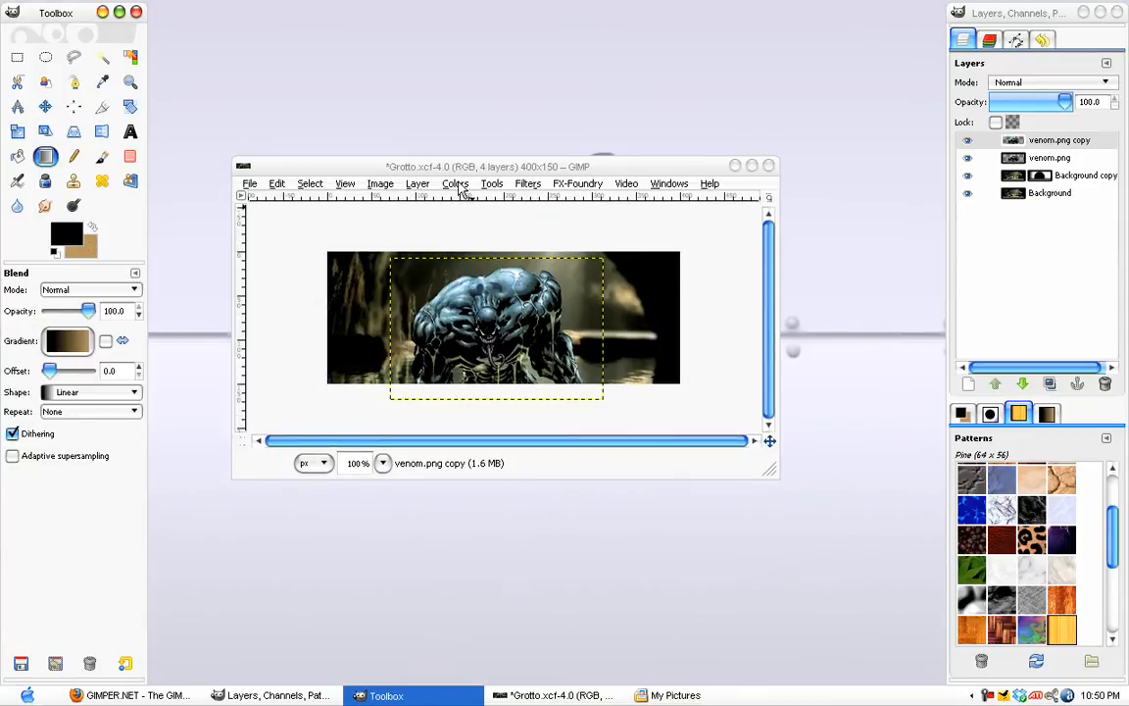
left_click(456, 183)
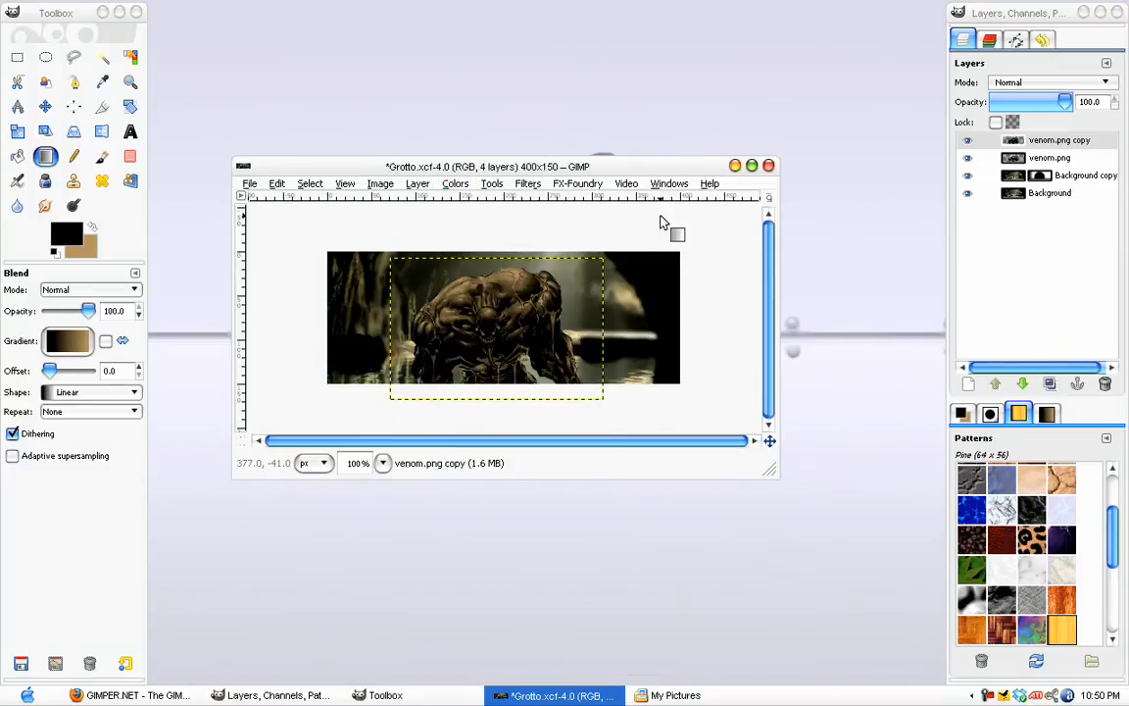
mouse_move(447, 322)
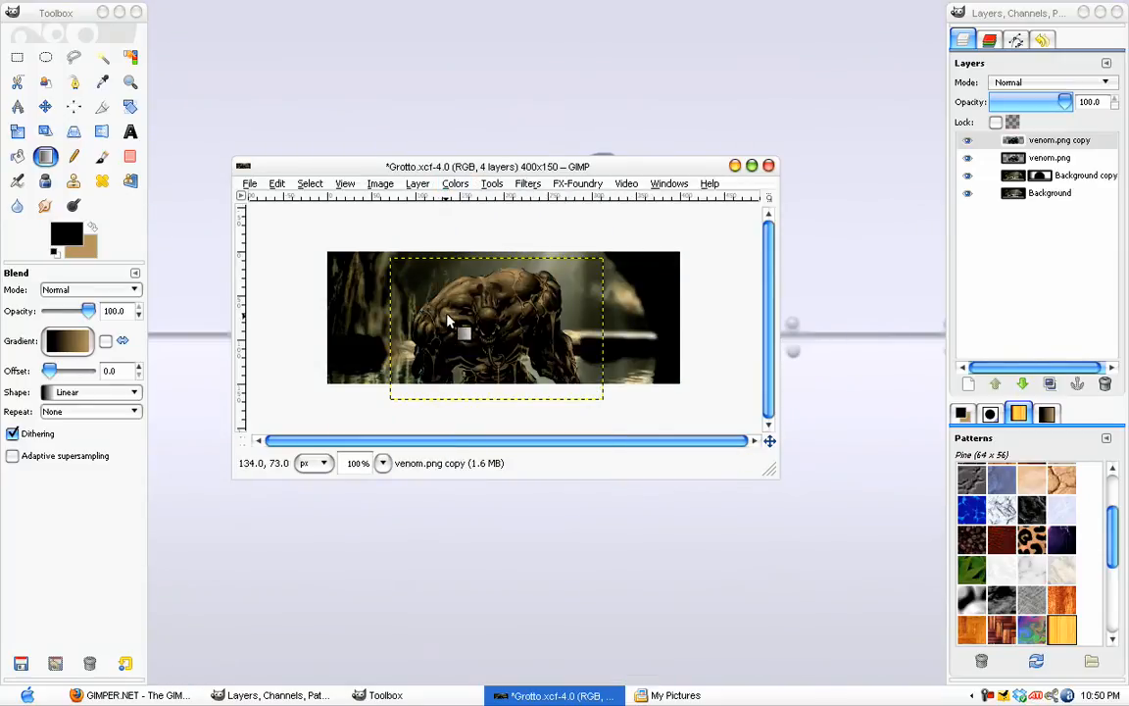
left_click(1049, 83)
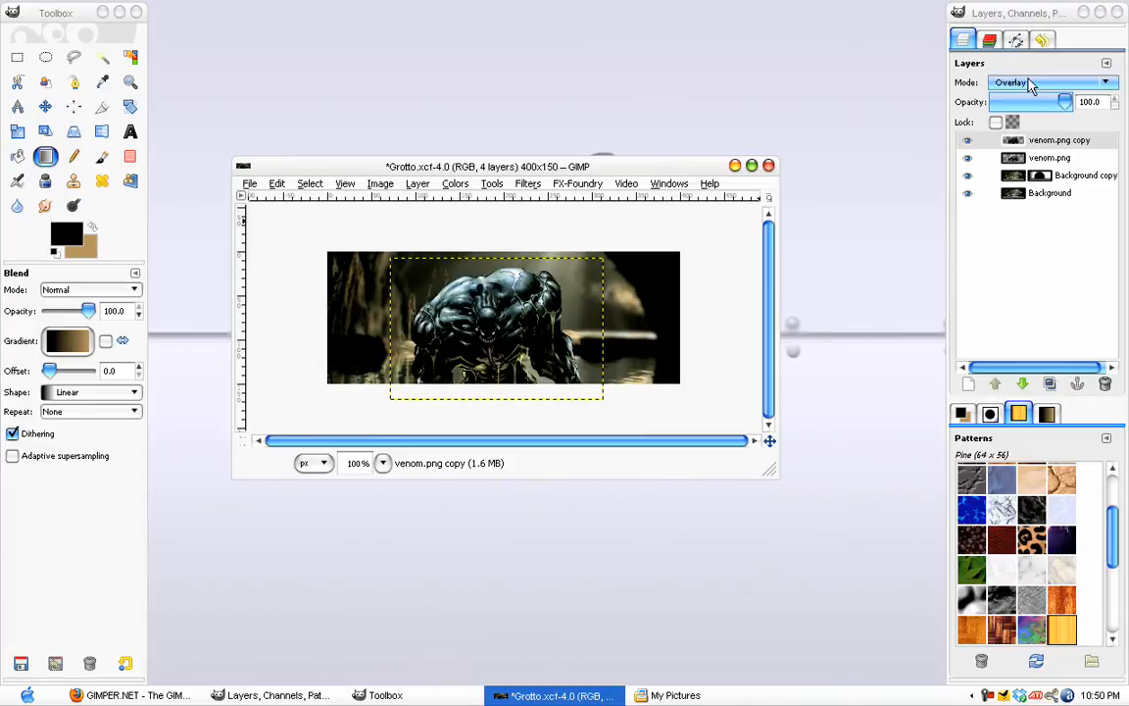
left_click(1049, 82)
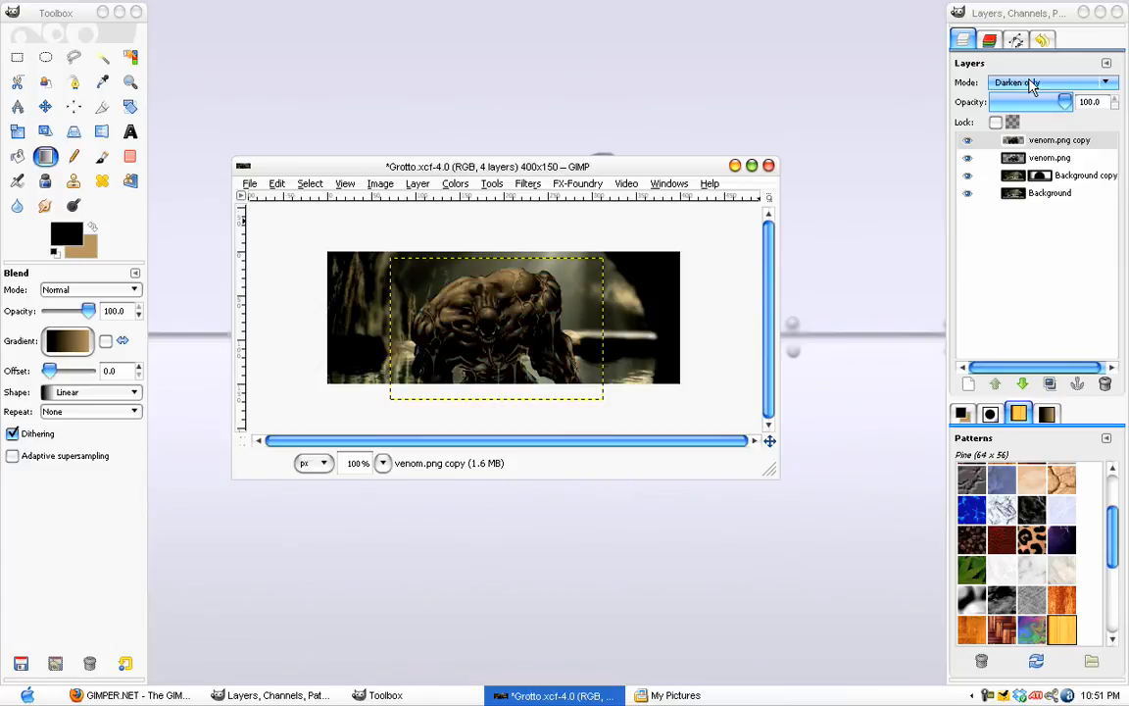
left_click(1049, 83)
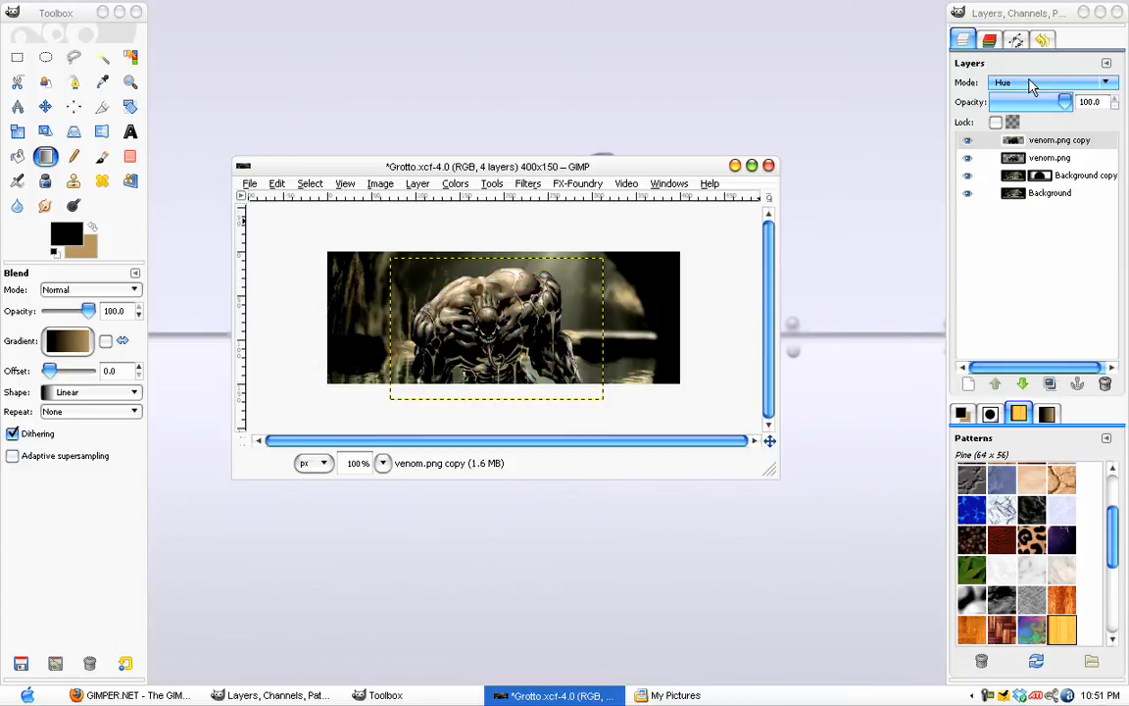
left_click(1049, 82)
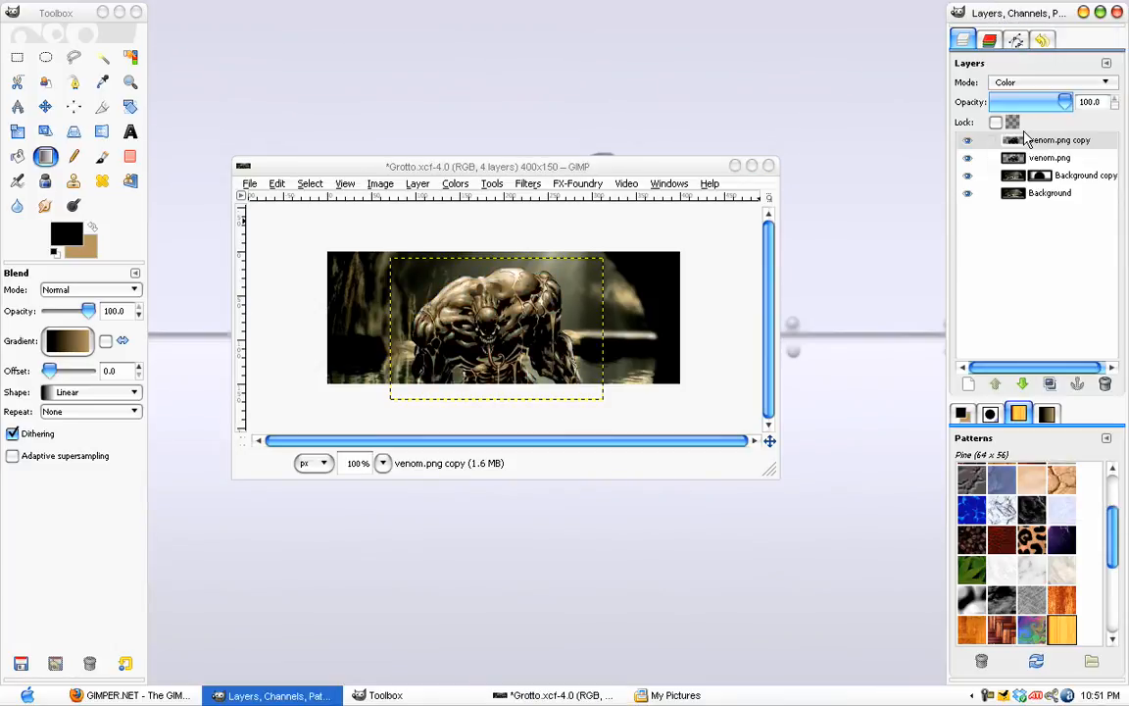
left_click(1049, 81)
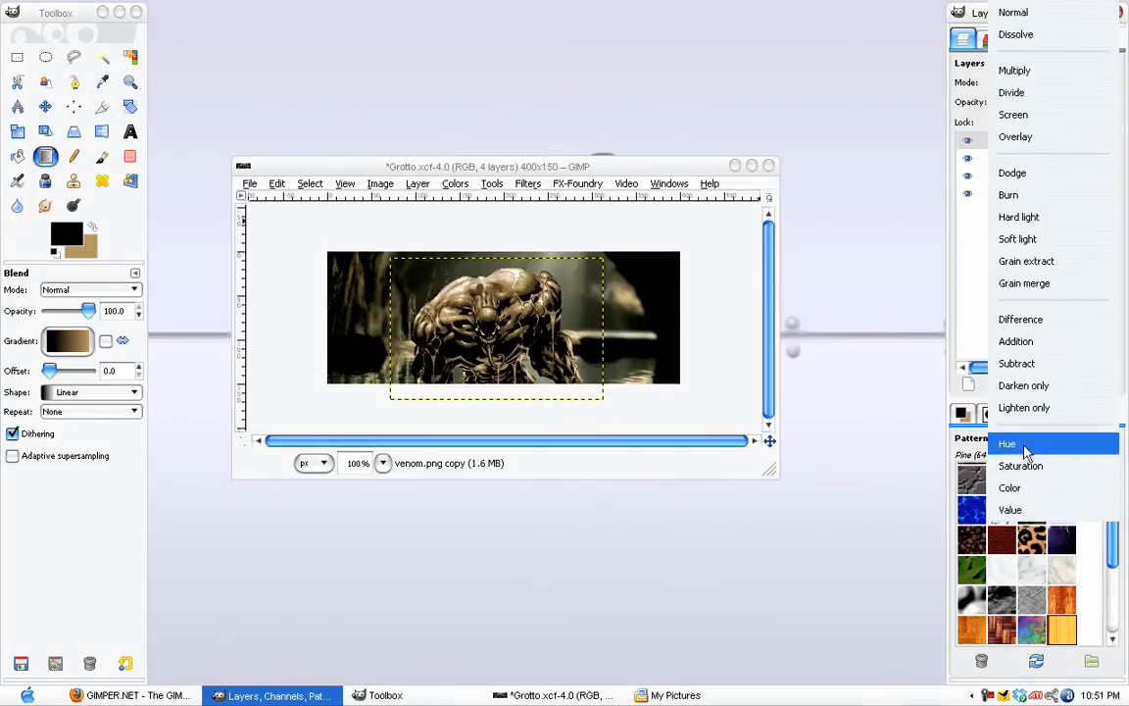
left_click(1007, 444)
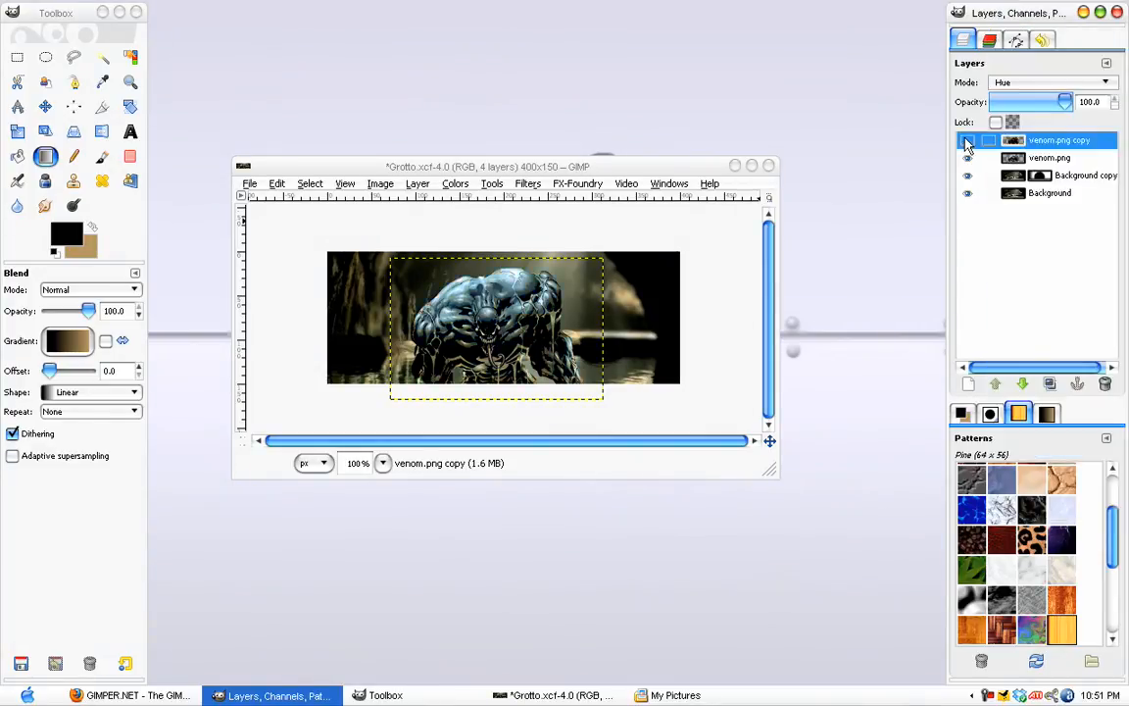
Compare the venom.png copy, keep Hue at 80% opacity, and duplicate it
left_click(967, 140)
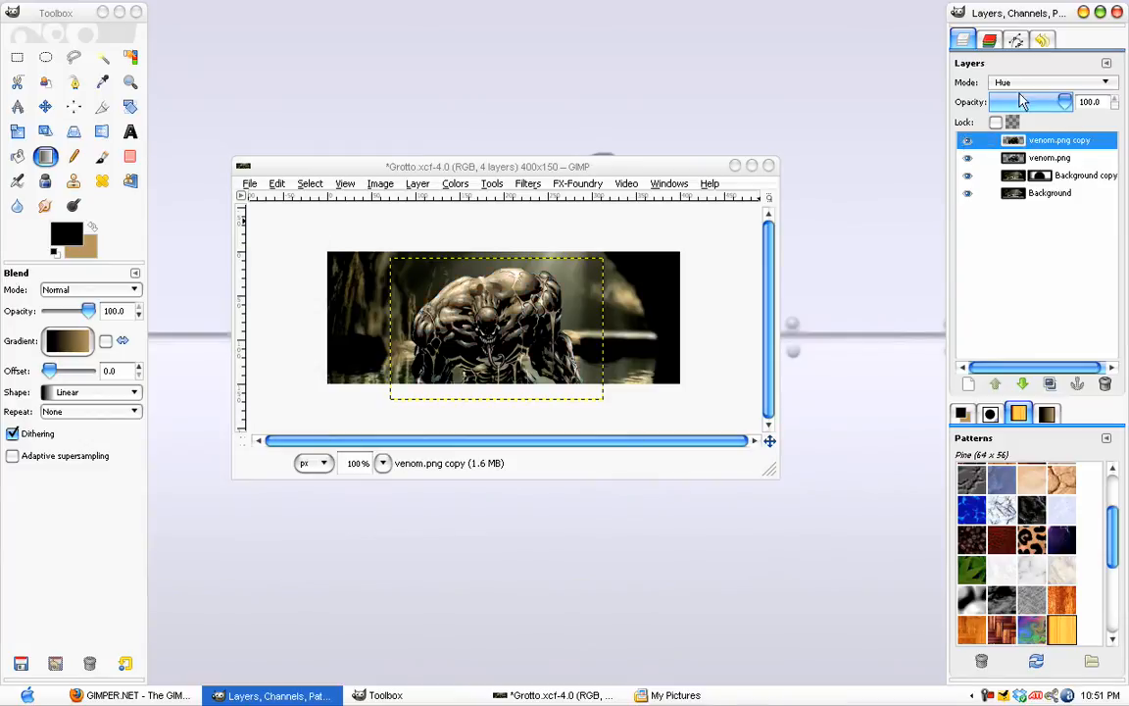
left_click(1048, 82)
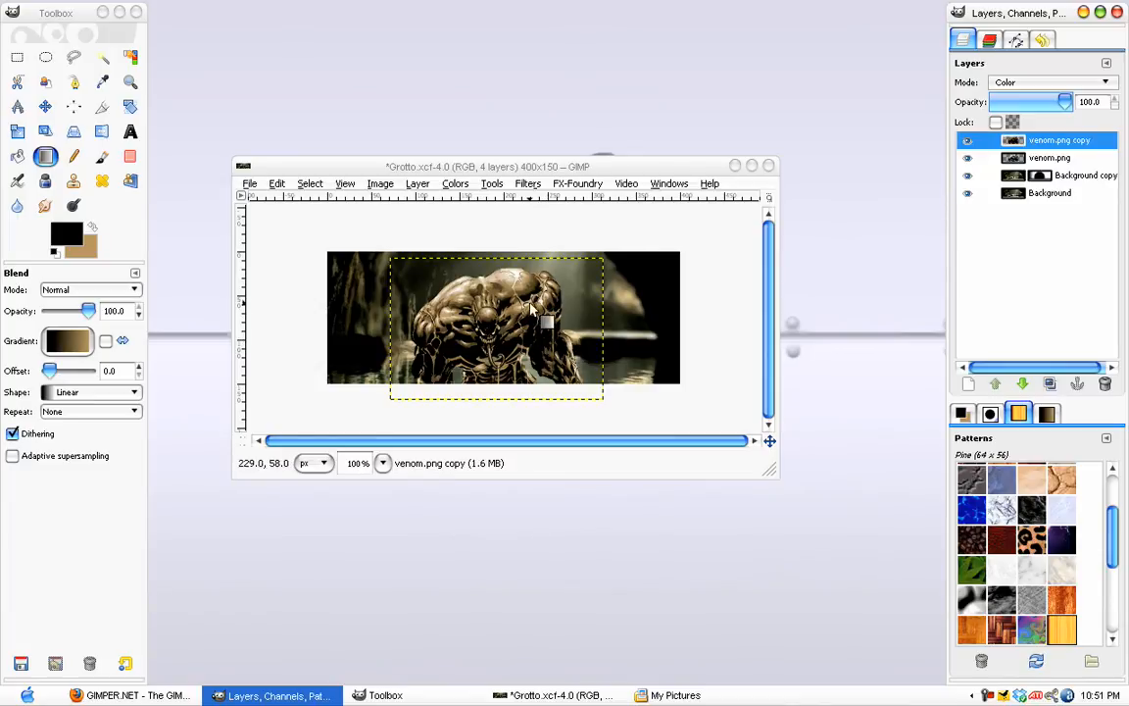
left_click(1049, 82)
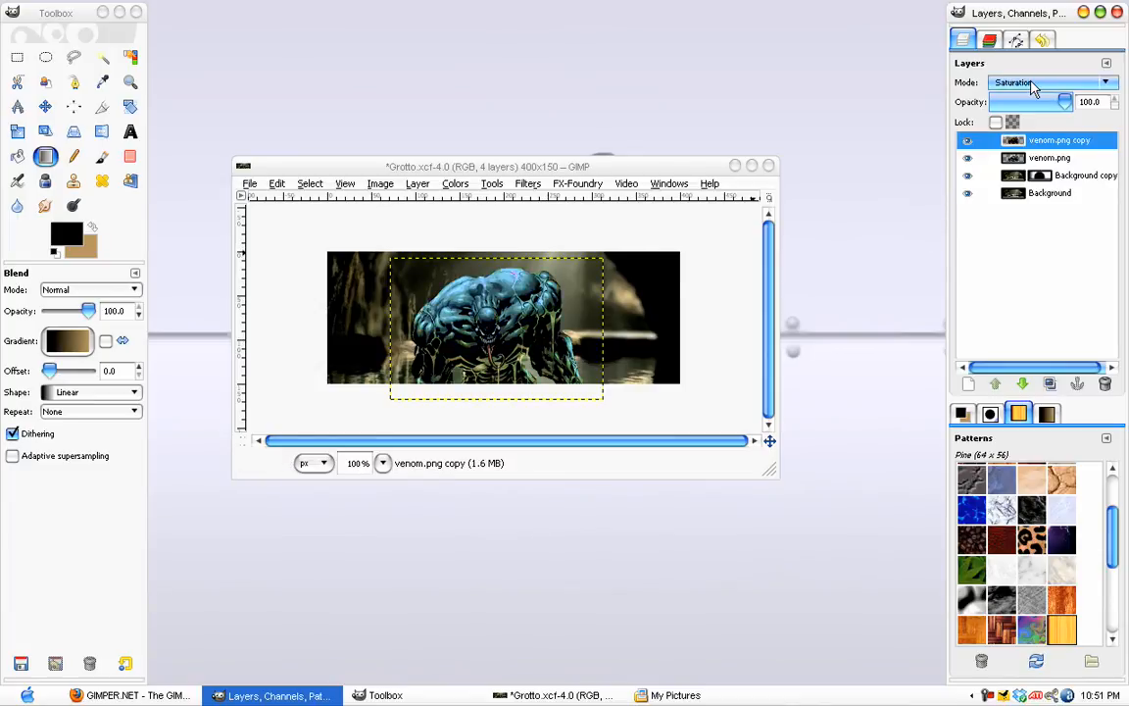
left_click(1049, 82)
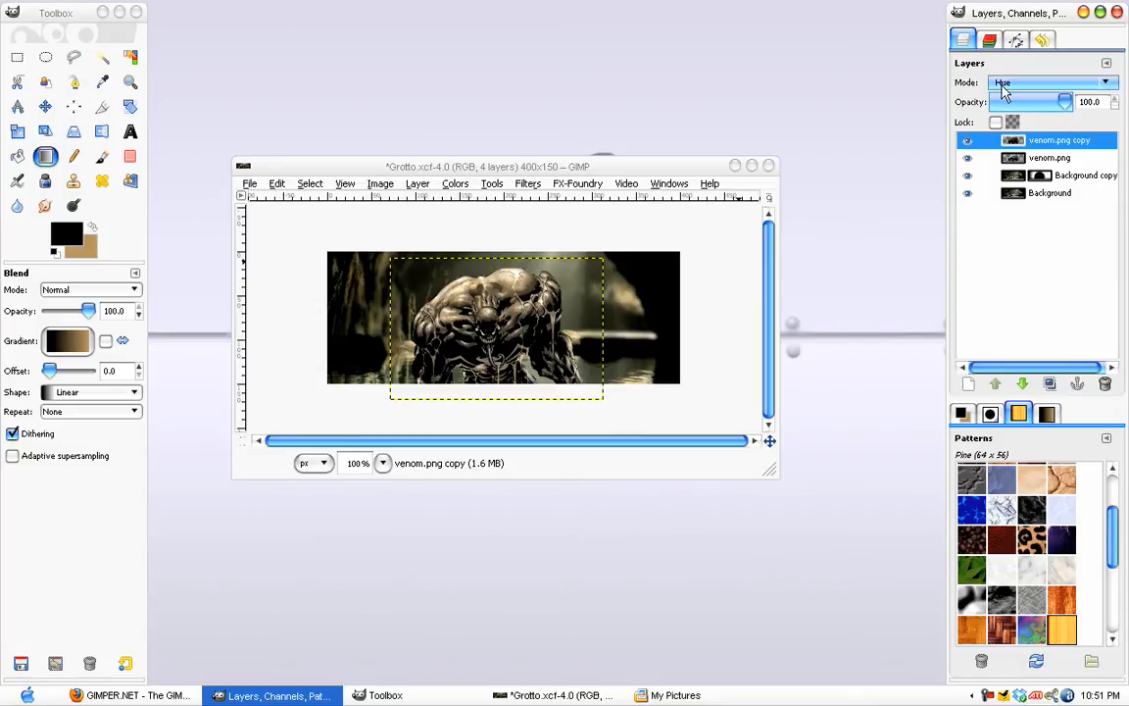
left_click_drag(1065, 102, 1050, 102)
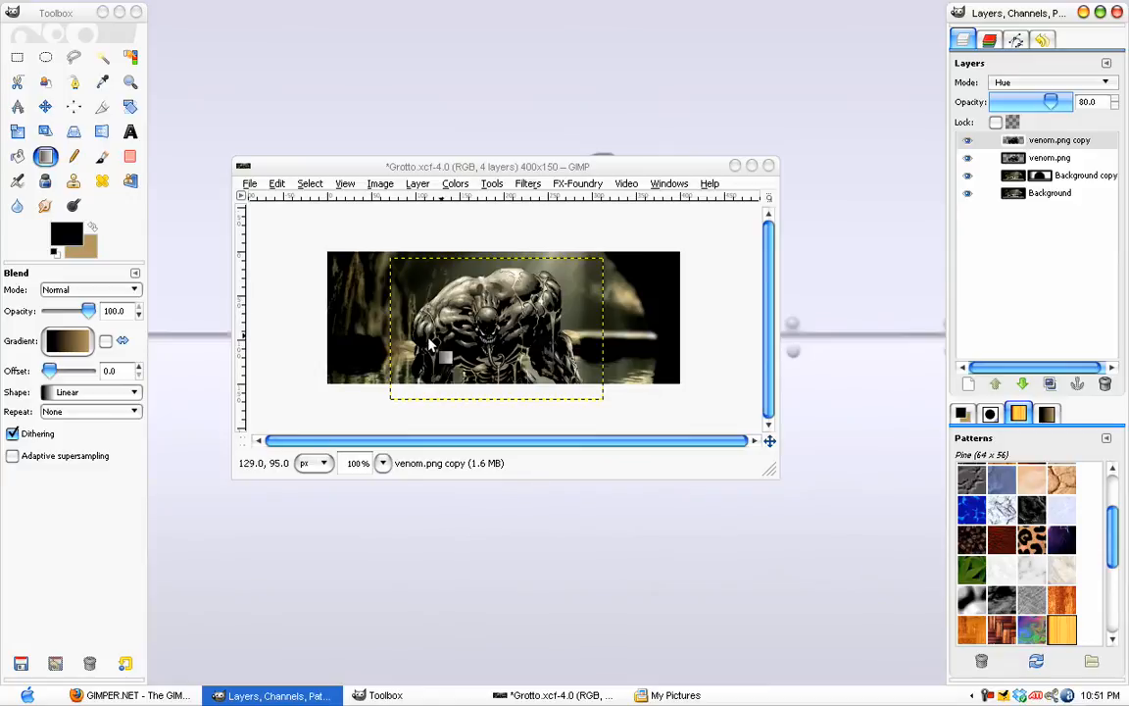
left_click(1058, 140)
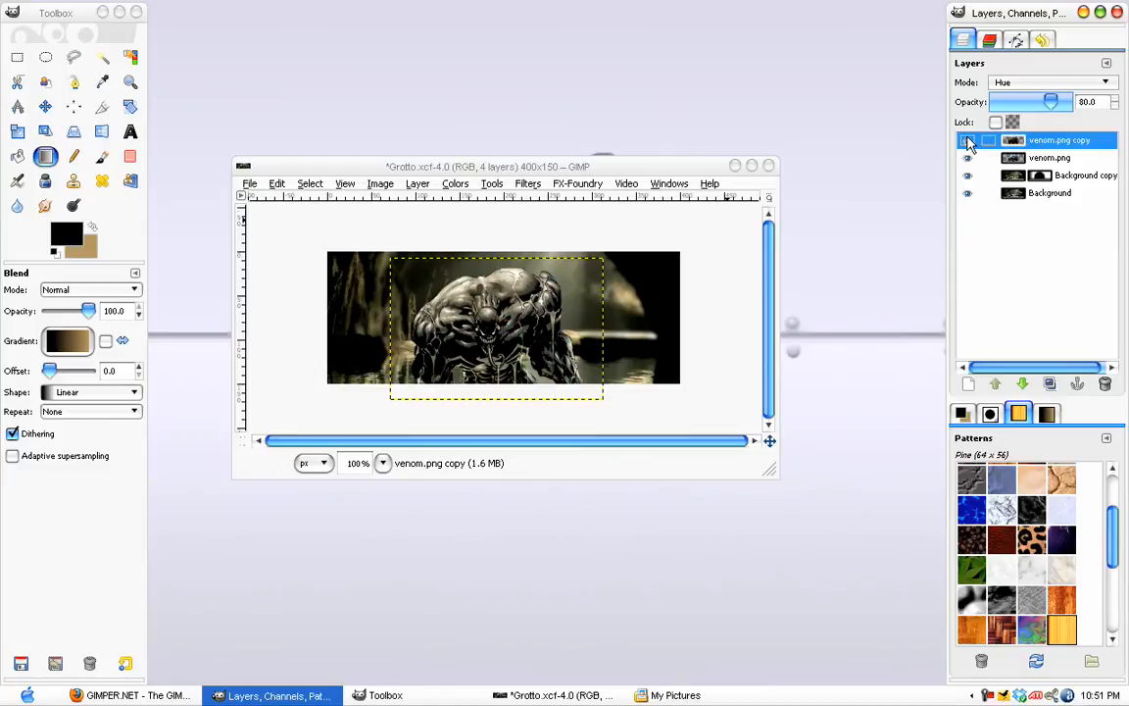
left_click_drag(1051, 102, 1044, 101)
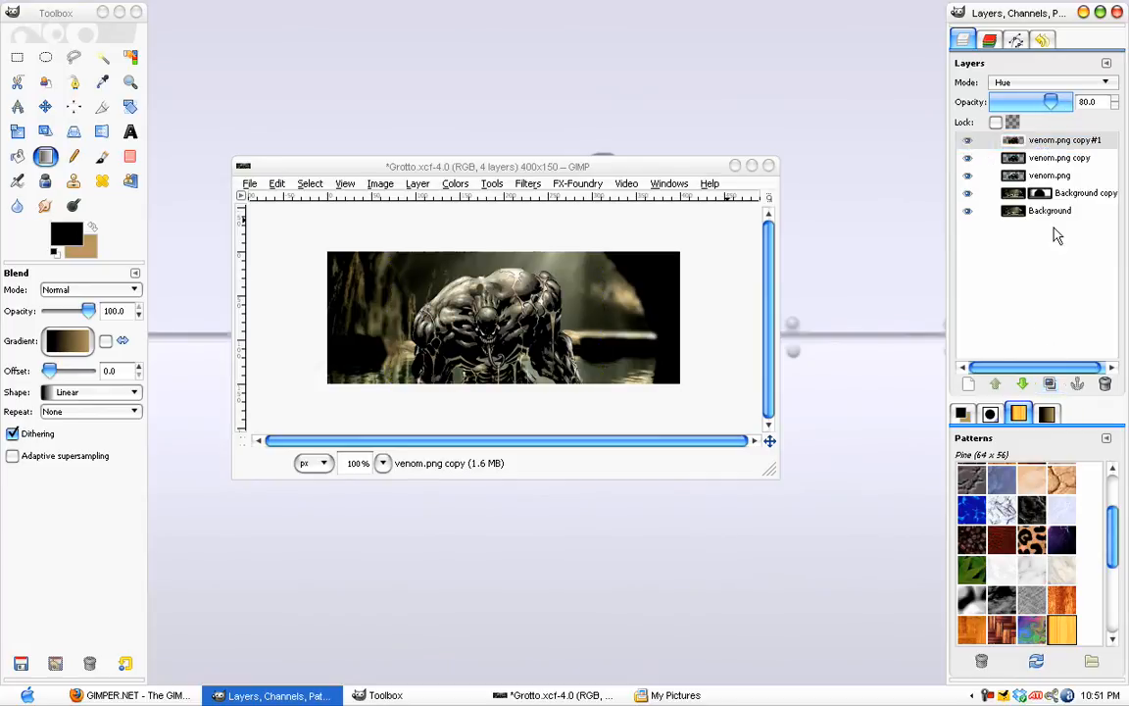
Blend venom.png copy#1 in Overlay mode at 30% opacity
left_click(1048, 82)
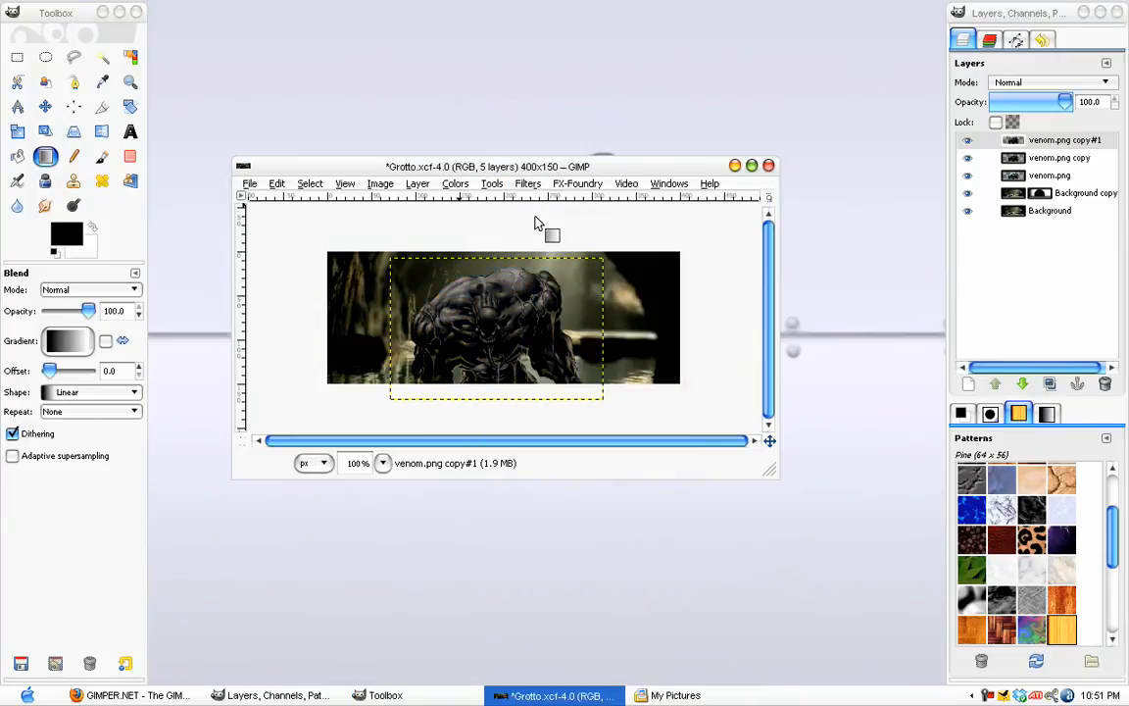
mouse_move(573, 190)
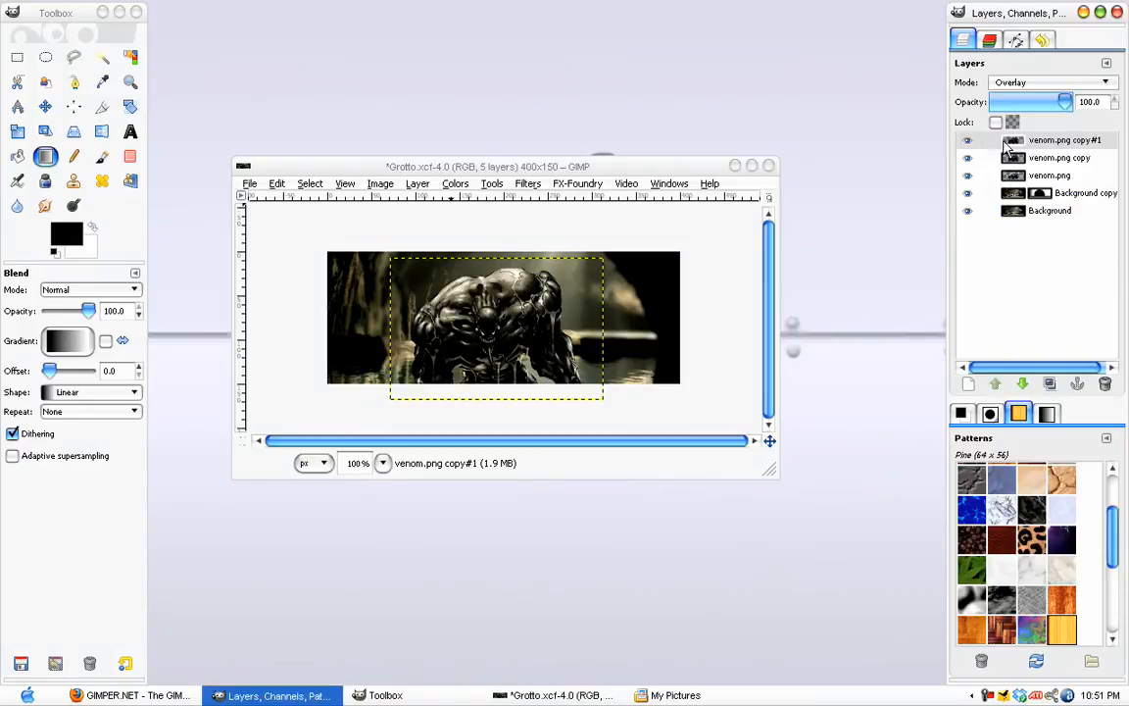
left_click(1065, 140)
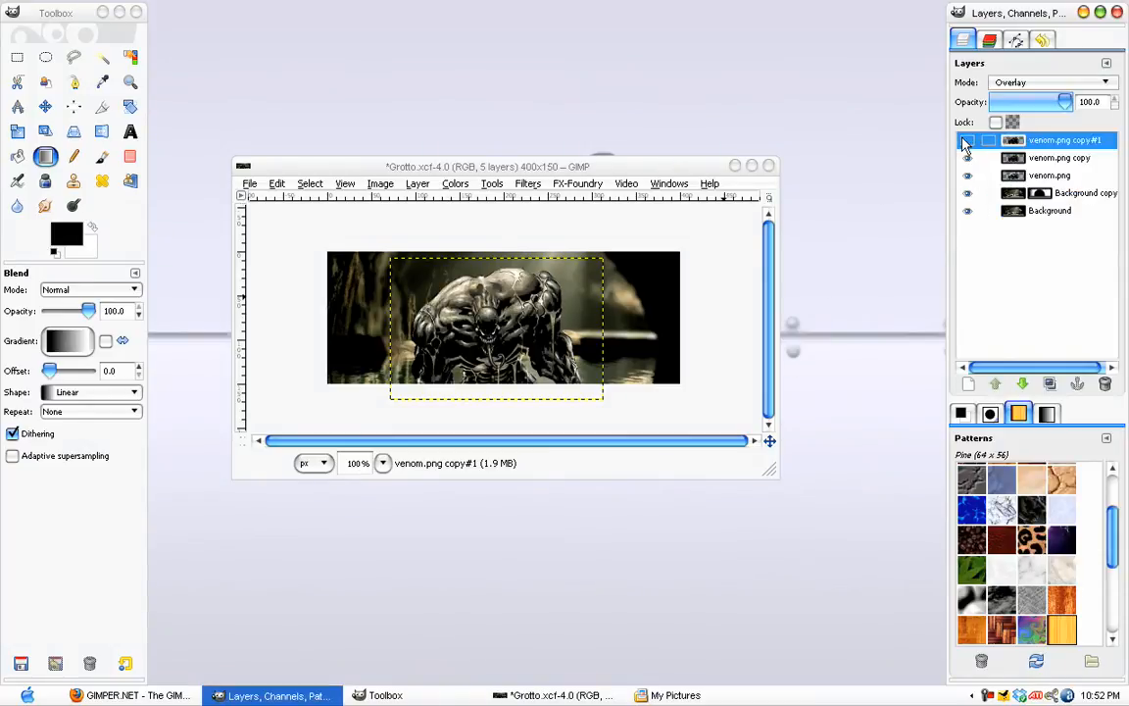
left_click_drag(1063, 102, 1056, 102)
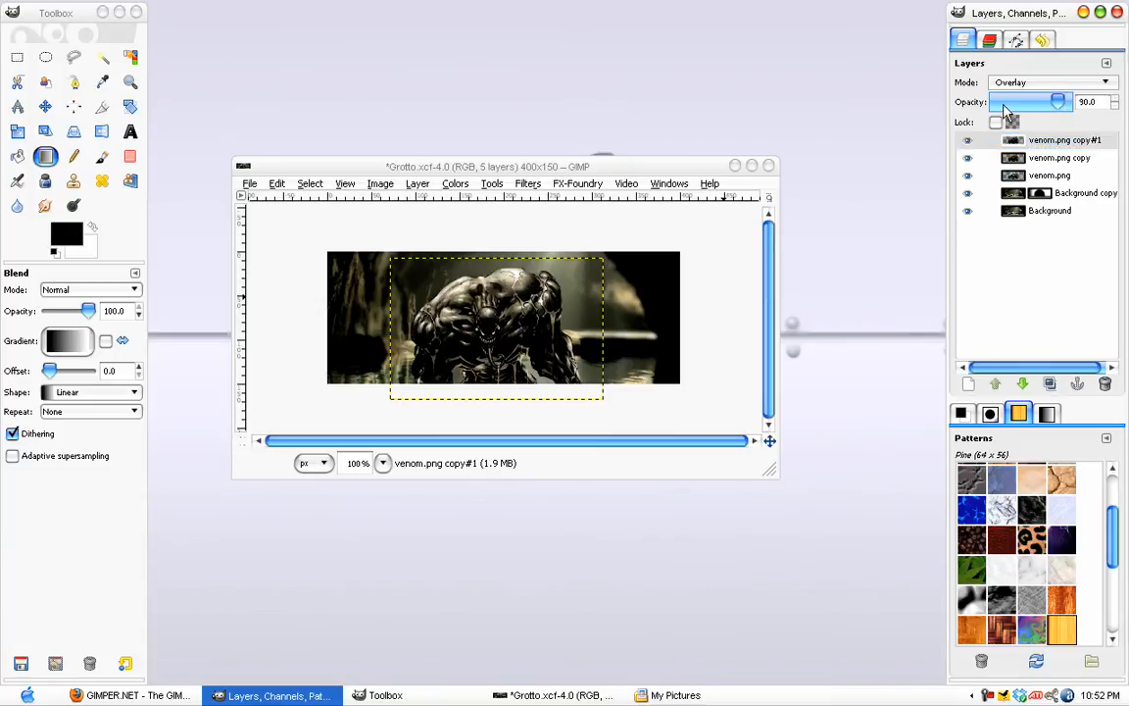
left_click_drag(1058, 102, 1016, 102)
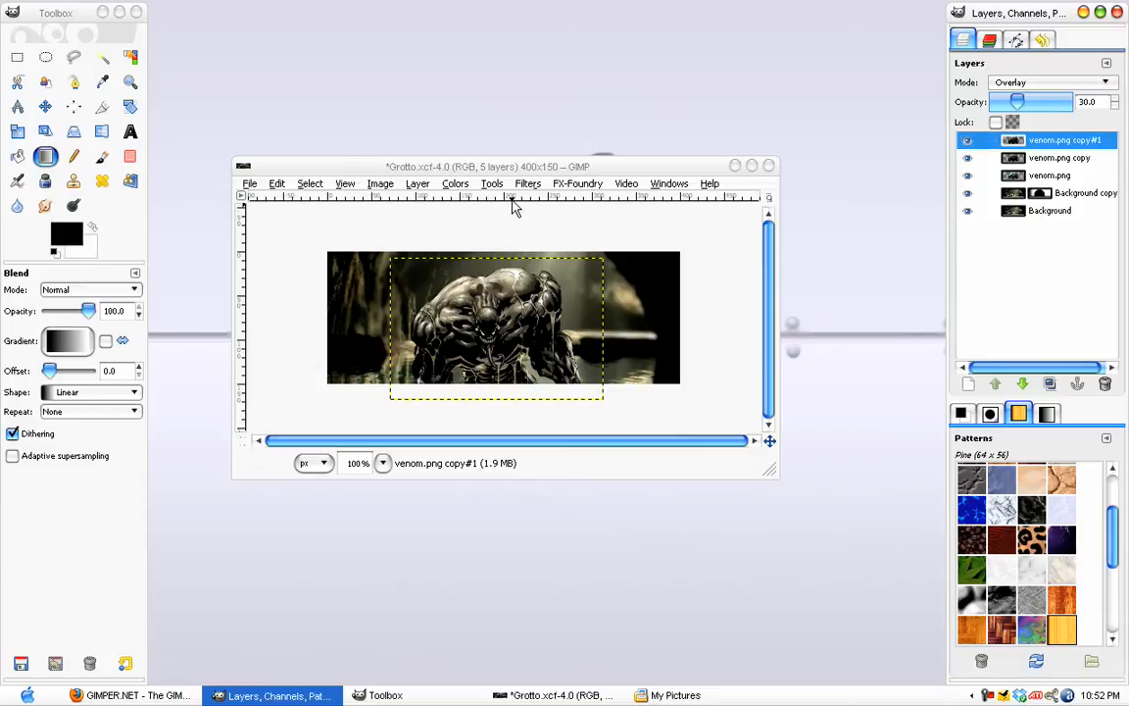
left_click(1050, 210)
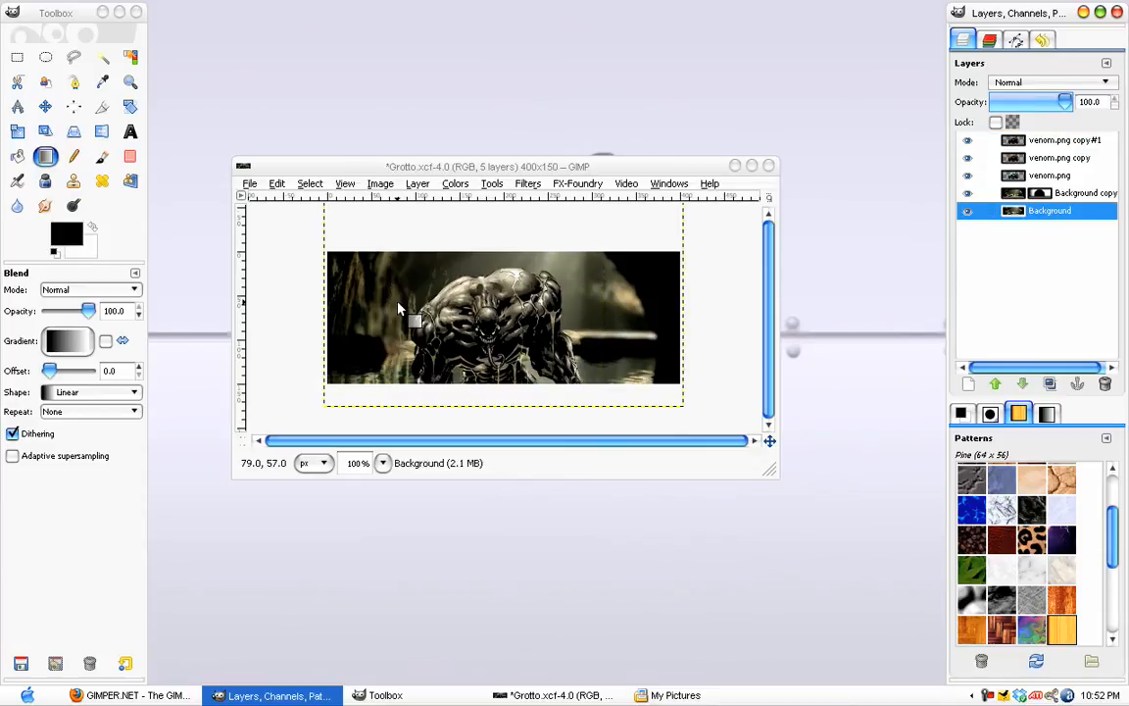
mouse_move(760, 487)
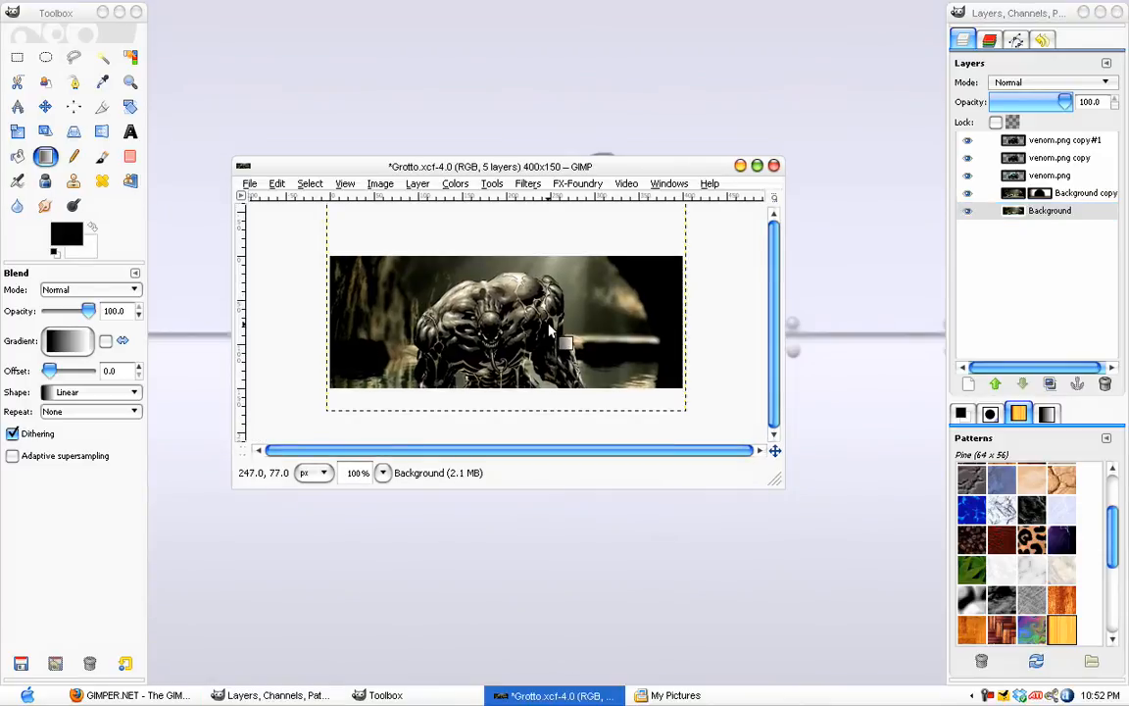
mouse_move(480, 309)
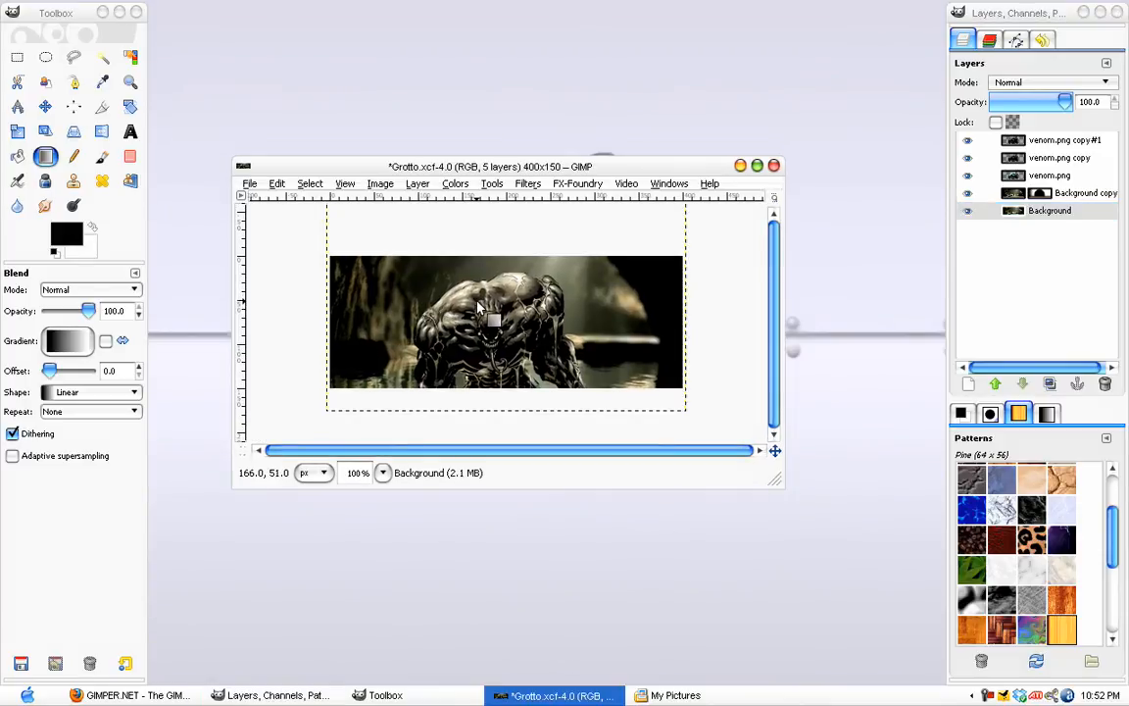
left_click(1050, 175)
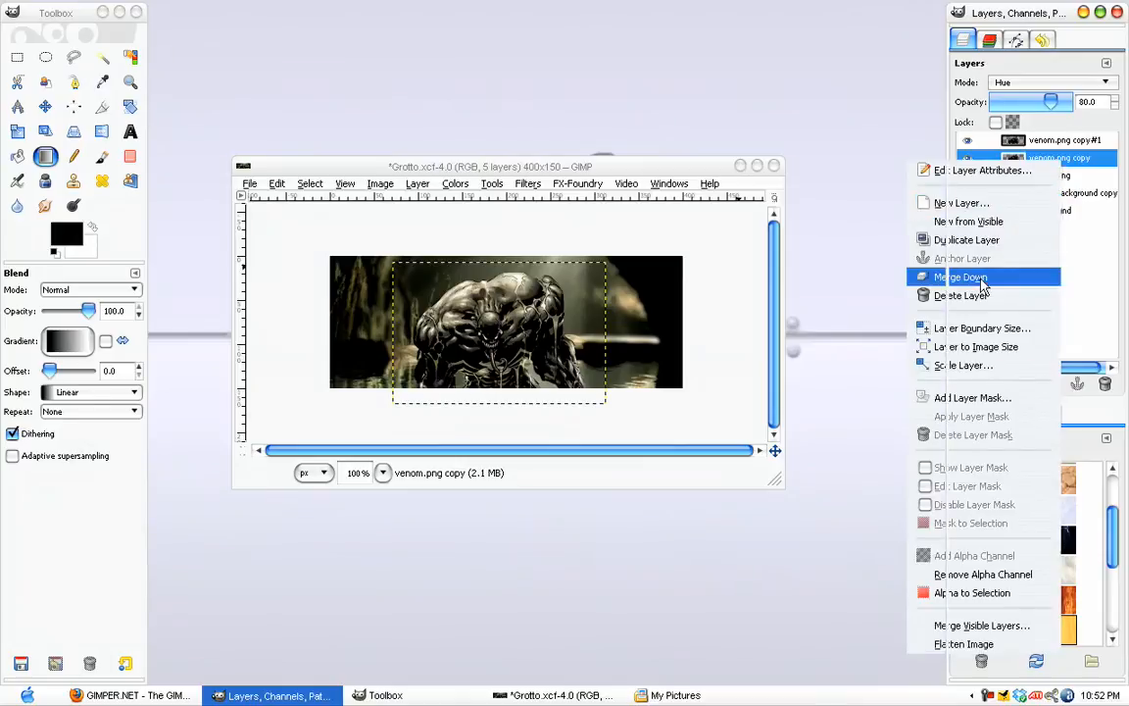
Merge venom.png copy and venom.png copy#1 down into venom.png, leaving three layers
left_click(967, 276)
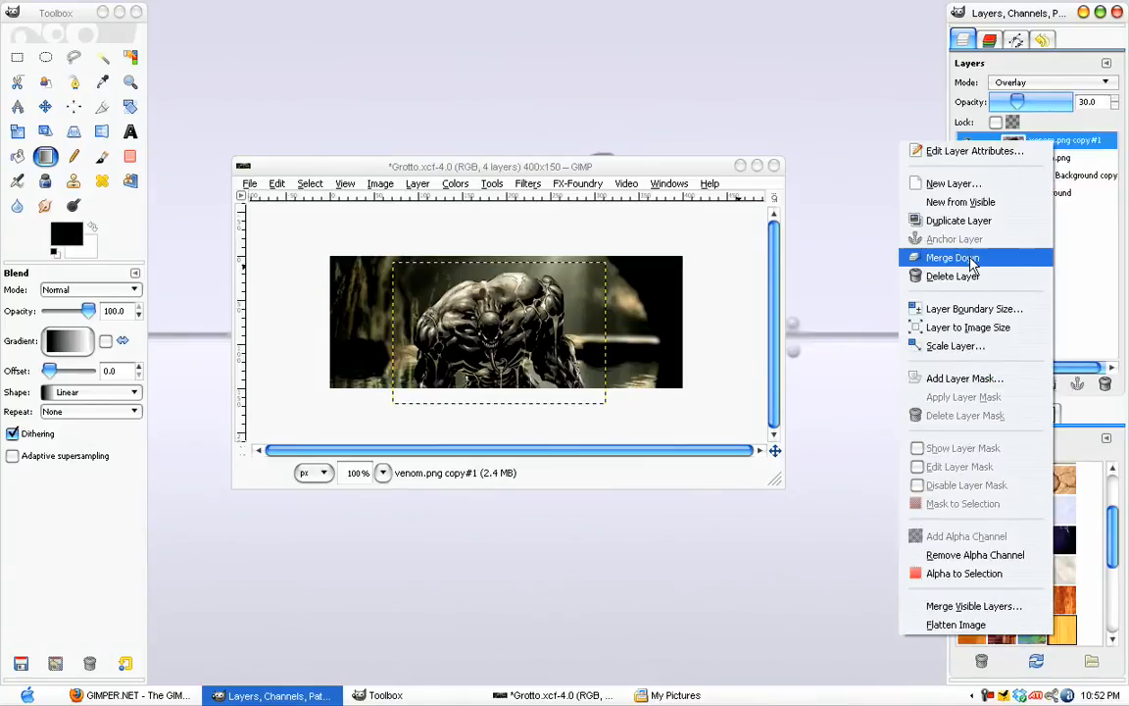
left_click(951, 257)
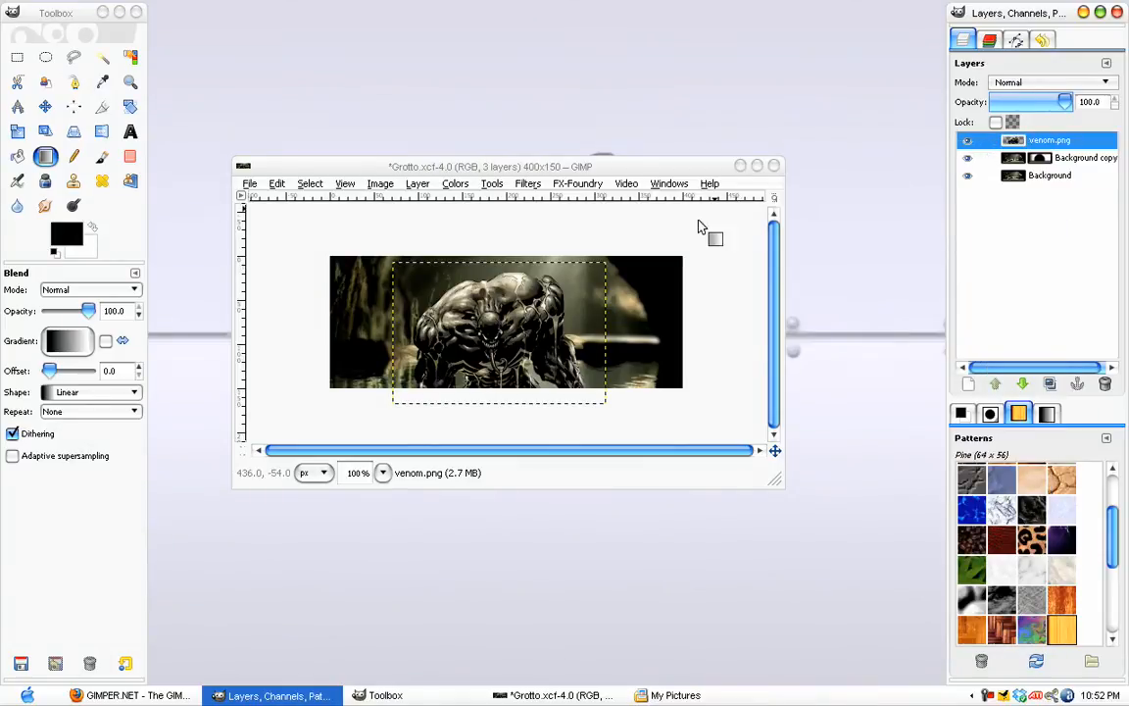
left_click(1050, 176)
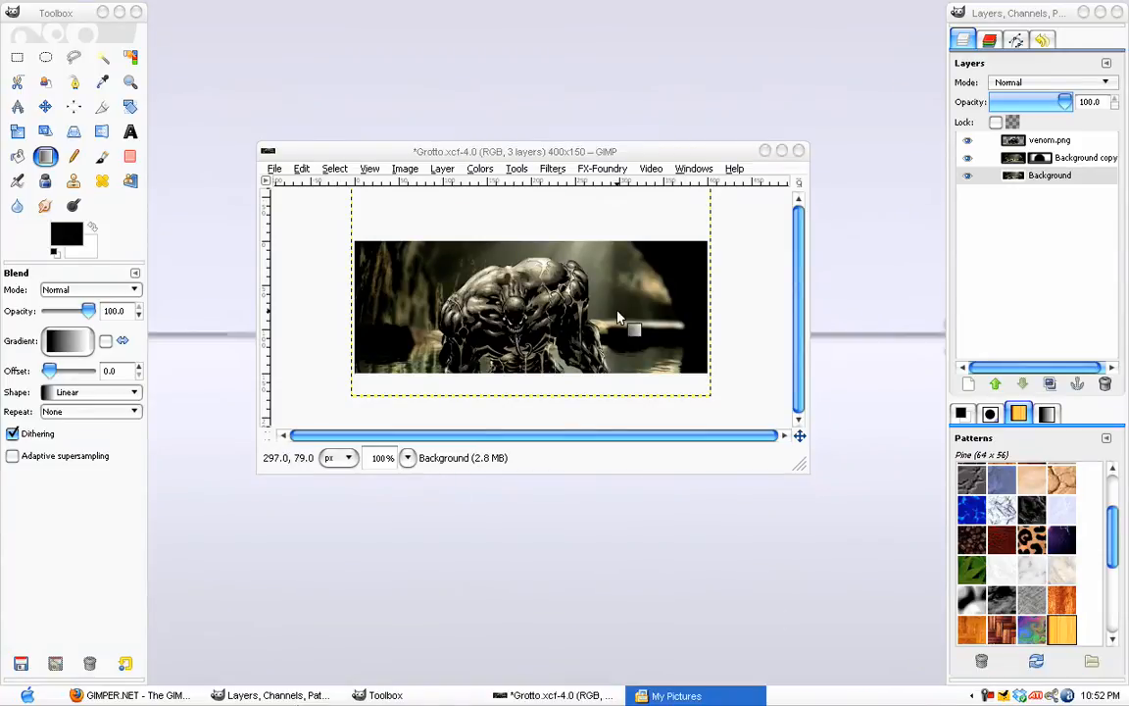
View the consequences banner from My Pictures, then open the sanctuary banner
left_click(675, 695)
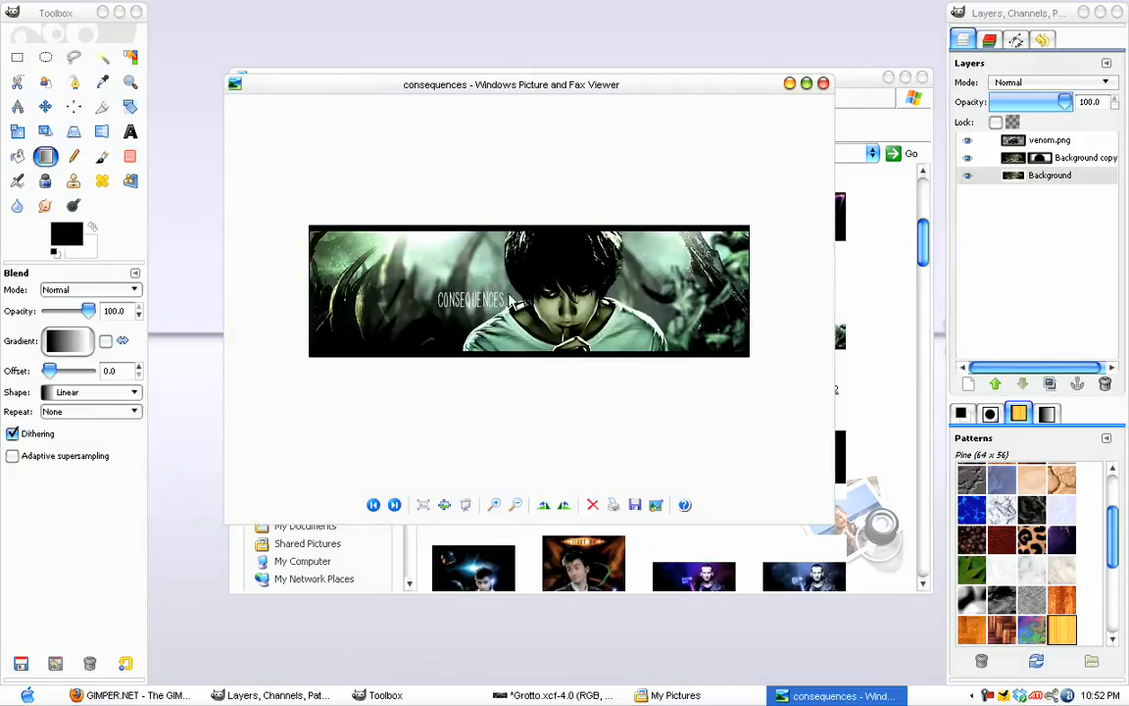
mouse_move(599, 318)
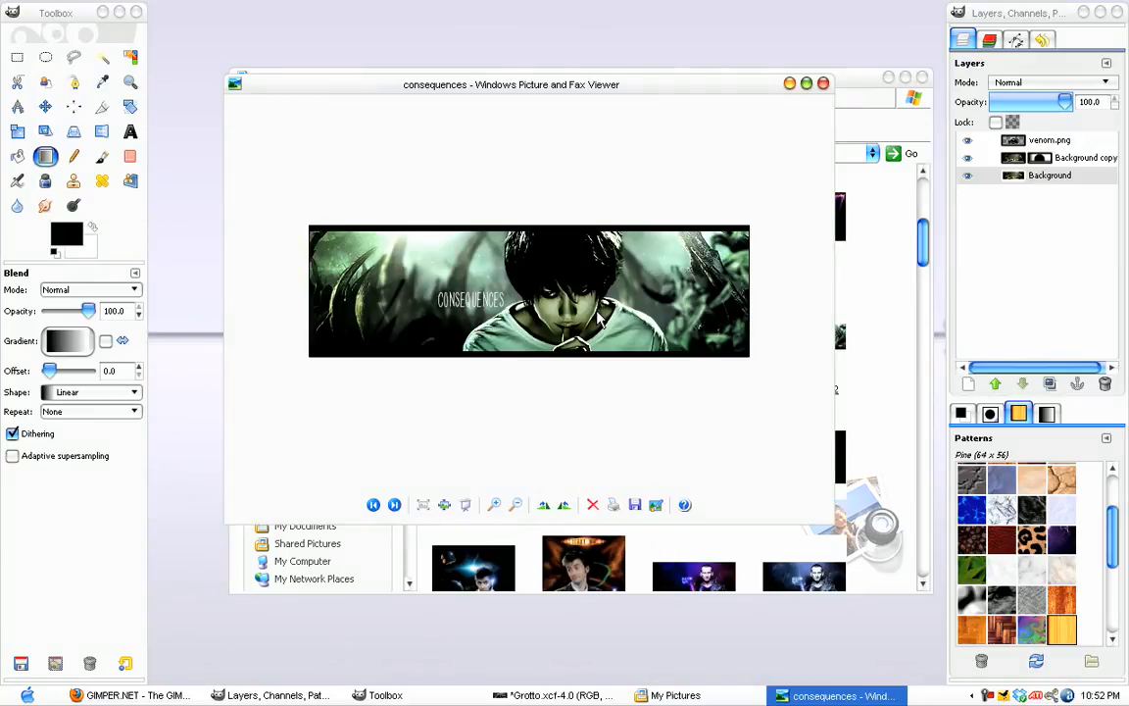
mouse_move(537, 377)
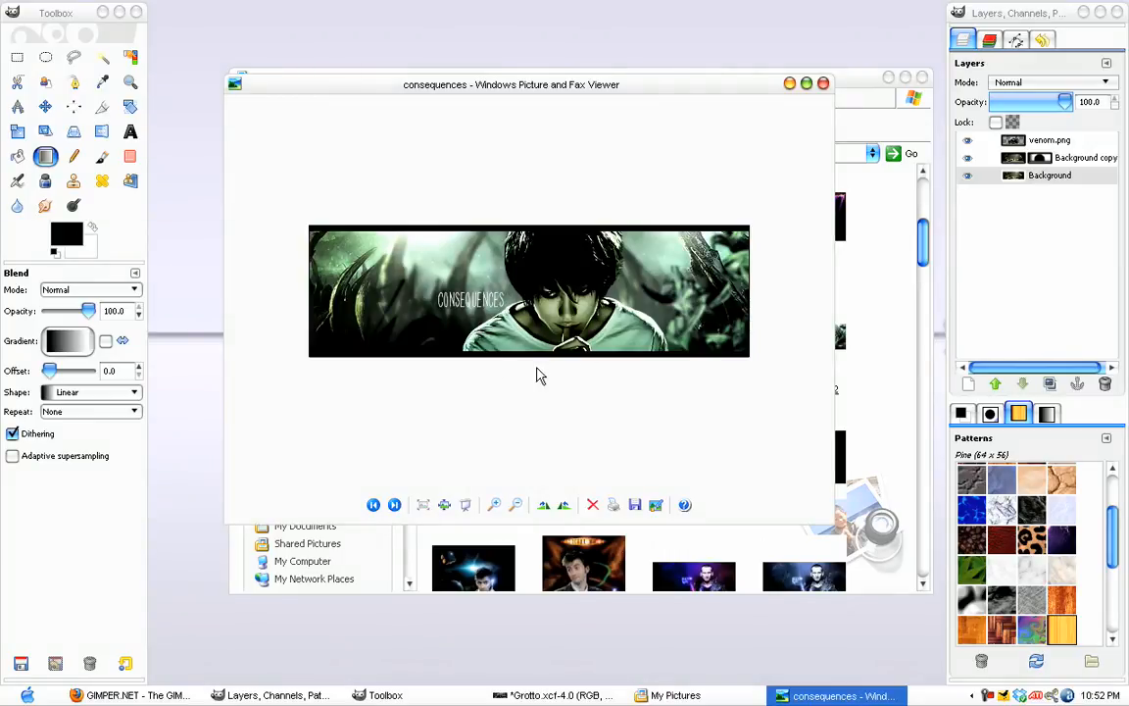
left_click(823, 83)
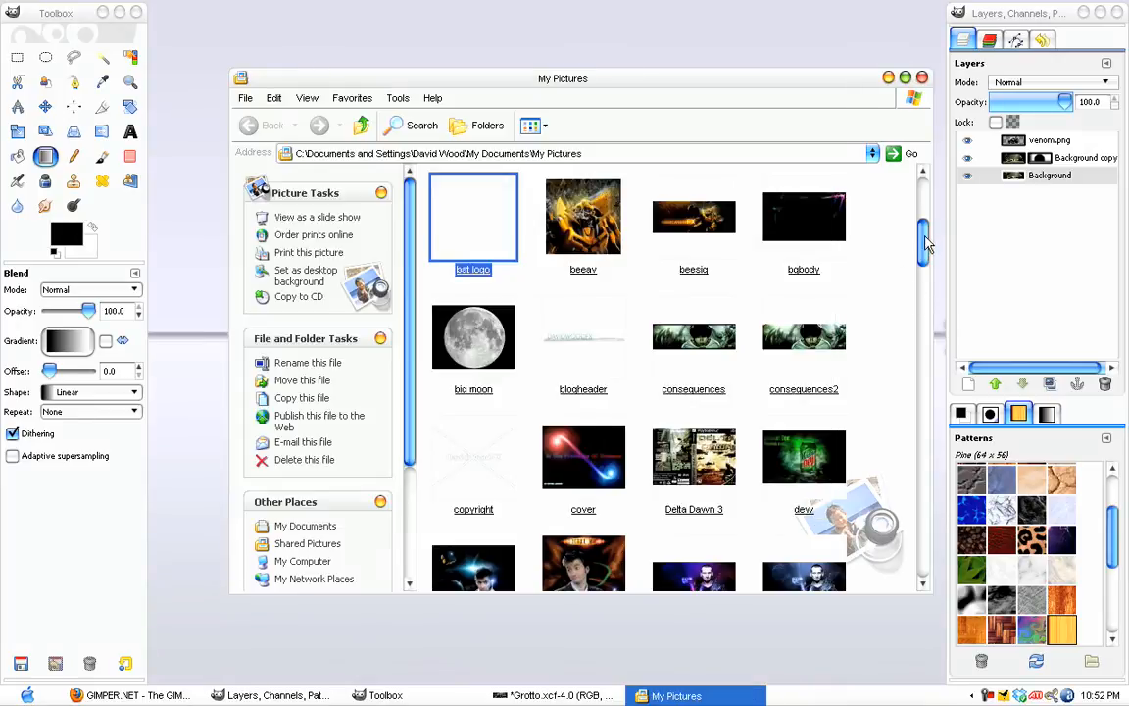
scroll("down", 3)
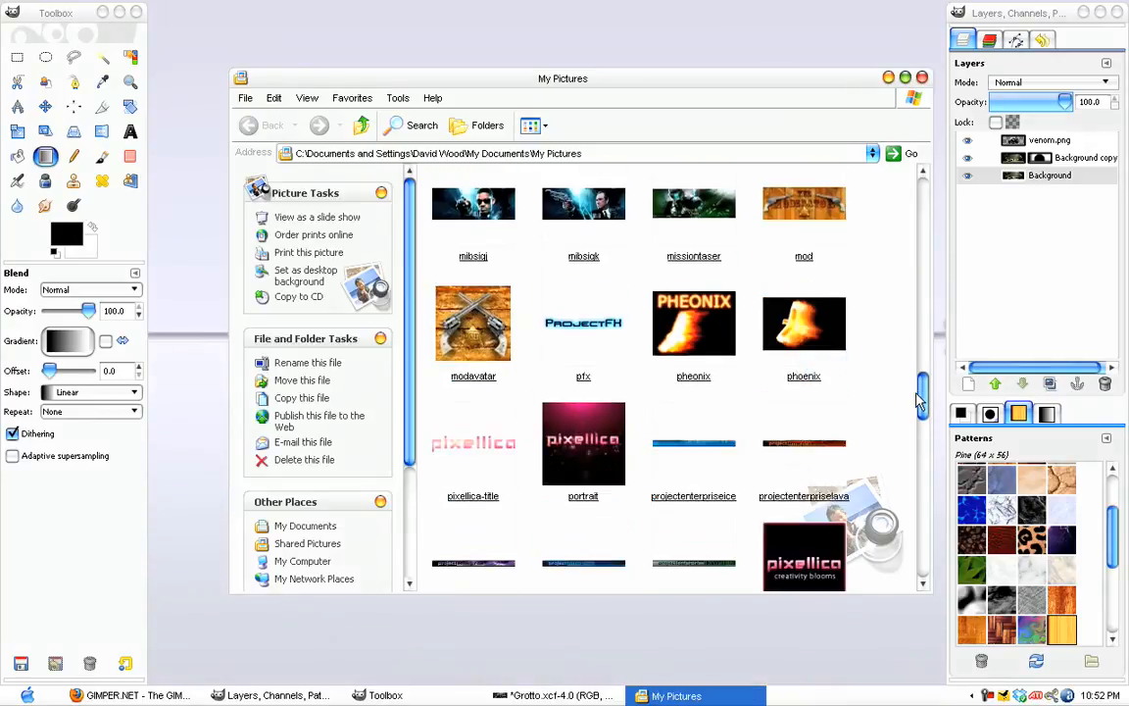
scroll("down", 3)
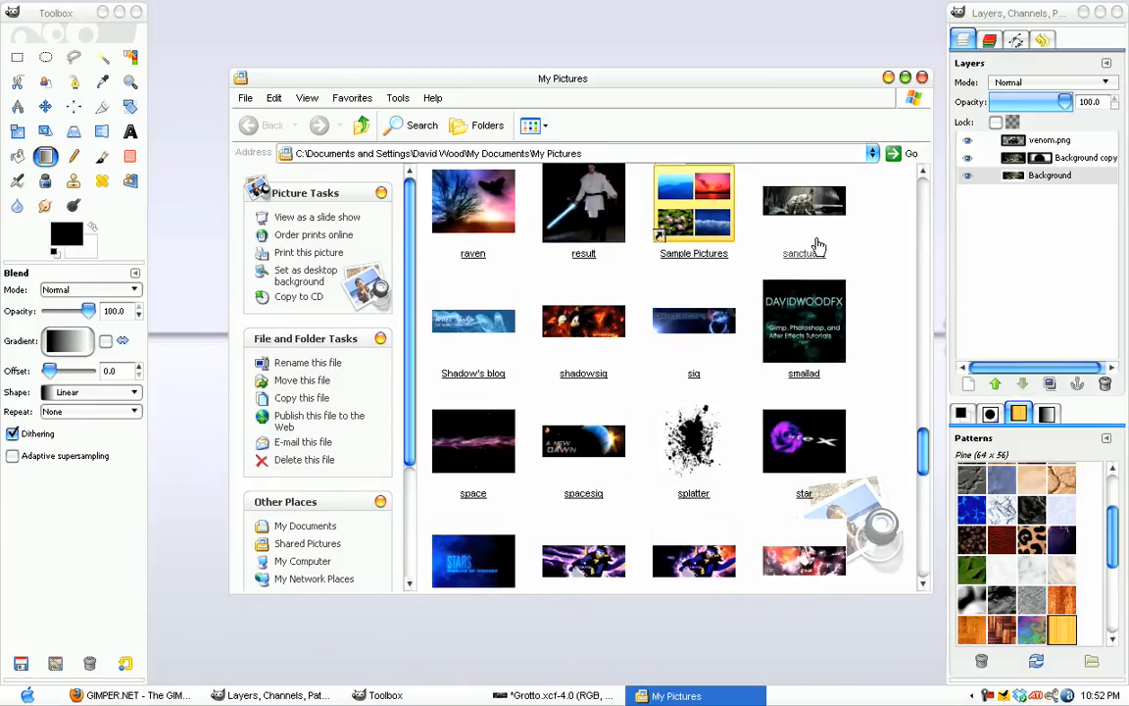
double_click(803, 201)
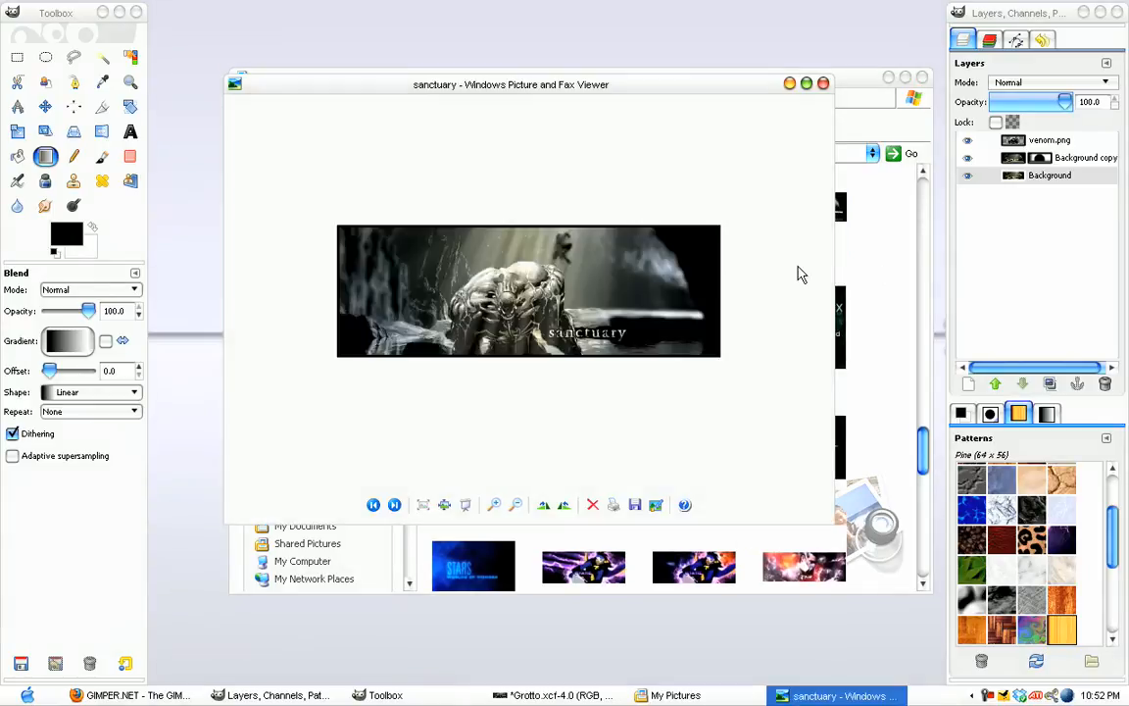
mouse_move(537, 296)
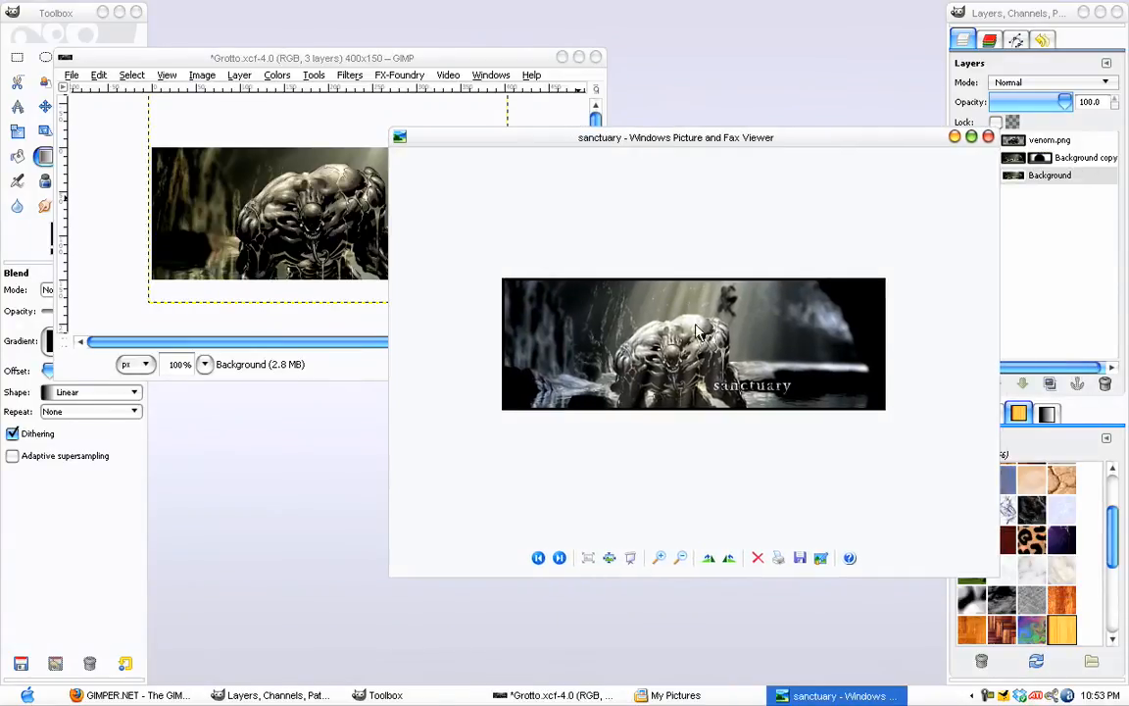
mouse_move(704, 291)
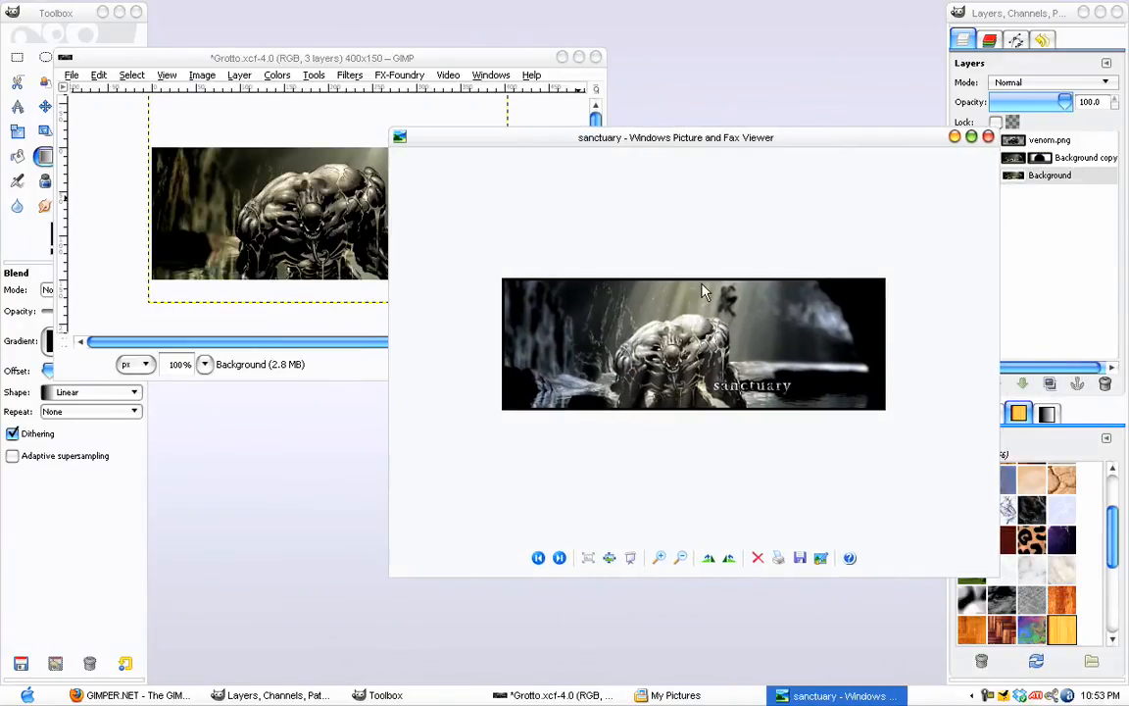
mouse_move(728, 330)
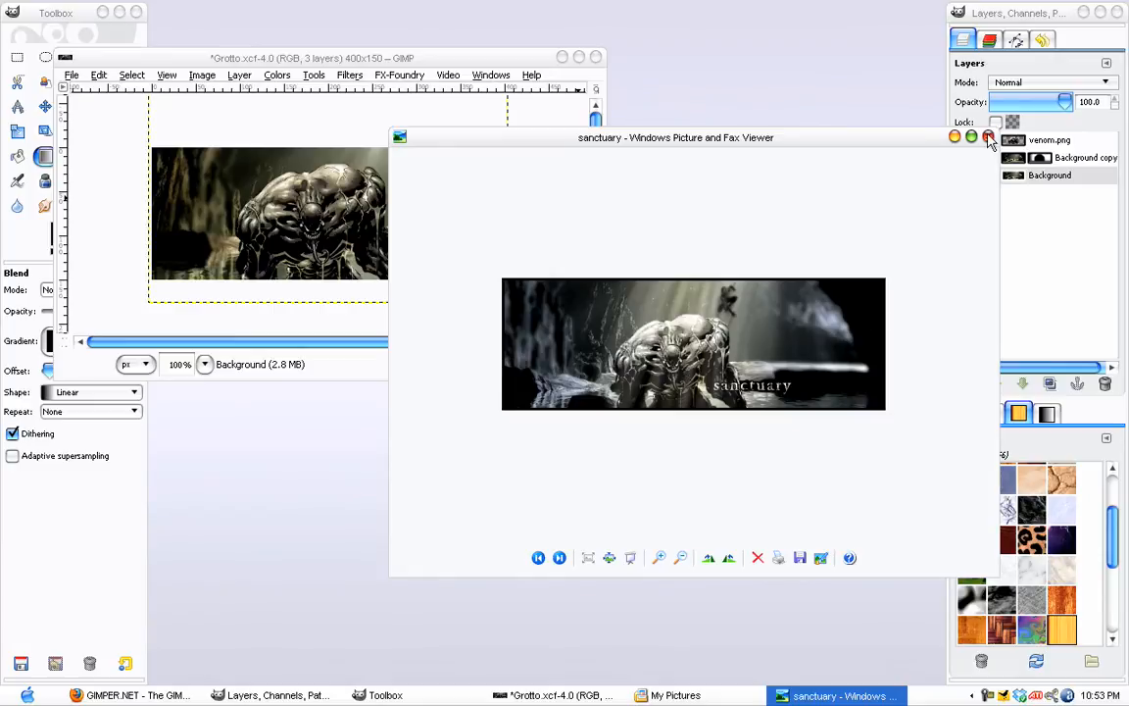
Close the sanctuary viewer and move the Grotto image window to screen centre
left_click(988, 137)
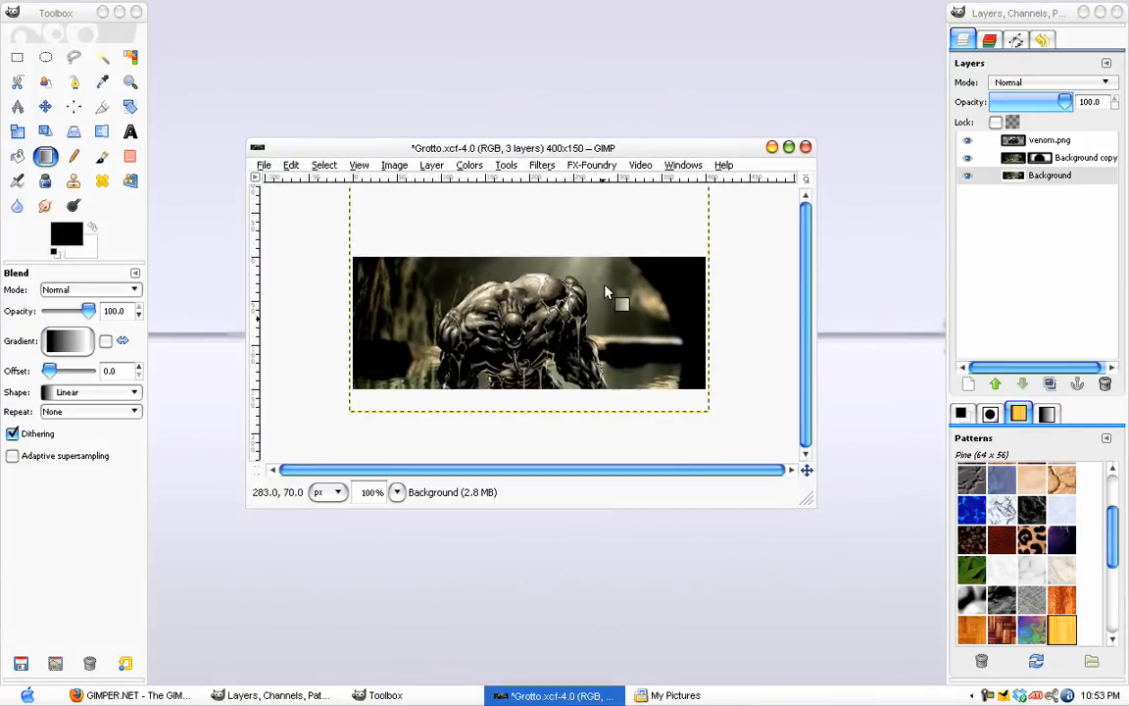
left_click_drag(511, 148, 526, 143)
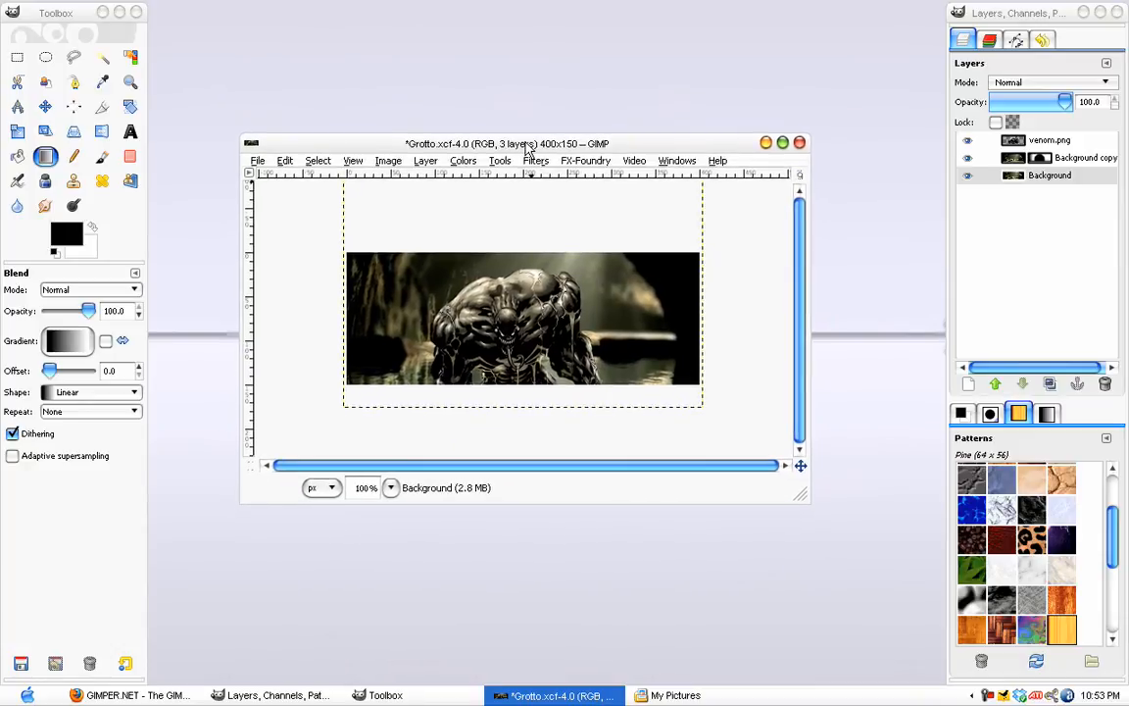